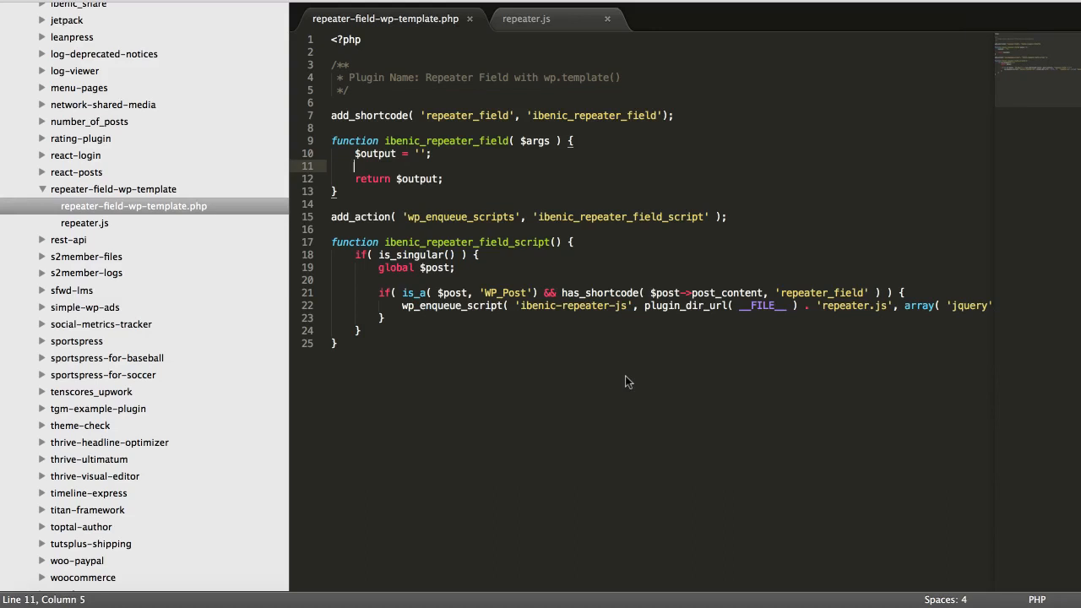
pyautogui.moveTo(581, 353)
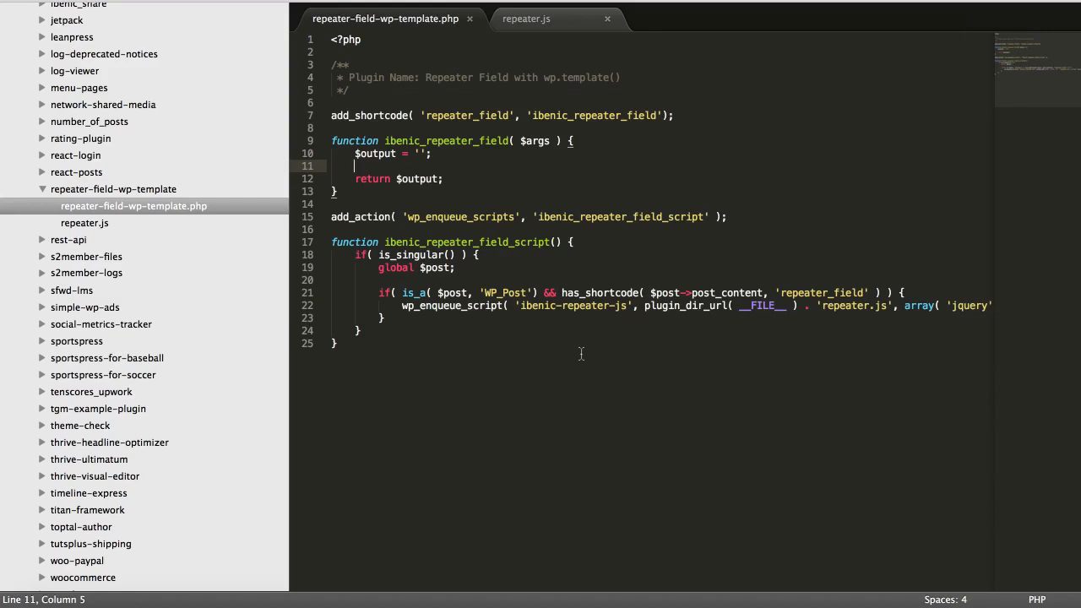
pyautogui.moveTo(544, 74)
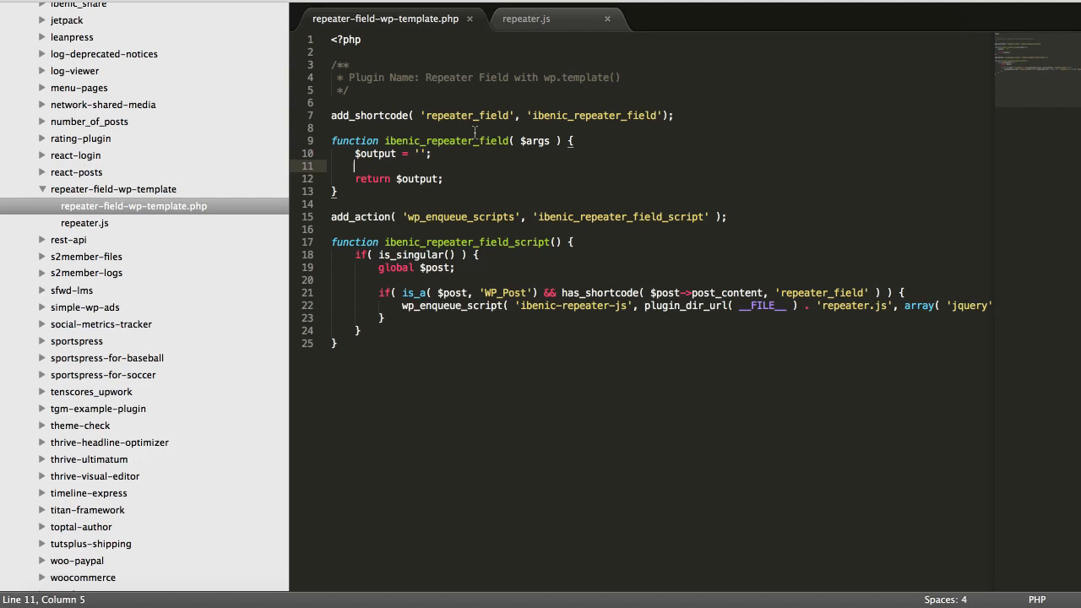
pyautogui.moveTo(448, 131)
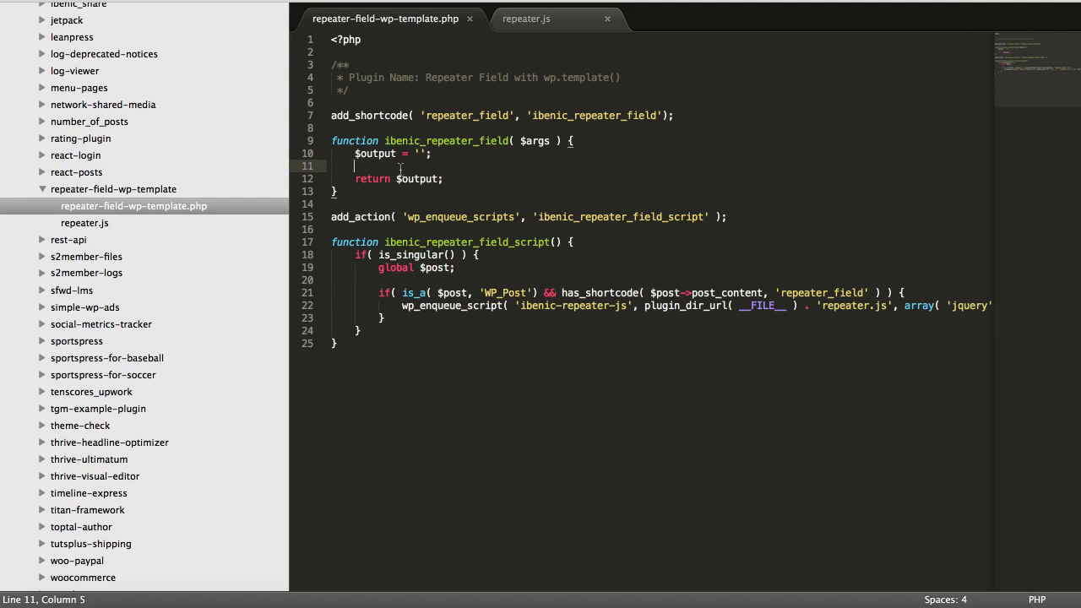
pyautogui.moveTo(446, 196)
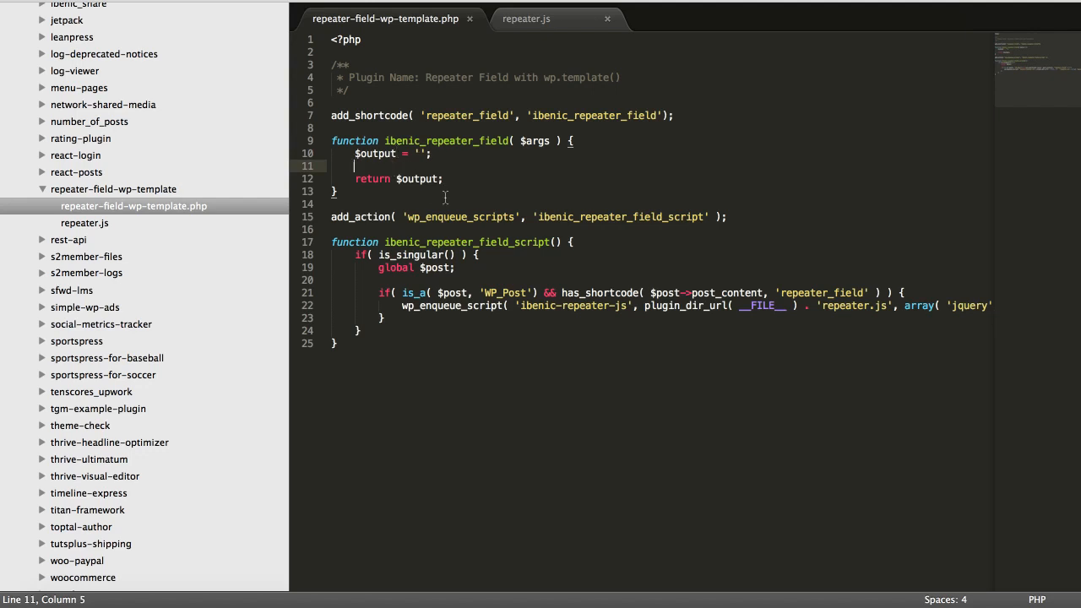
pyautogui.moveTo(451, 168)
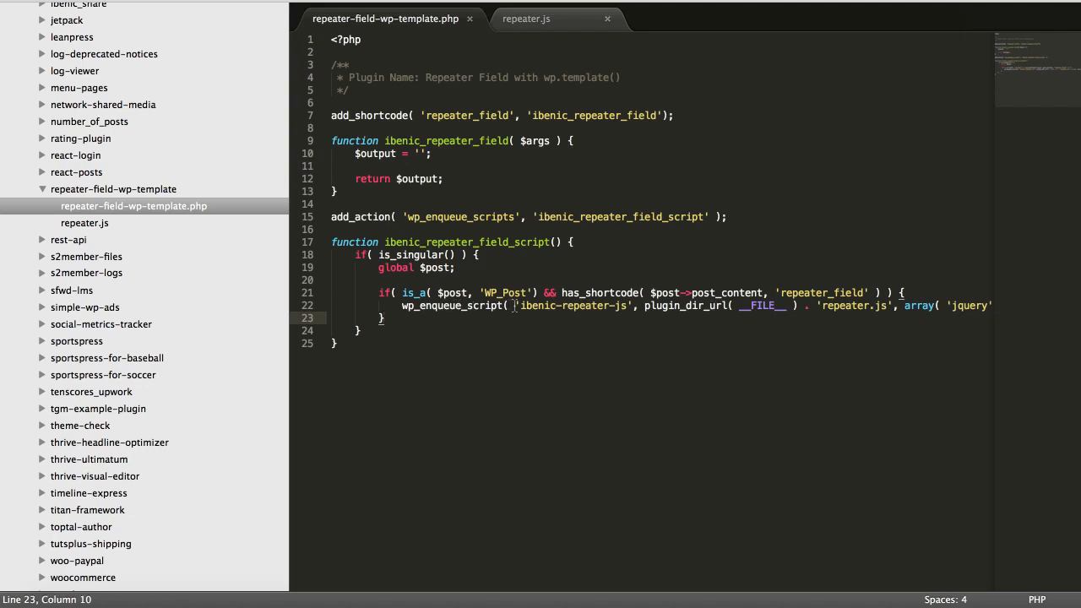
pyautogui.moveTo(594, 399)
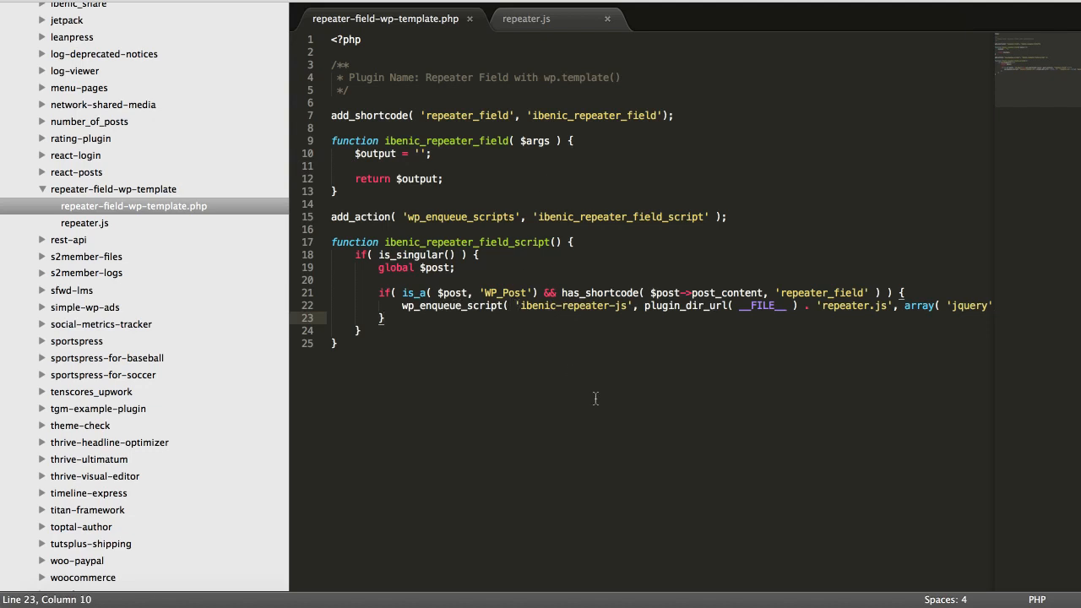
# Start wp.template code in repeater.js and add wp-util to the script's enqueue dependencies.
pyautogui.click(557, 18)
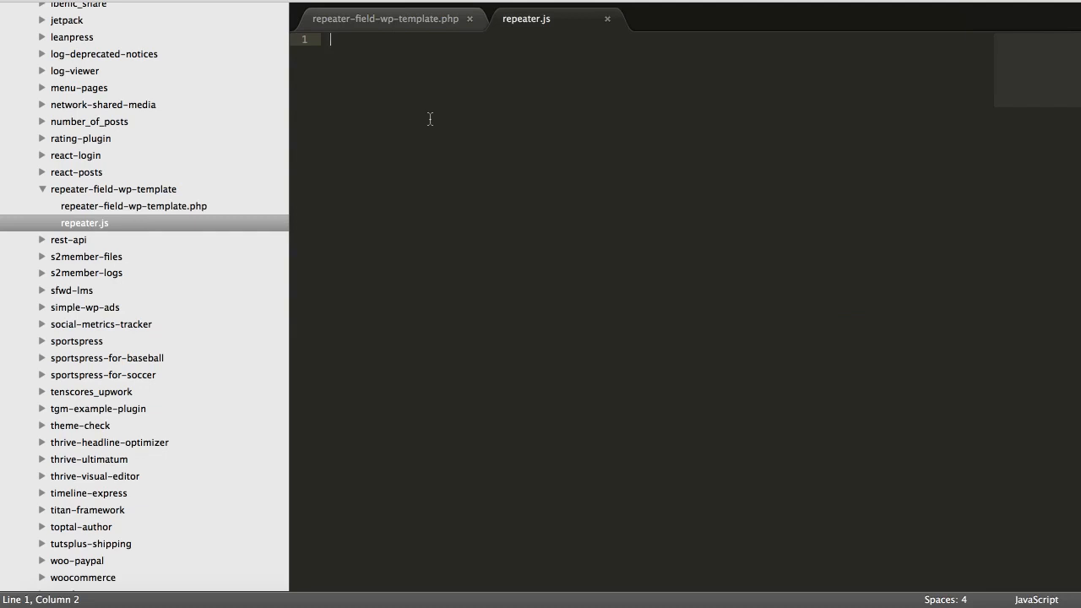
pyautogui.write('wpt')
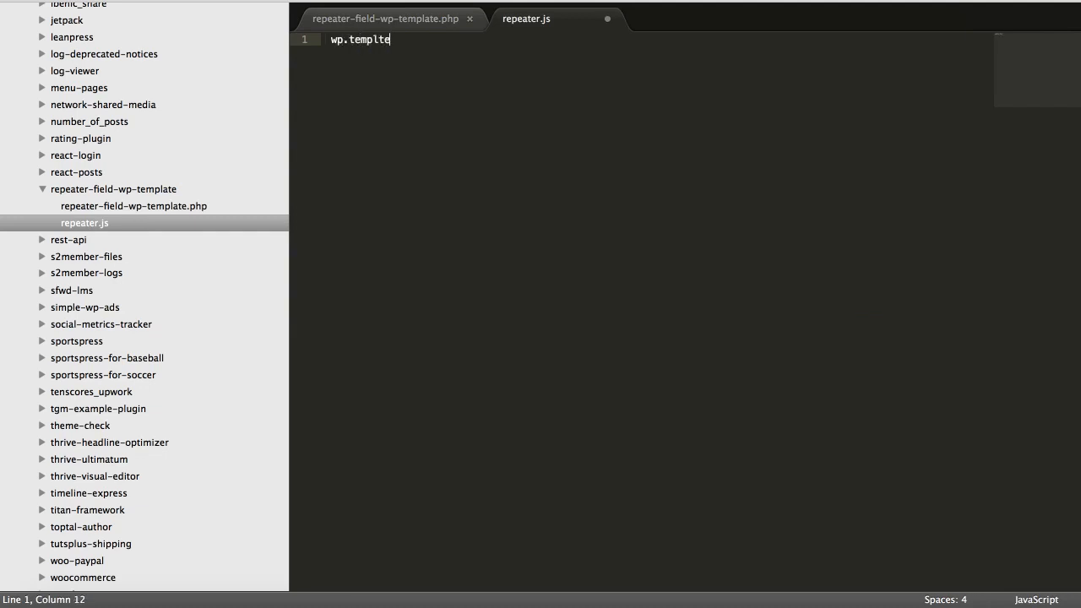
pyautogui.write('a')
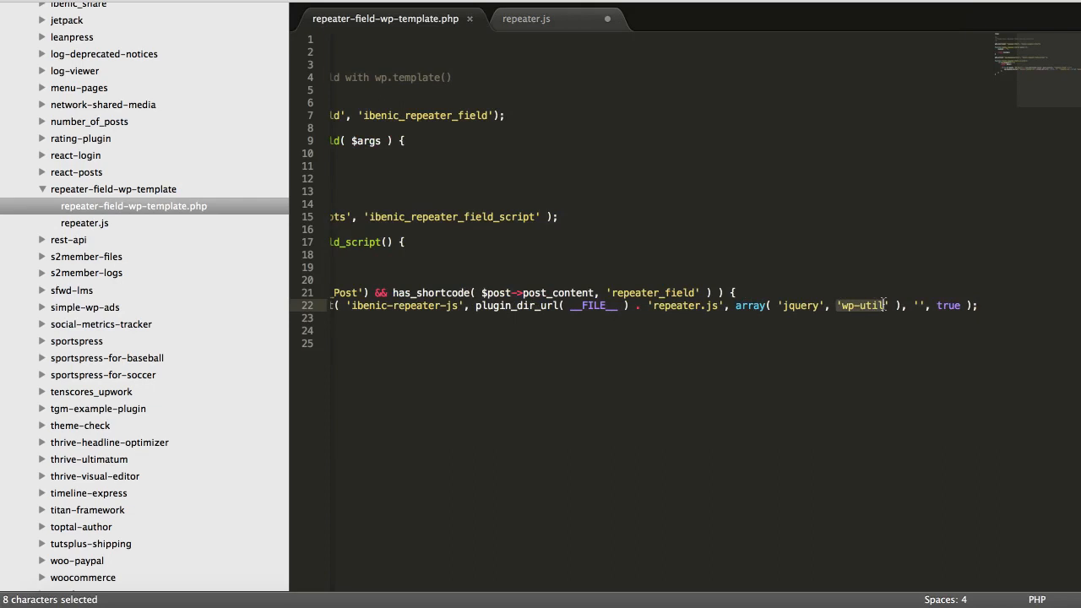
pyautogui.moveTo(865, 313)
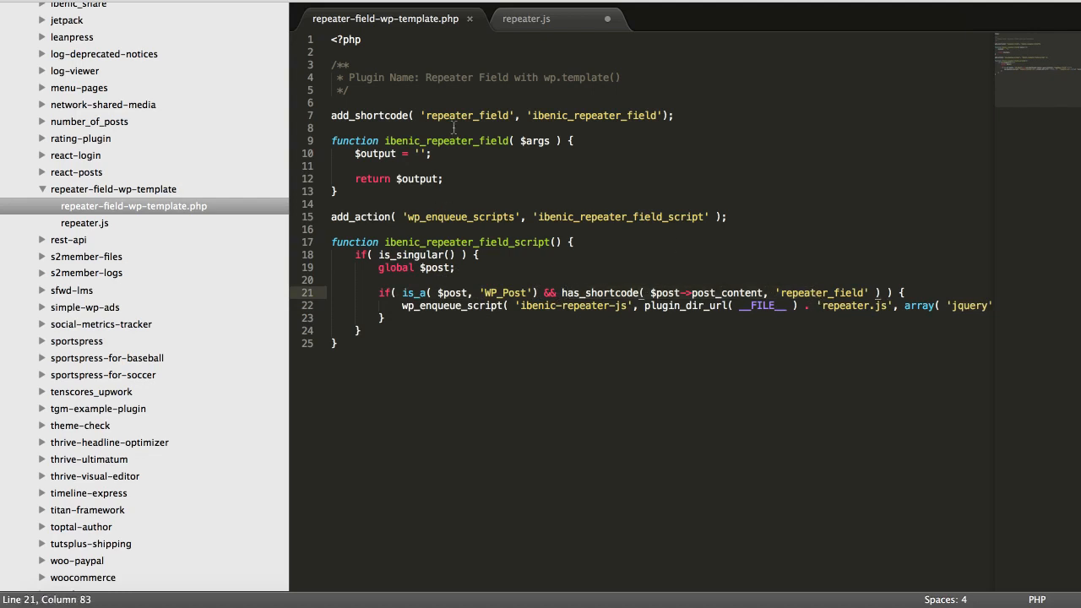
# Edit the Repeater Field page from the admin bar to reveal its [repeater_field] shortcode.
pyautogui.doubleClick(466, 115)
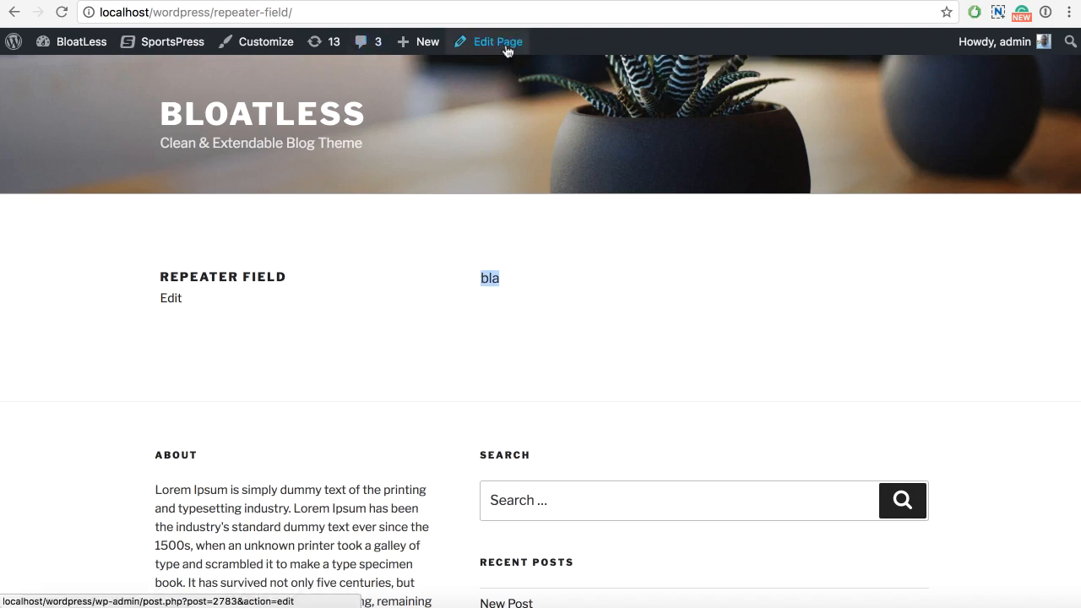
pyautogui.click(496, 40)
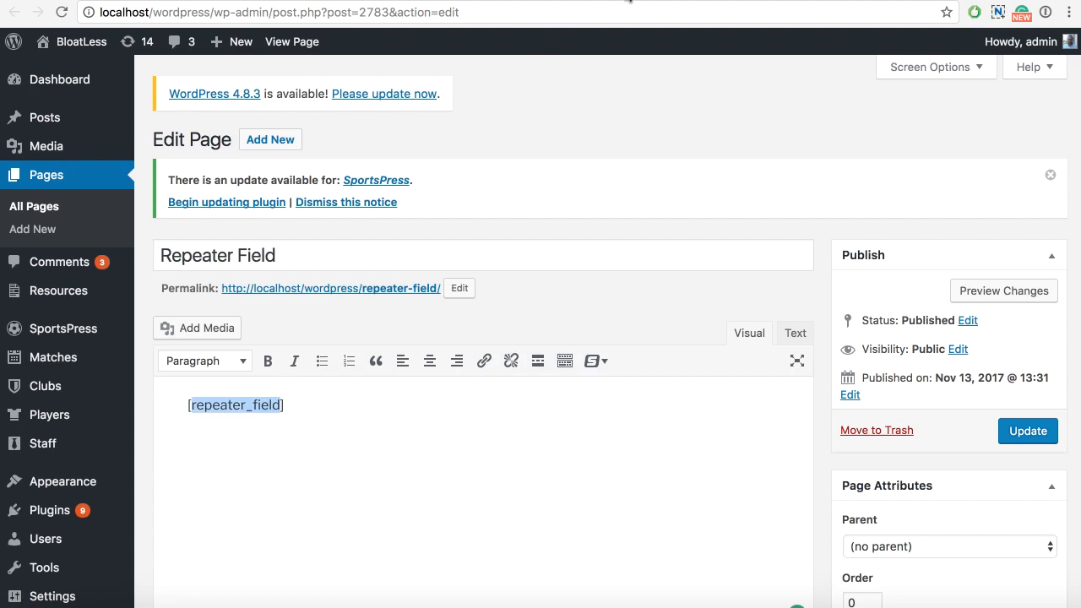
pyautogui.click(291, 41)
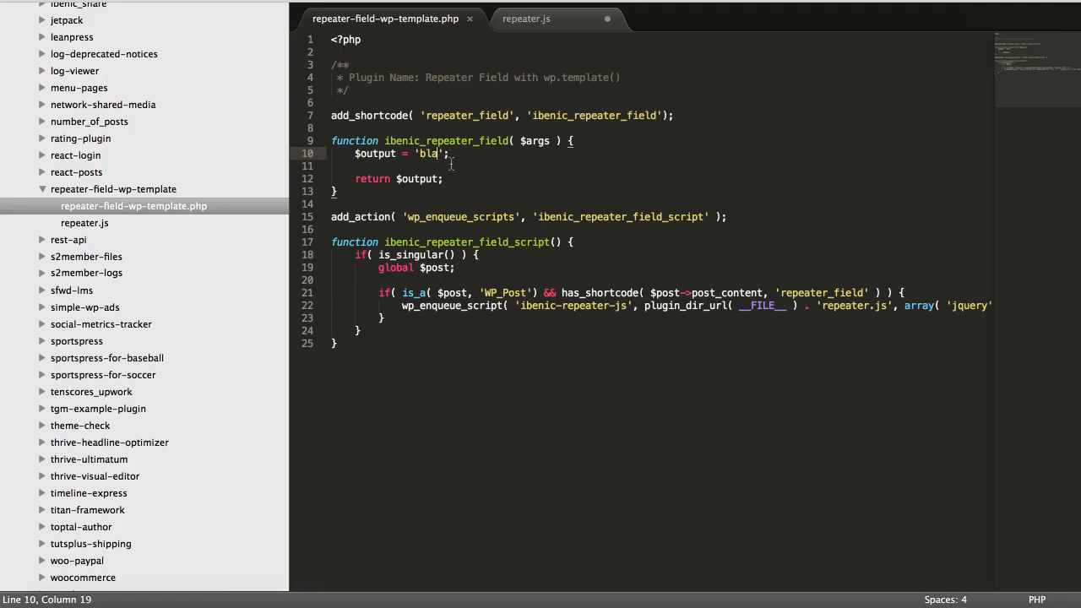
# Replace the 'bla' output with a <div class="field-group"> wrapper in the shortcode markup.
pyautogui.press('BackSpace')
pyautogui.write('?>')
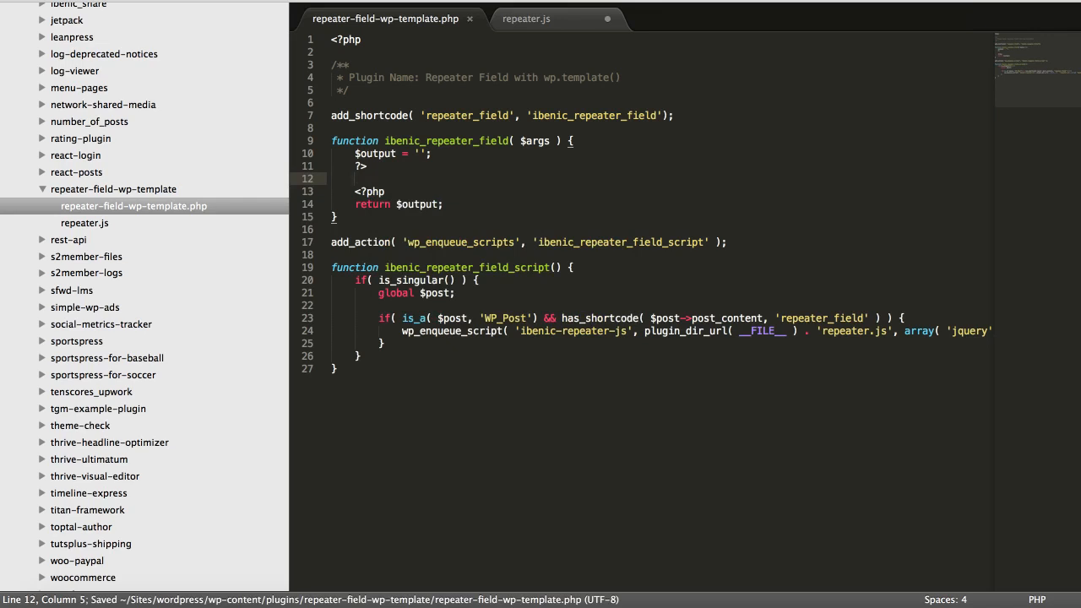
pyautogui.write('<')
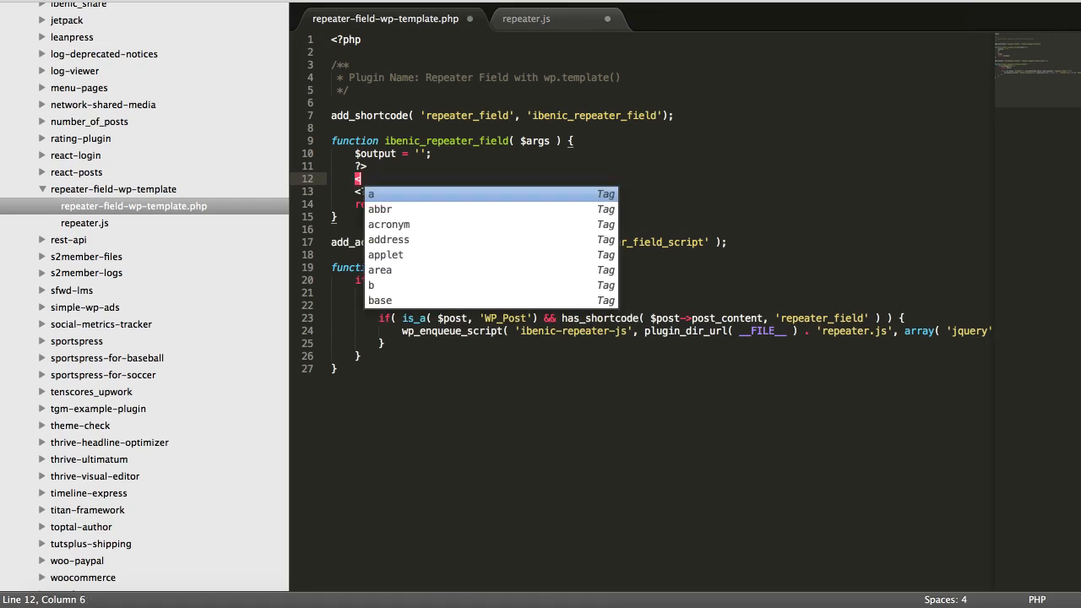
pyautogui.write('div')
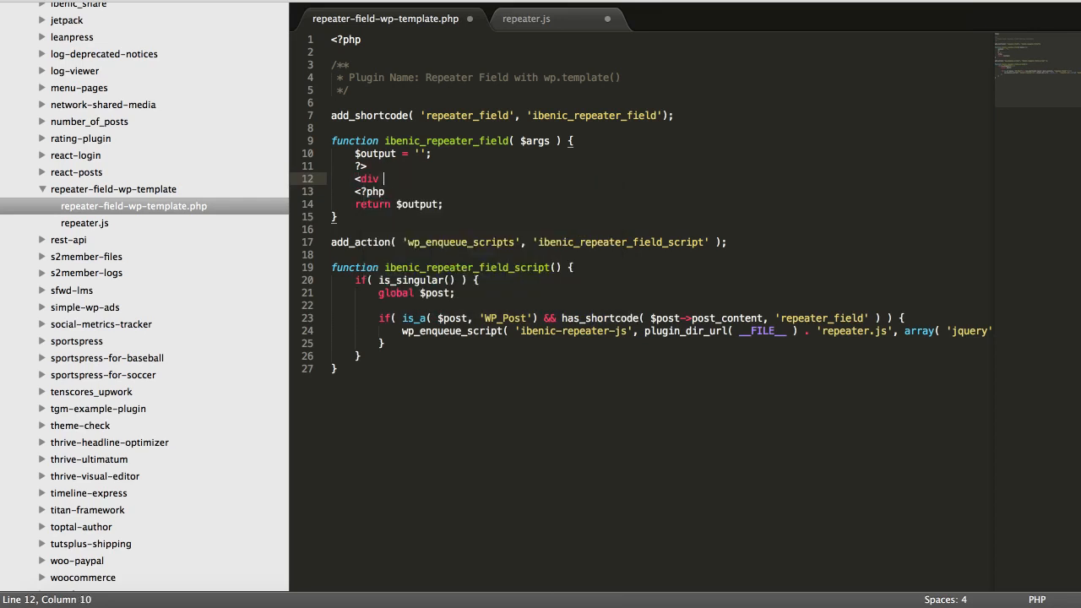
pyautogui.write('></div>')
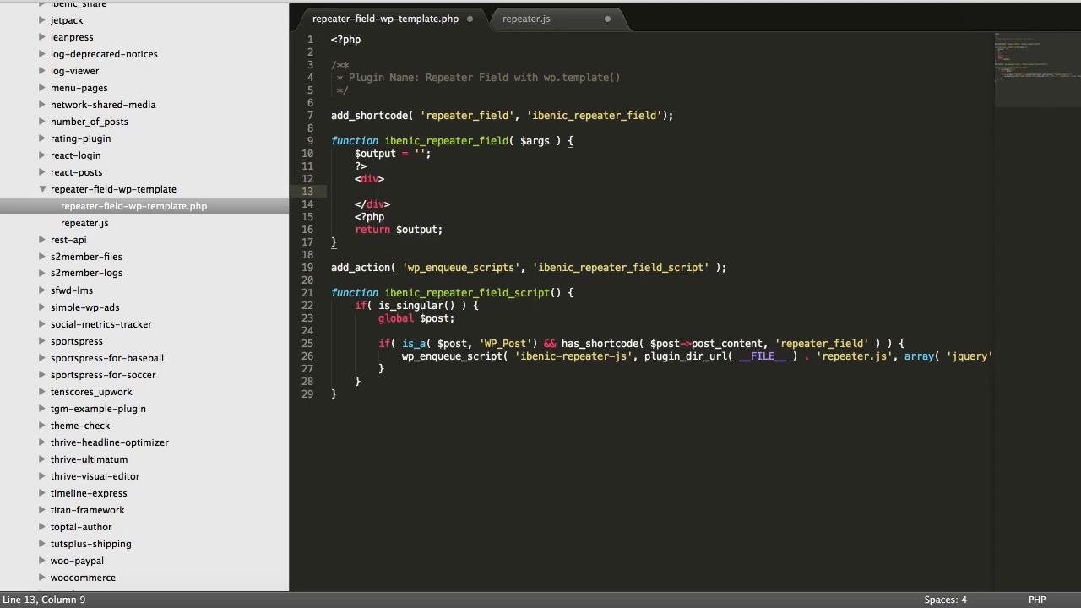
pyautogui.write('class="field-group')
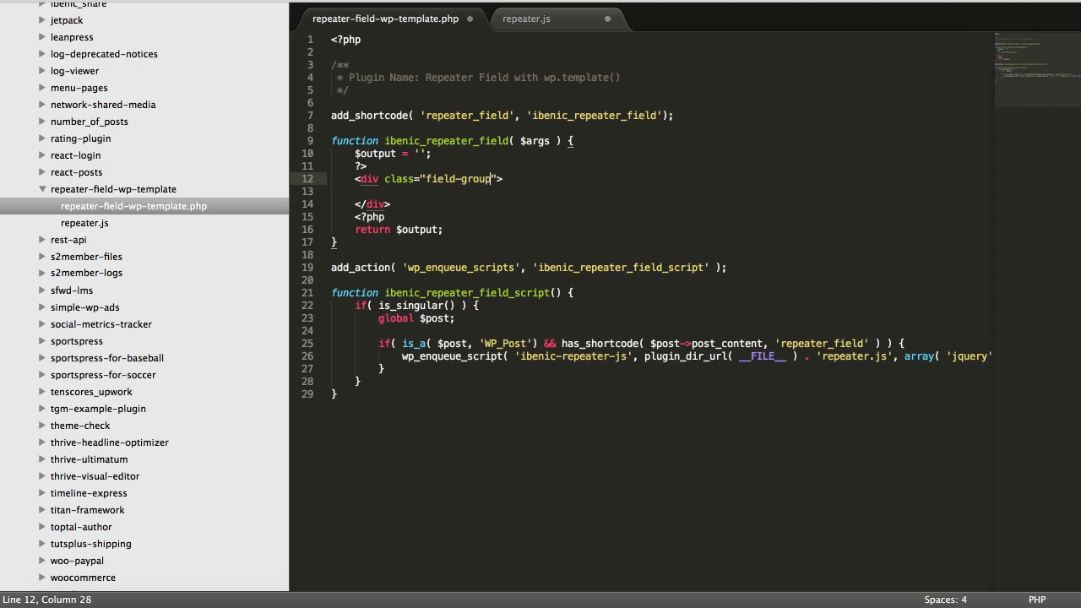
# Add a label with the translatable text _e( 'Enter List', 'textdomain' ) inside the field group.
pyautogui.write('<lba')
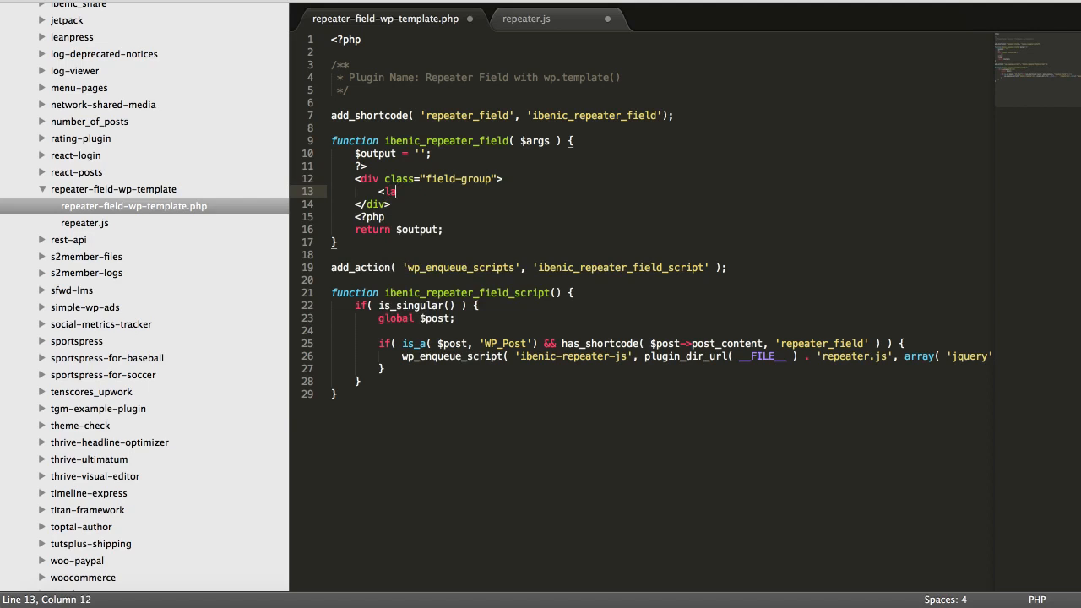
pyautogui.write('abel>')
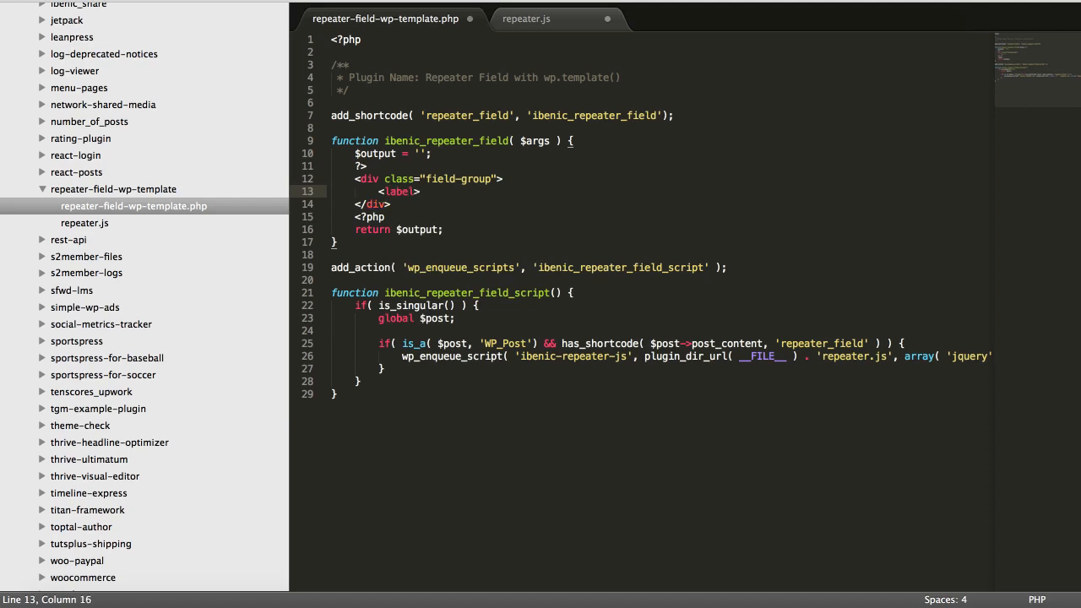
pyautogui.write('<?')
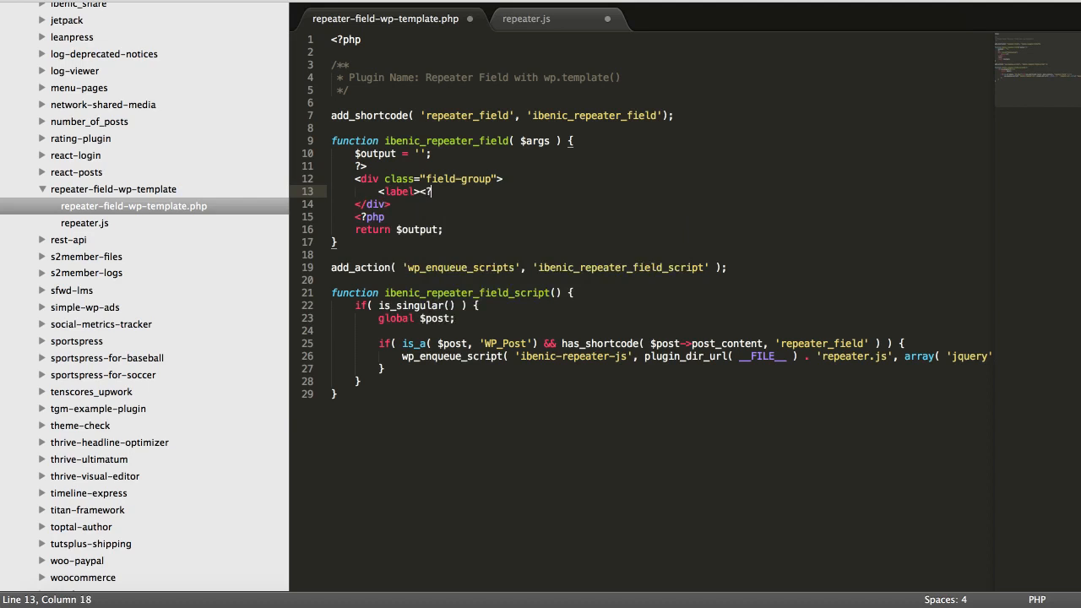
pyautogui.write("php _e( 'T")
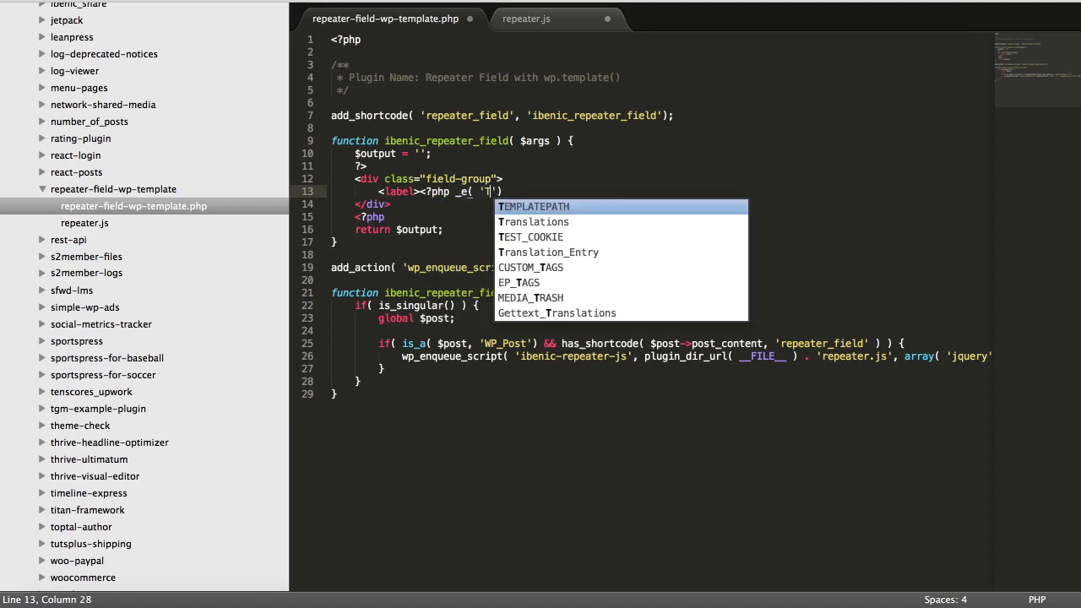
pyautogui.write('Enter')
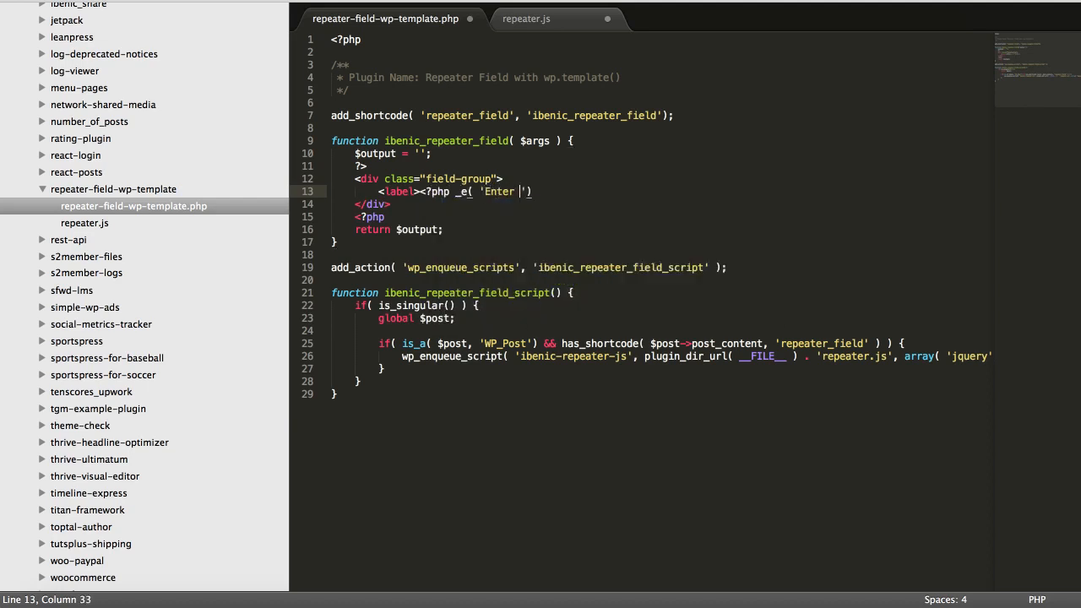
pyautogui.write("List', ''")
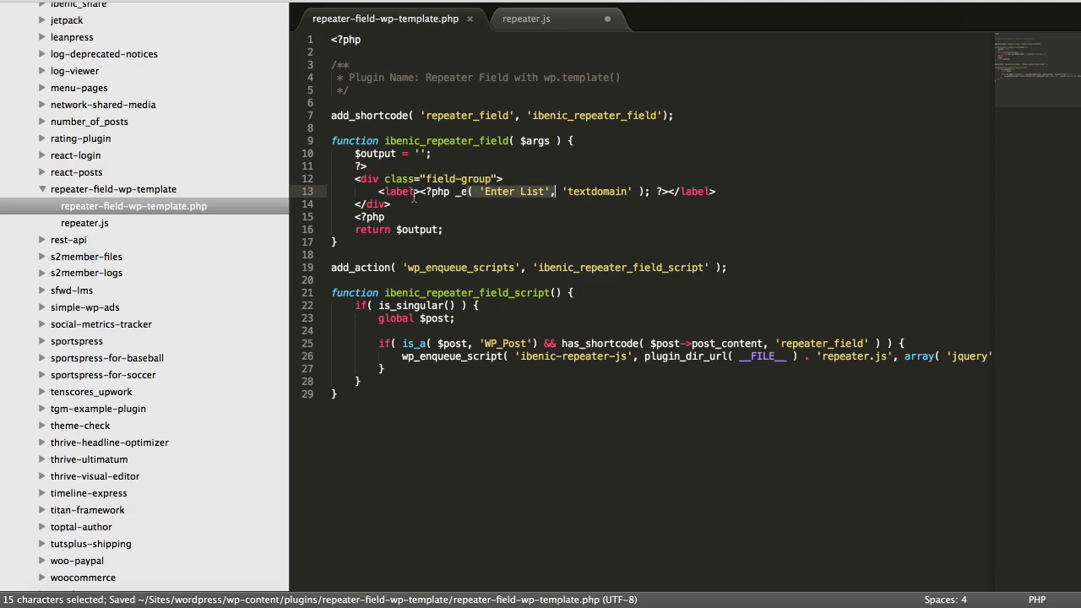
# Add a text input with empty value and a translatable 'Enter Text' placeholder below the label.
pyautogui.write('<br/>')
pyautogui.write('<p')
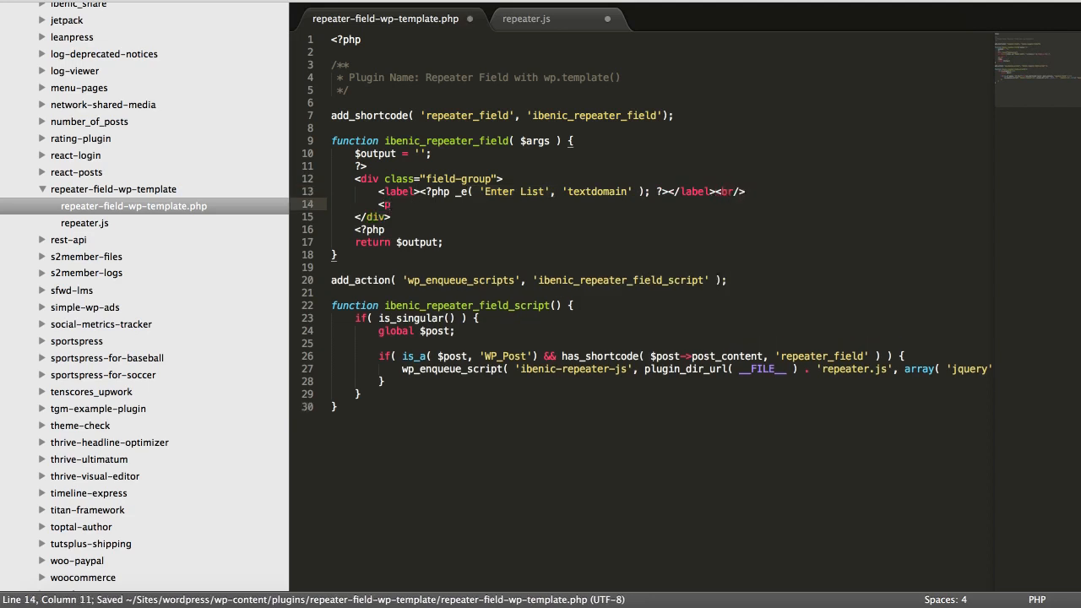
pyautogui.write('input type')
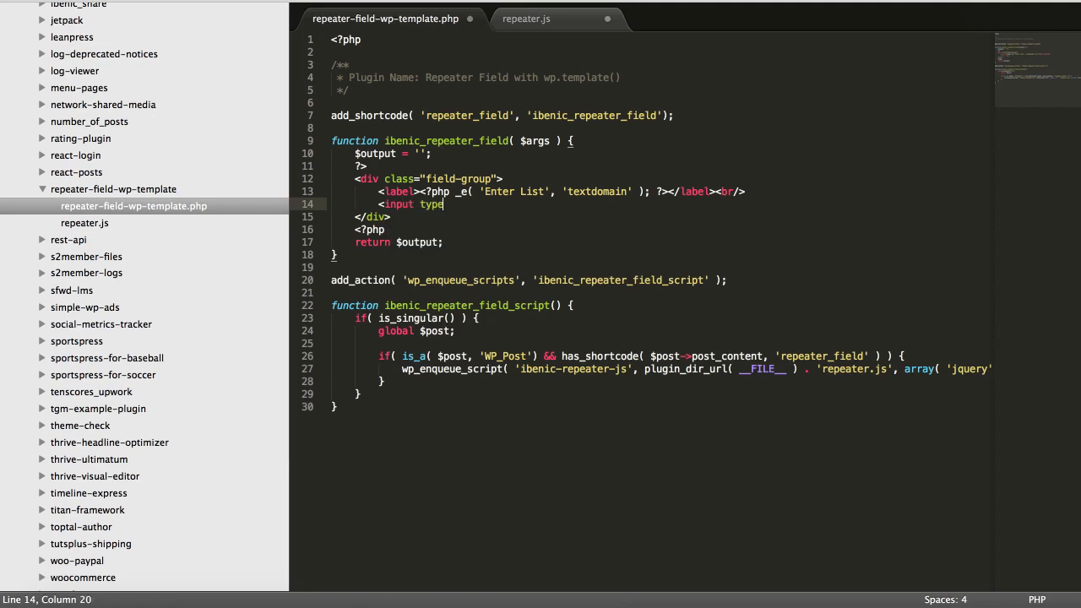
pyautogui.write('="text"')
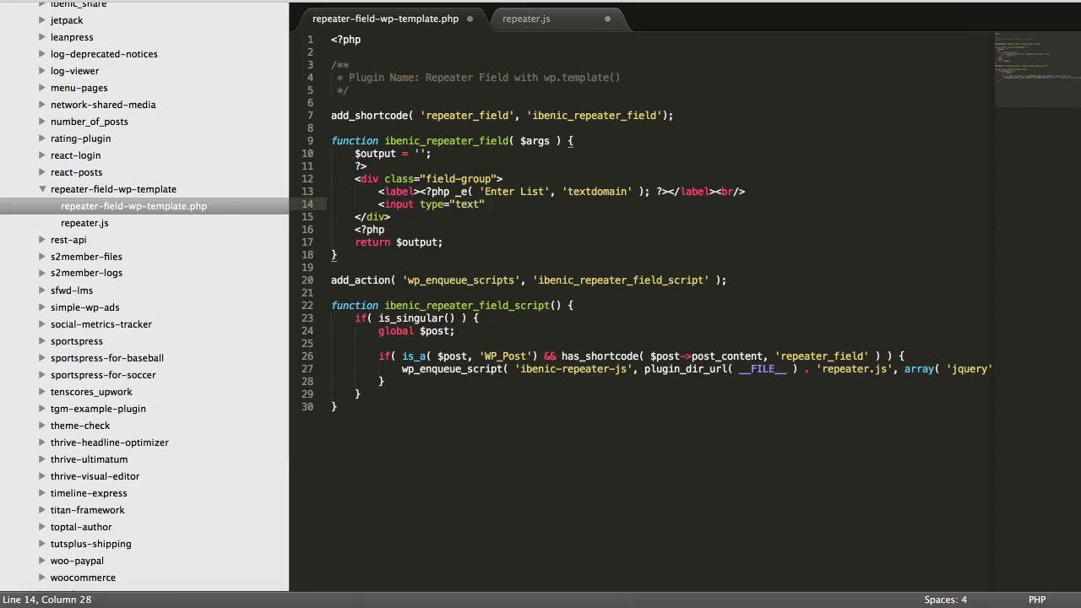
pyautogui.write('value=')
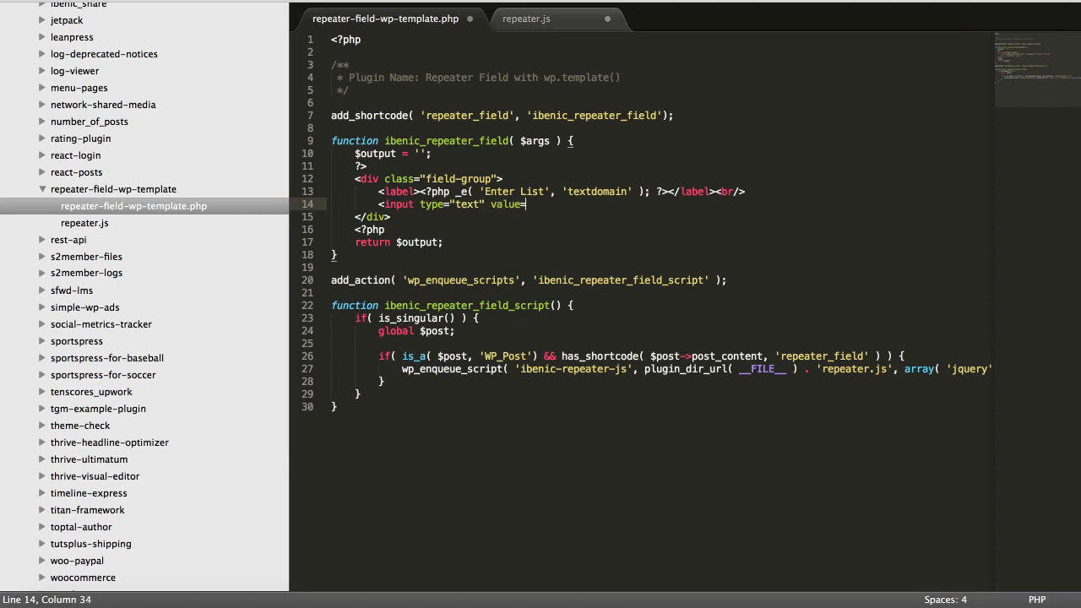
pyautogui.write('"" />')
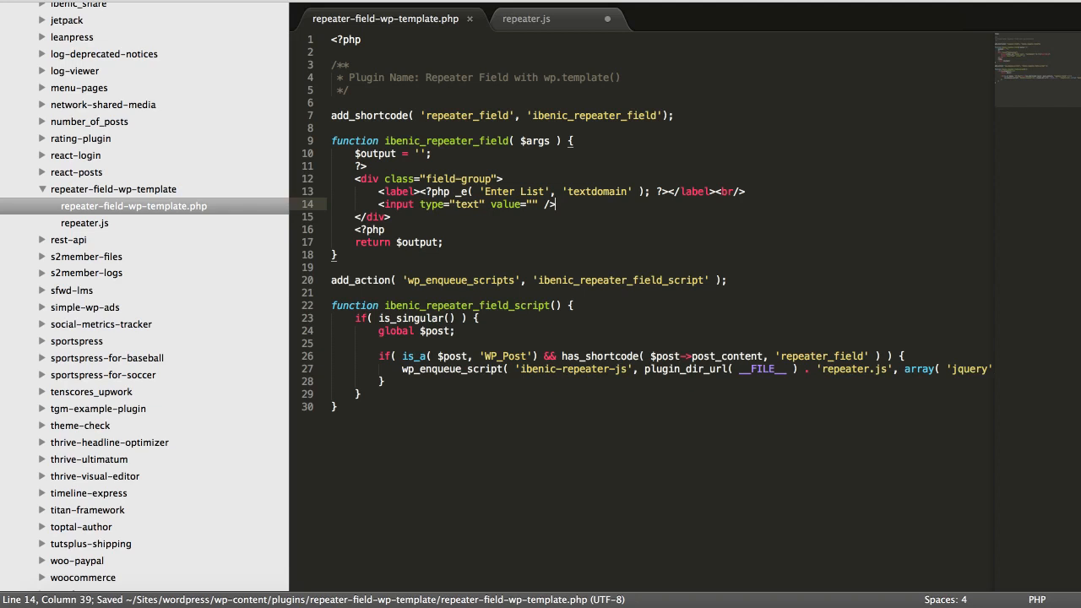
pyautogui.write('placeholder=""')
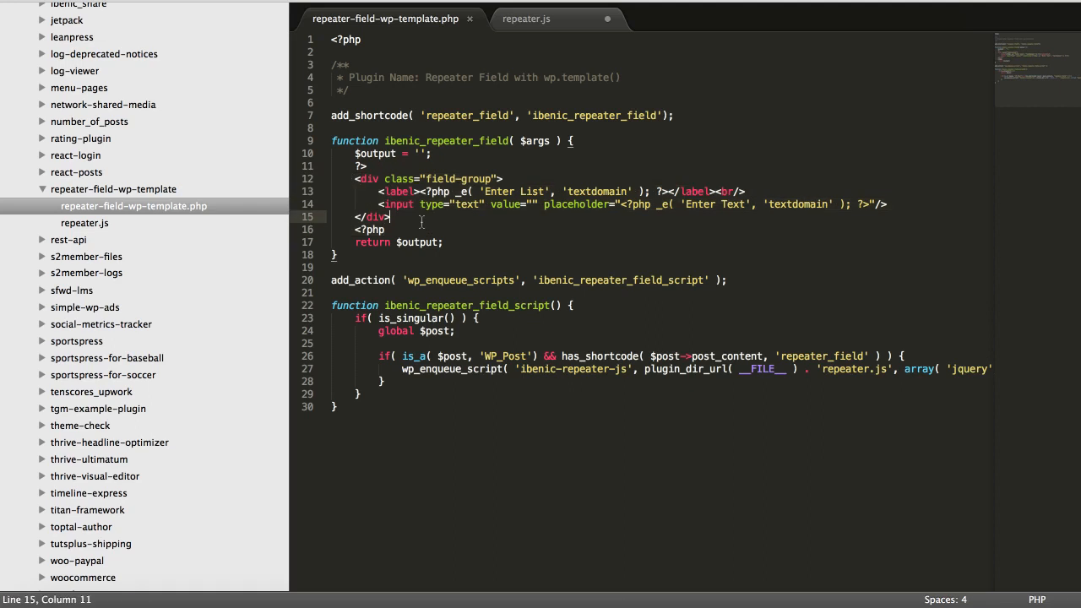
# Wrap the markup with ob_start() and set $output = ob_get_clean() before returning.
pyautogui.write('ob_start();')
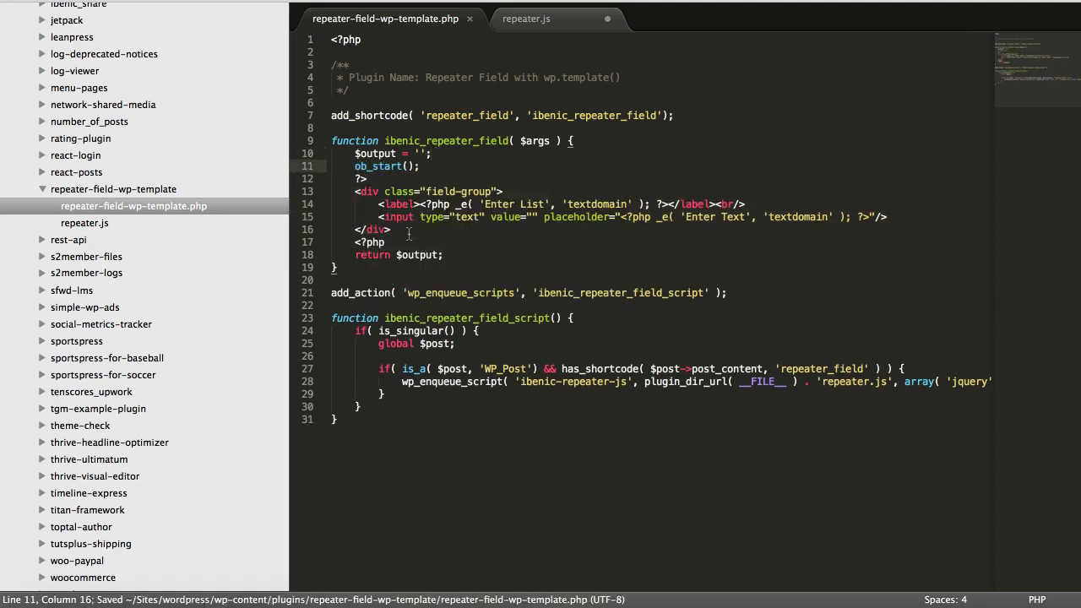
pyautogui.write('$')
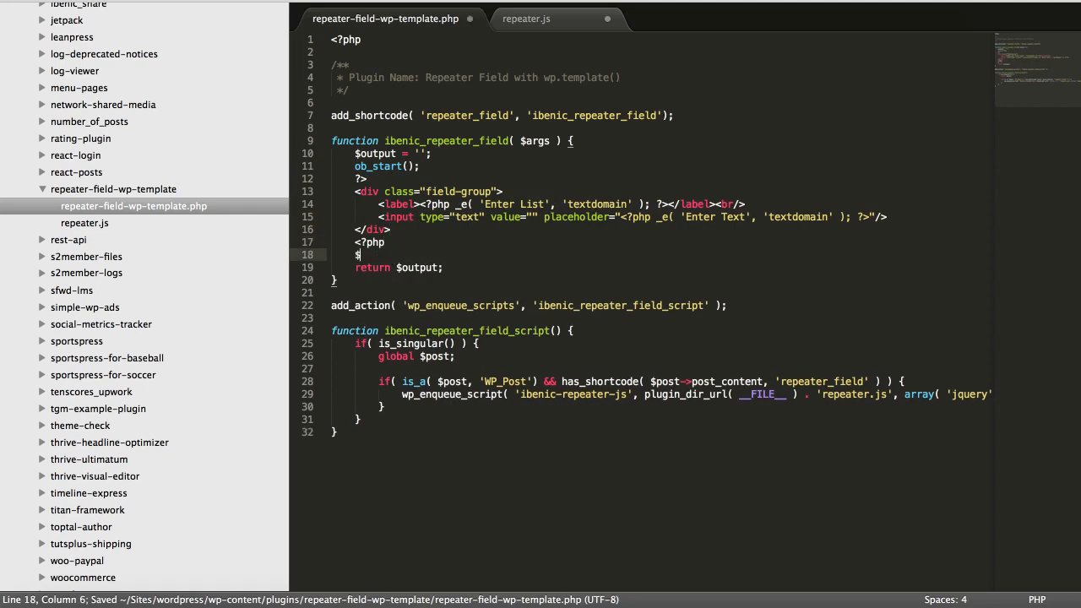
pyautogui.write('output =')
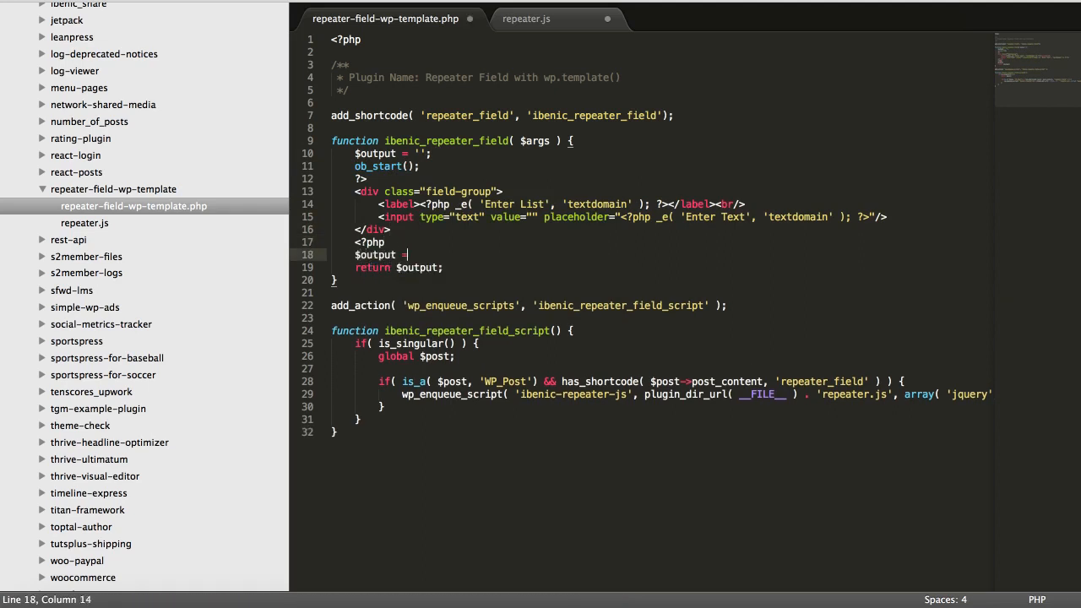
pyautogui.write('ob_')
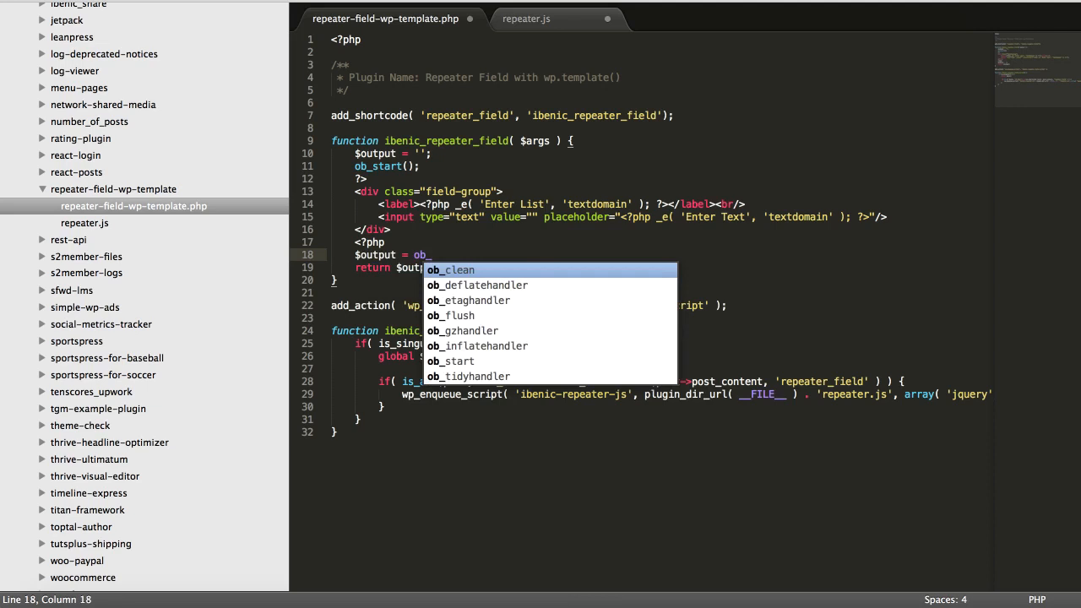
pyautogui.write('get_clean();')
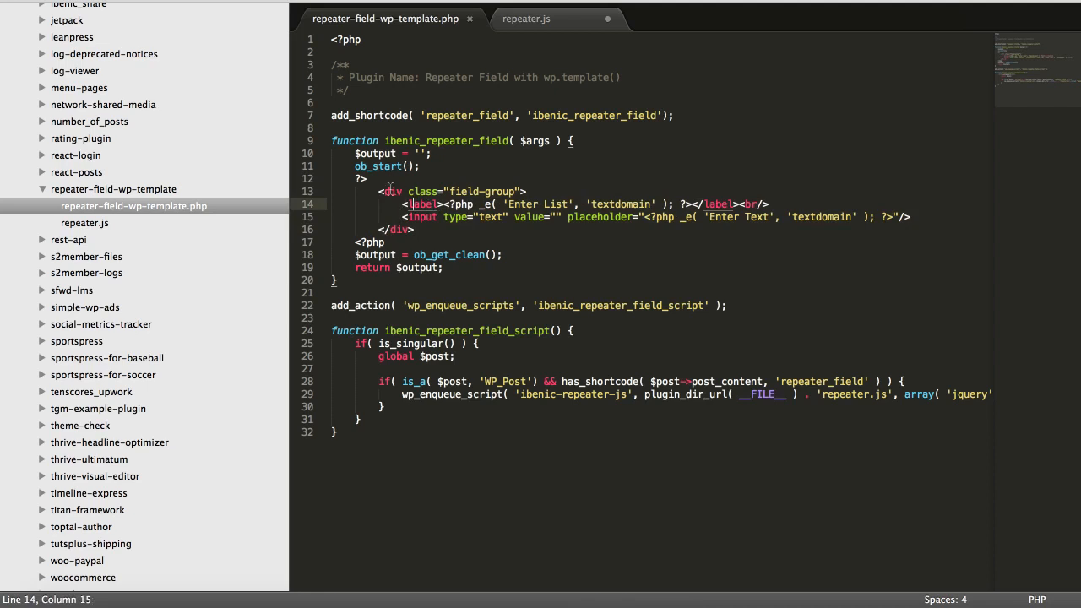
pyautogui.doubleClick(449, 254)
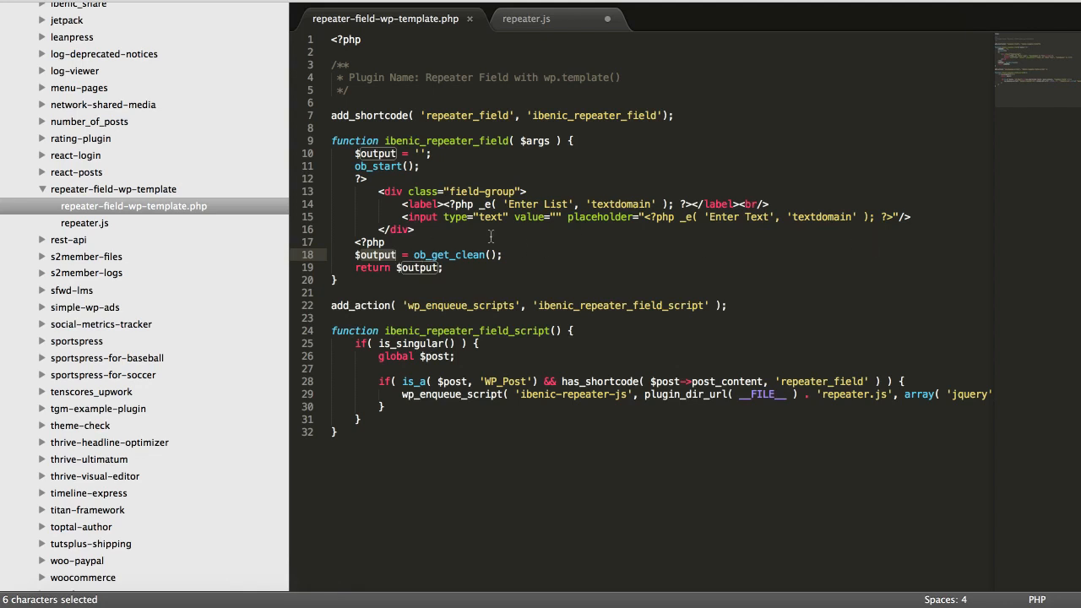
# Add a button of type button with the translatable label 'Add Item'.
pyautogui.write('<button')
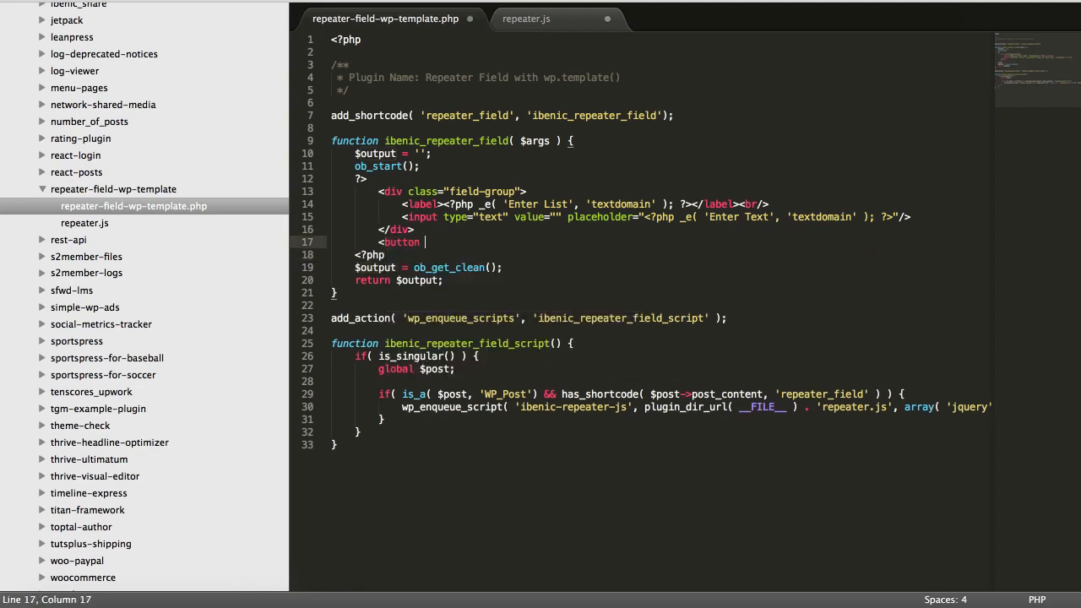
pyautogui.write('type')
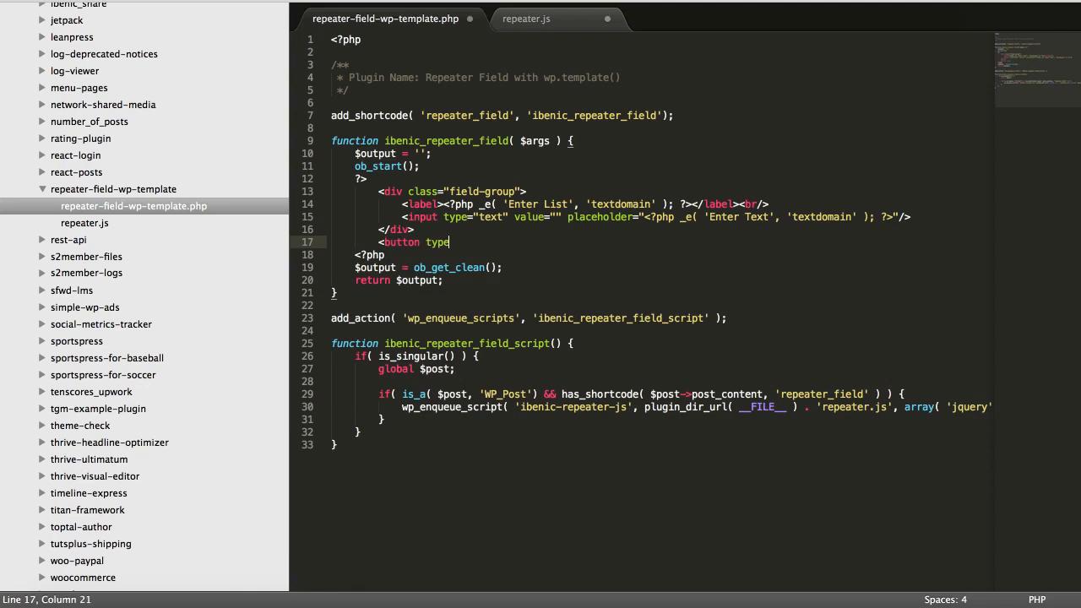
pyautogui.write('="button"></')
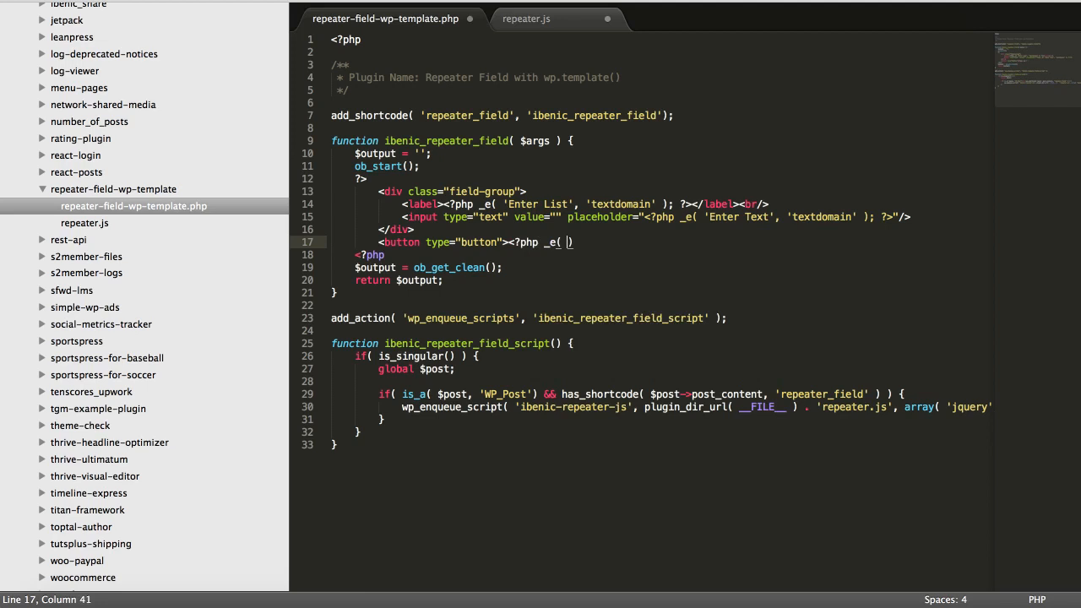
pyautogui.write("'Add t")
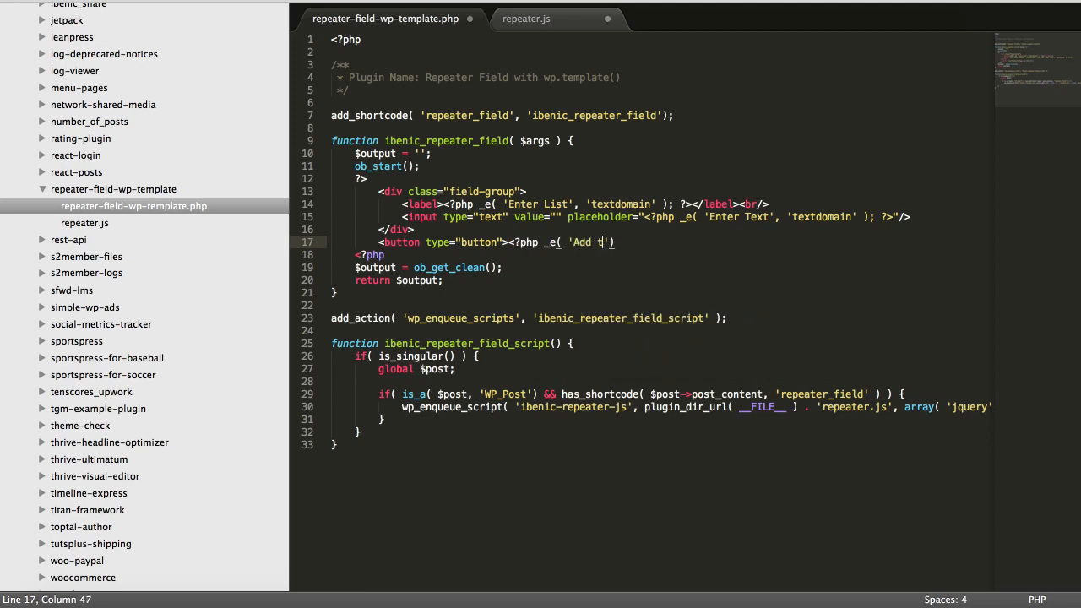
pyautogui.write("tem', '")
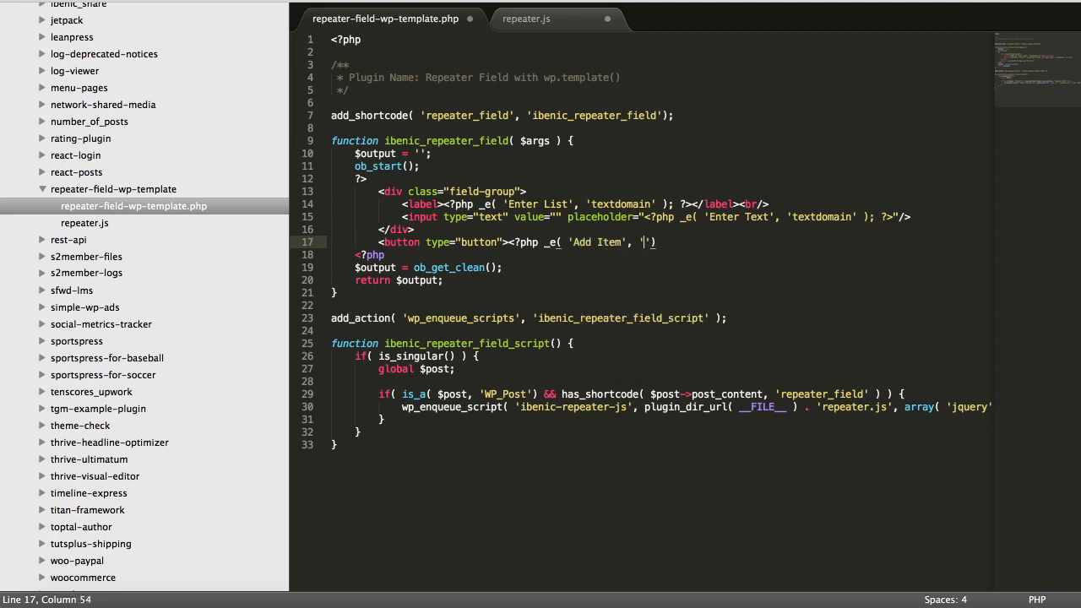
pyautogui.write('textdomain')
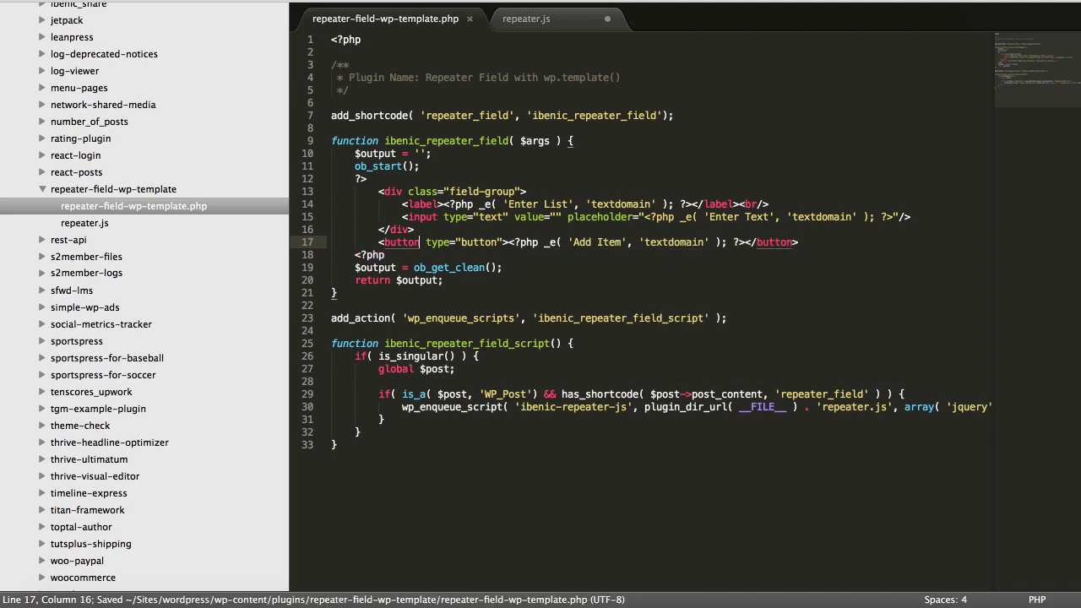
# Start an id attribute beginning with 'add' on the Add Item button.
pyautogui.write('id=""')
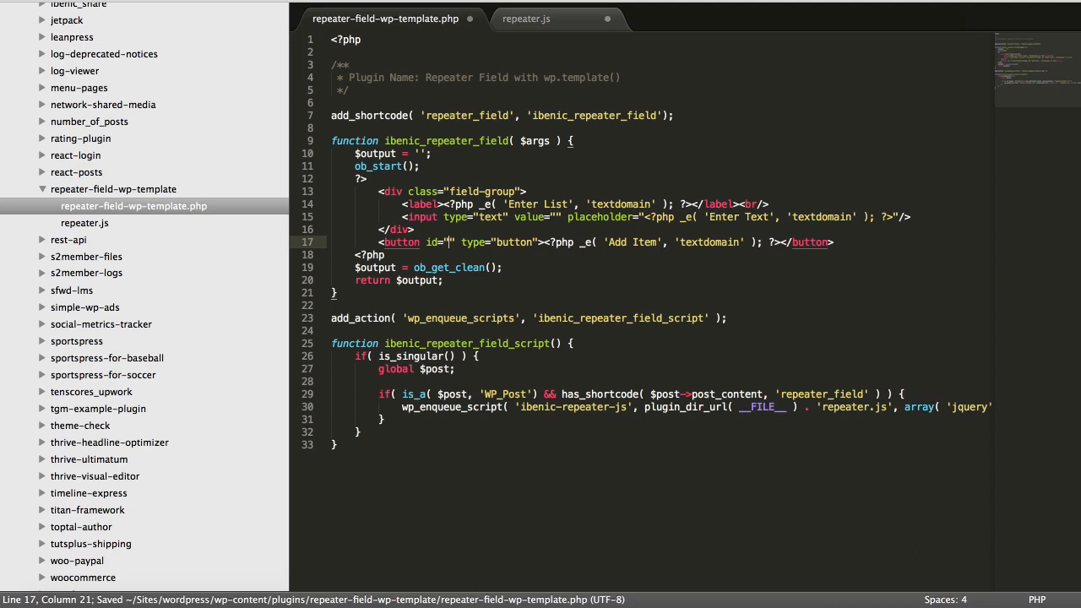
pyautogui.write('add')
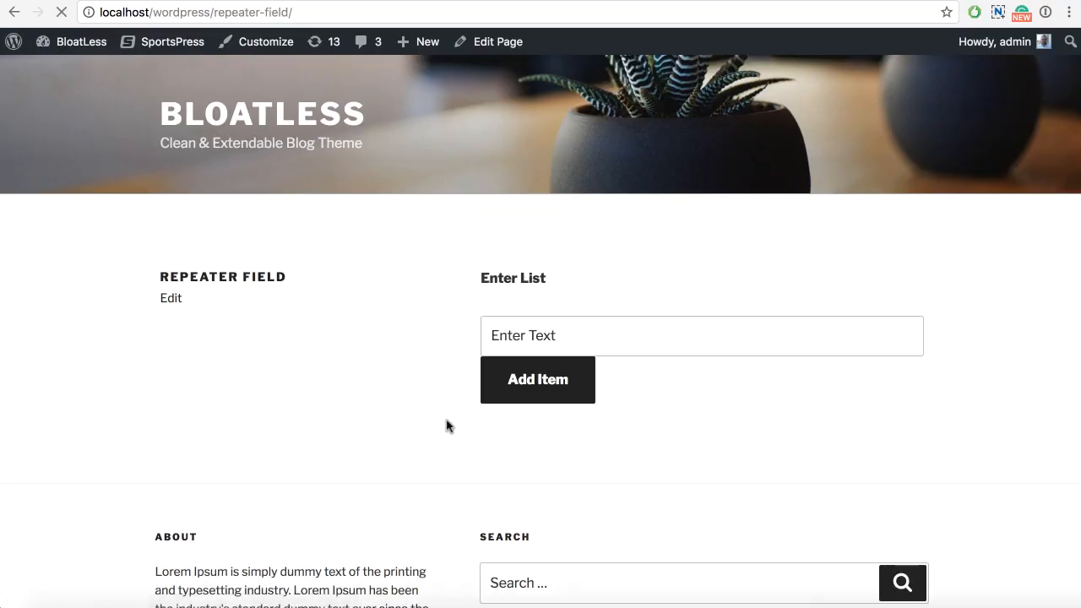
# Try the new Add Item button on the reloaded Repeater Field page.
pyautogui.click(701, 334)
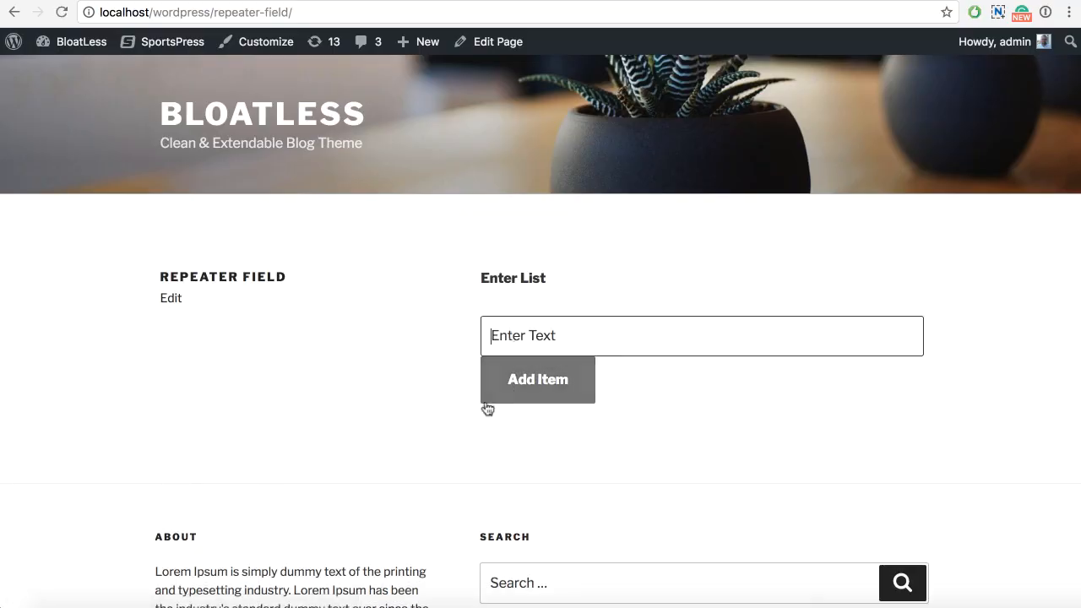
pyautogui.moveTo(517, 335)
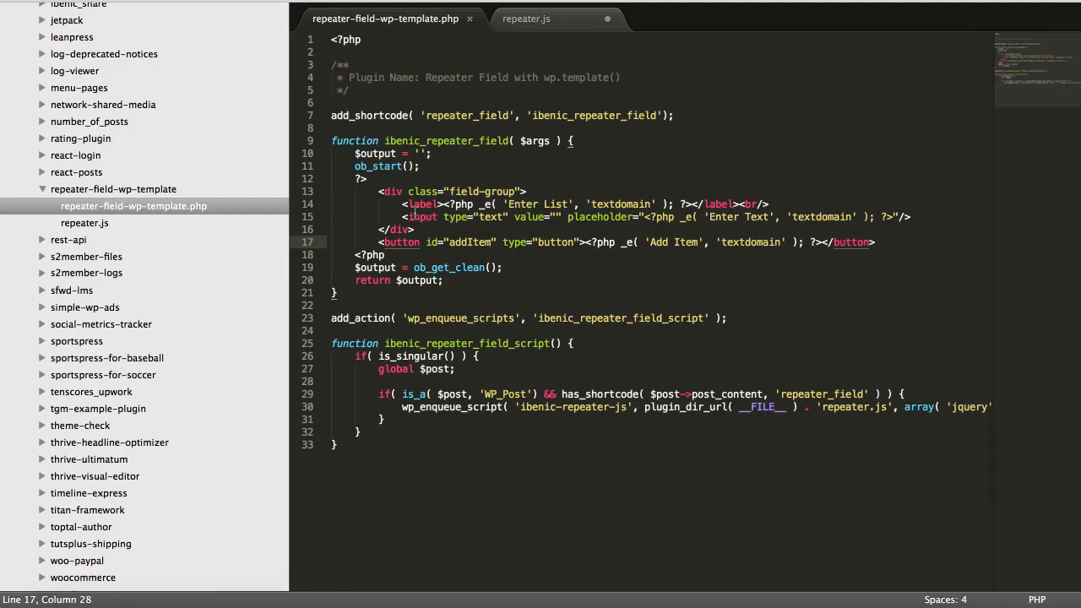
# Select the field group and button markup and place the cursor after the button line.
pyautogui.moveTo(380, 191); pyautogui.dragTo(875, 243)
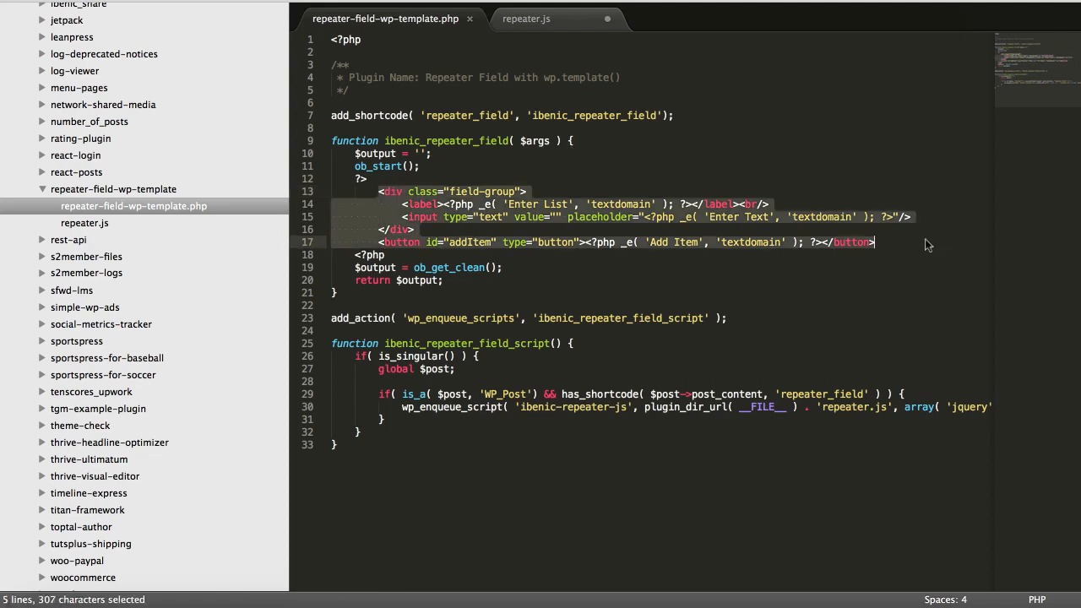
pyautogui.click(875, 243)
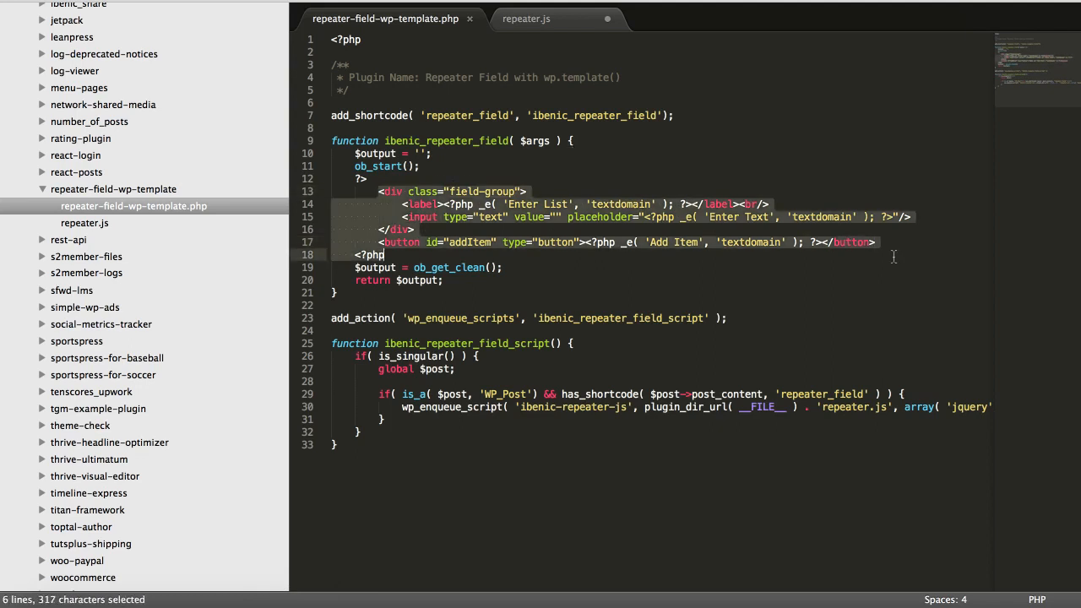
pyautogui.click(879, 243)
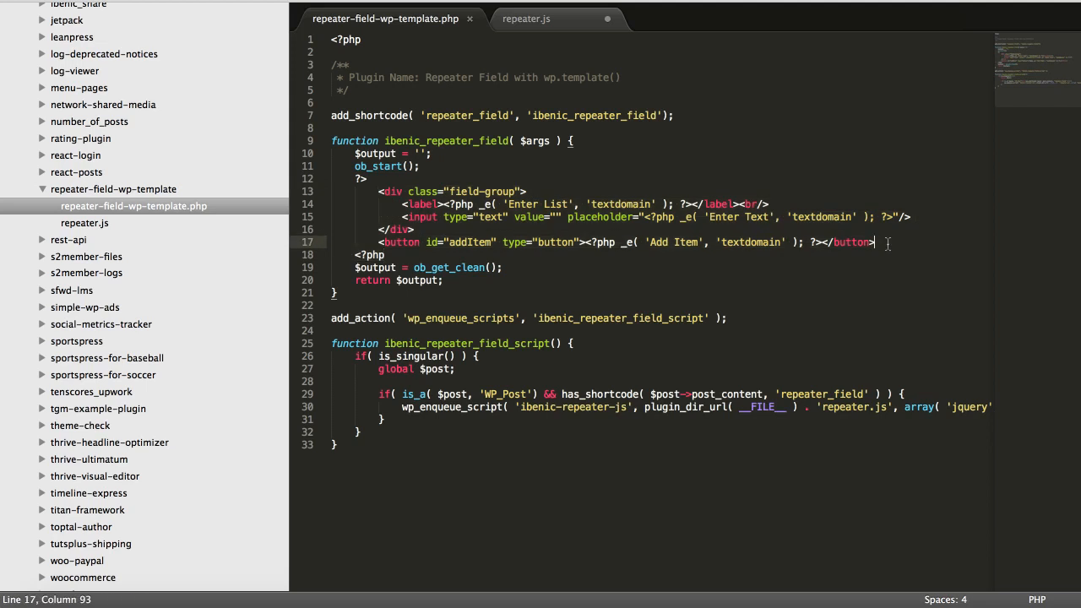
pyautogui.click(378, 191)
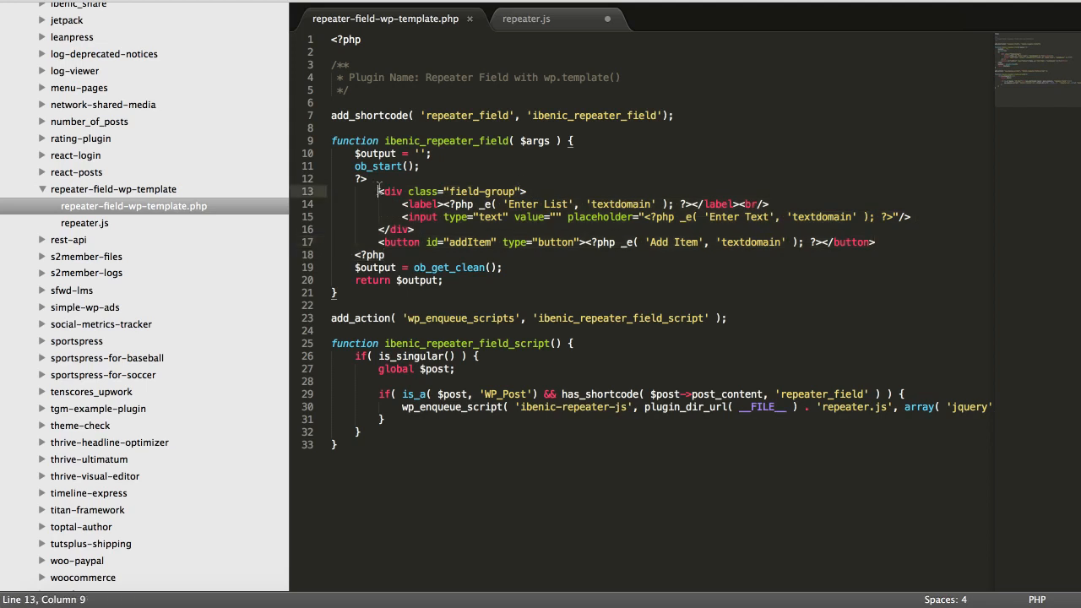
pyautogui.moveTo(378, 191); pyautogui.dragTo(875, 243)
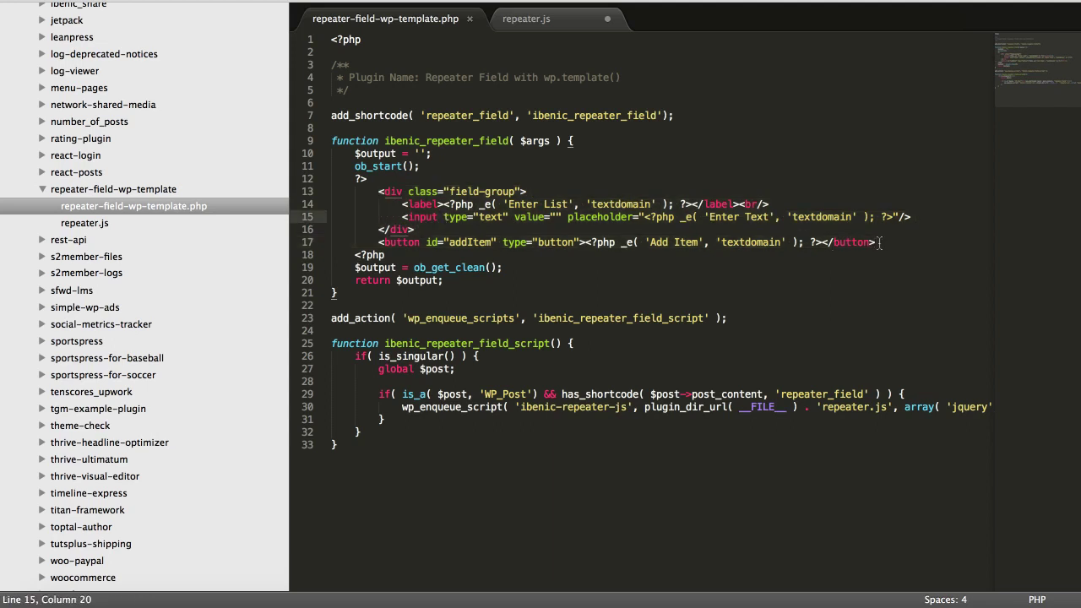
# Add a <ul> with list items 'Item List #1' and 'Item List #2' below the button.
pyautogui.write('<ul>')
pyautogui.write('<&u')
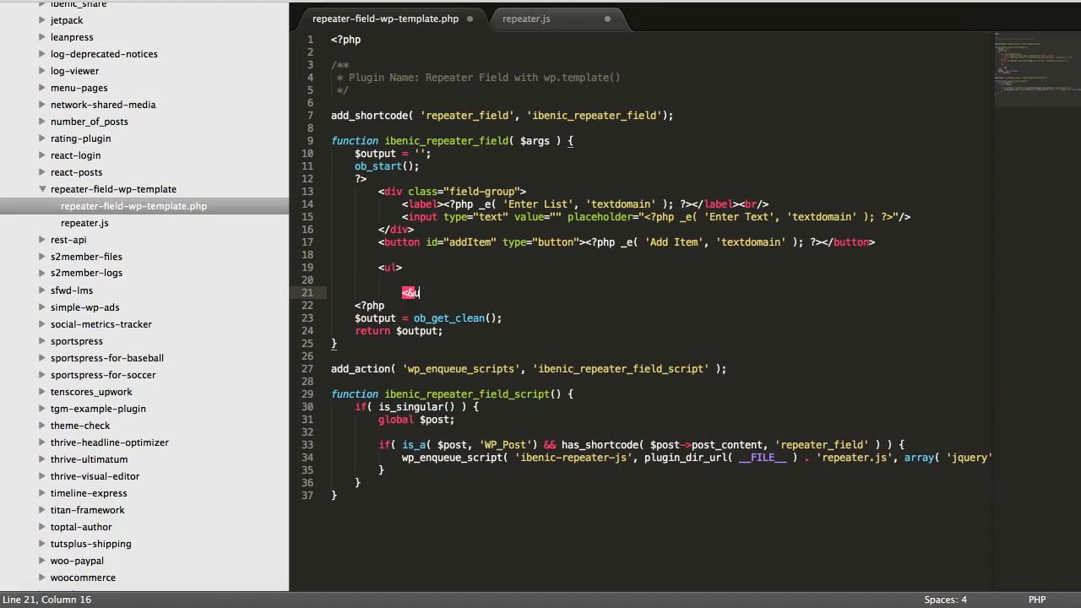
pyautogui.write('</ul>')
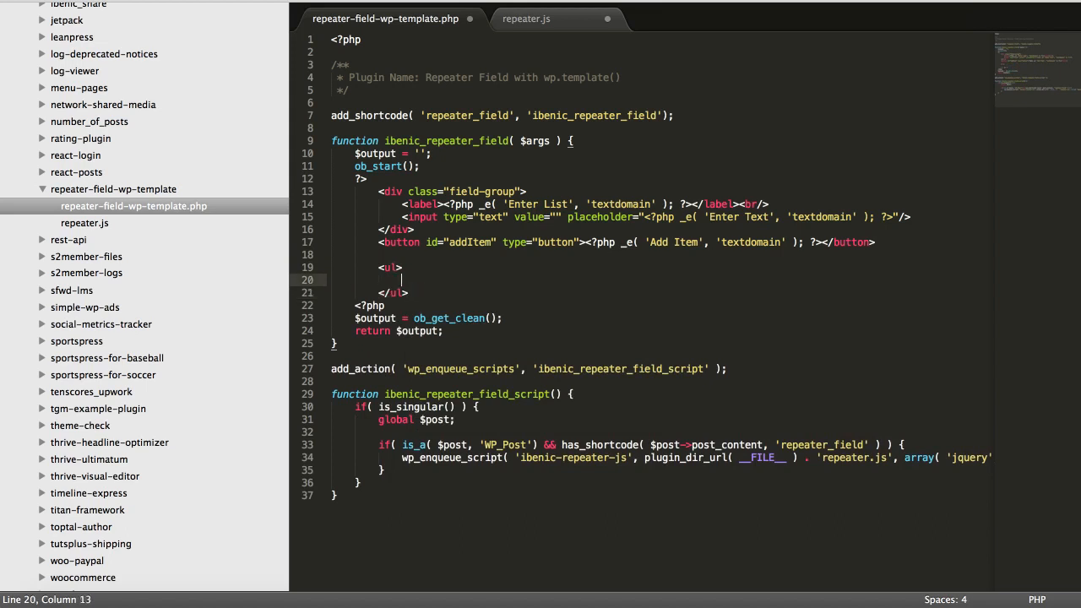
pyautogui.write('<li>Item List #1</')
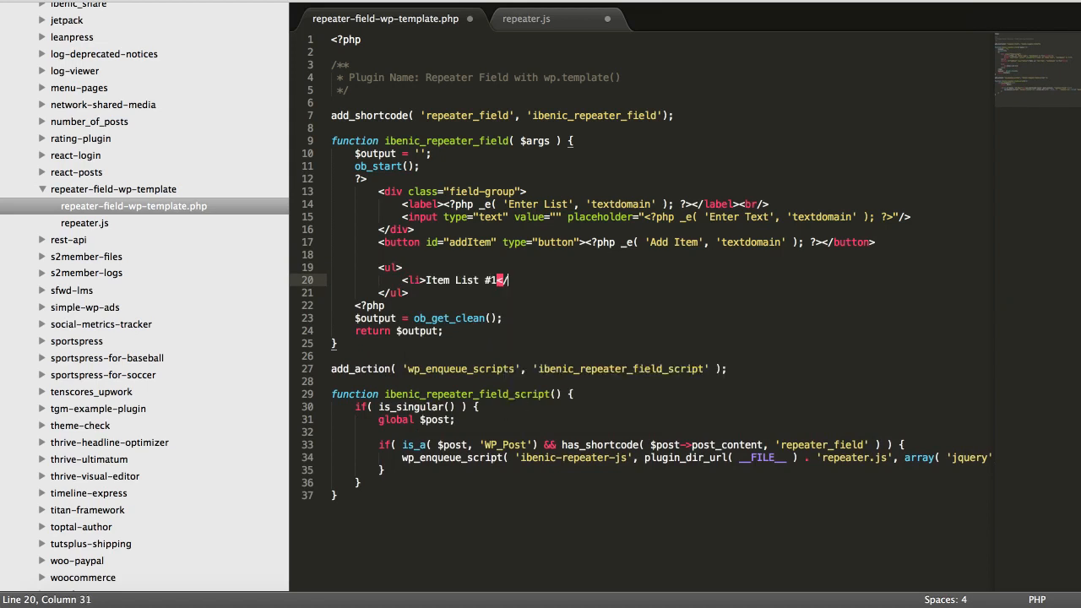
pyautogui.press('enter')
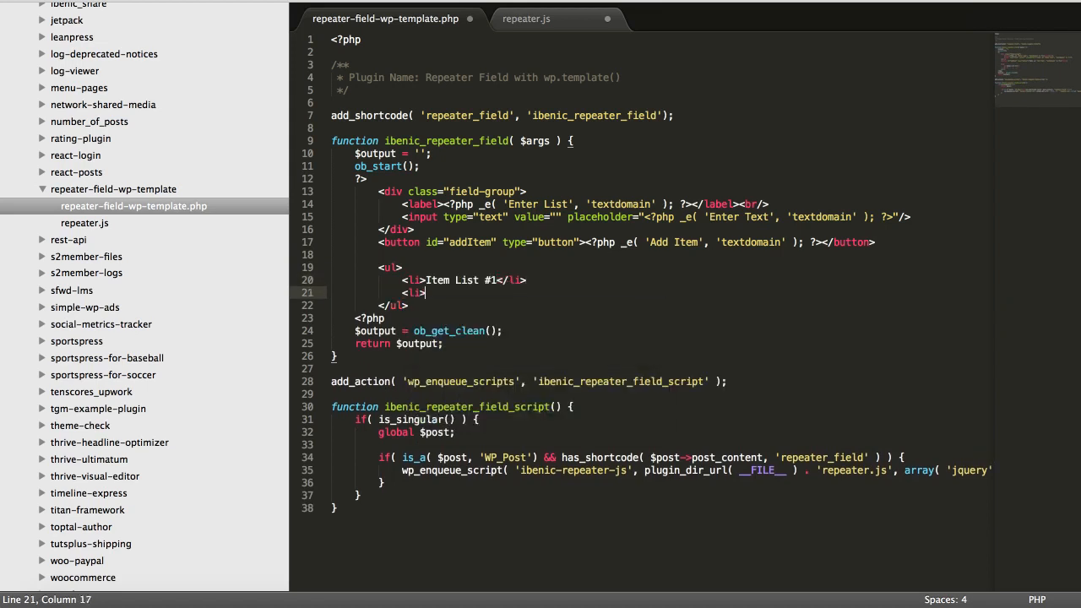
pyautogui.write('Item List #2')
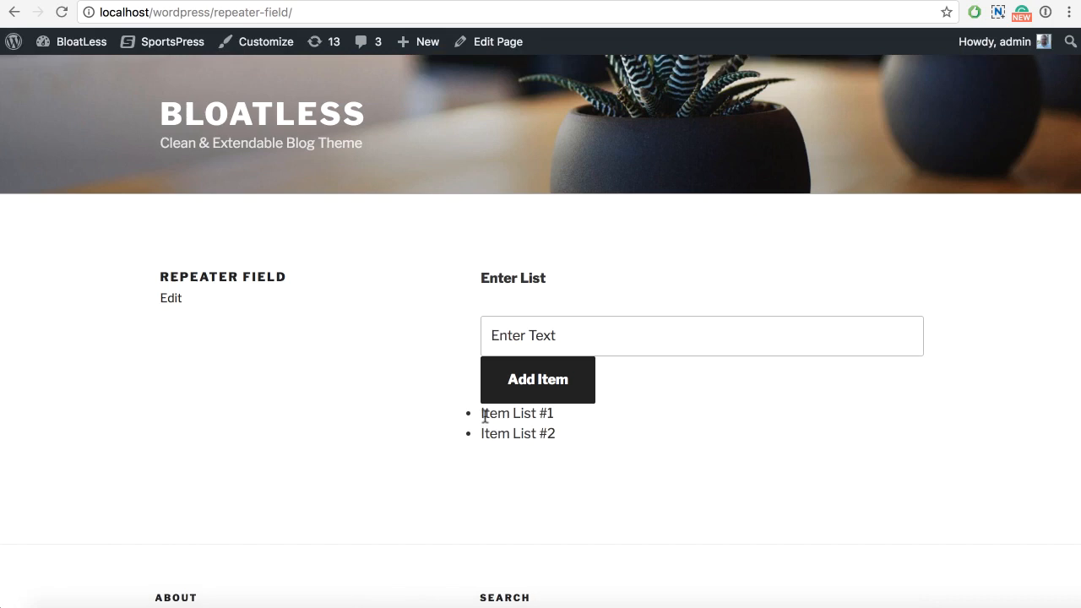
# Enter test text 'dsdadaa' in the page's input field and return to the plugin code.
pyautogui.doubleClick(495, 433)
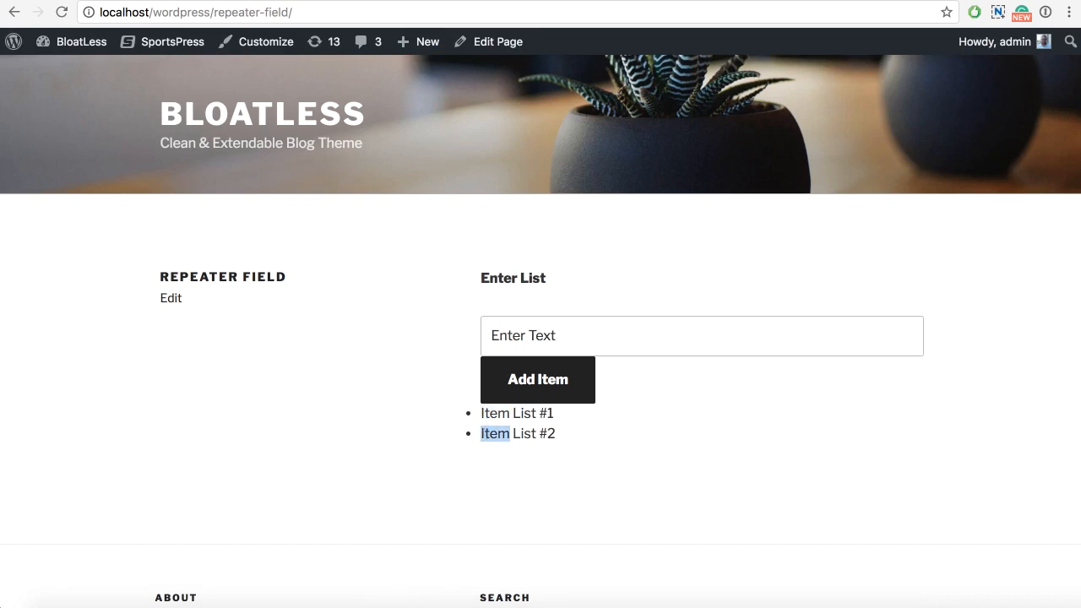
pyautogui.moveTo(637, 493)
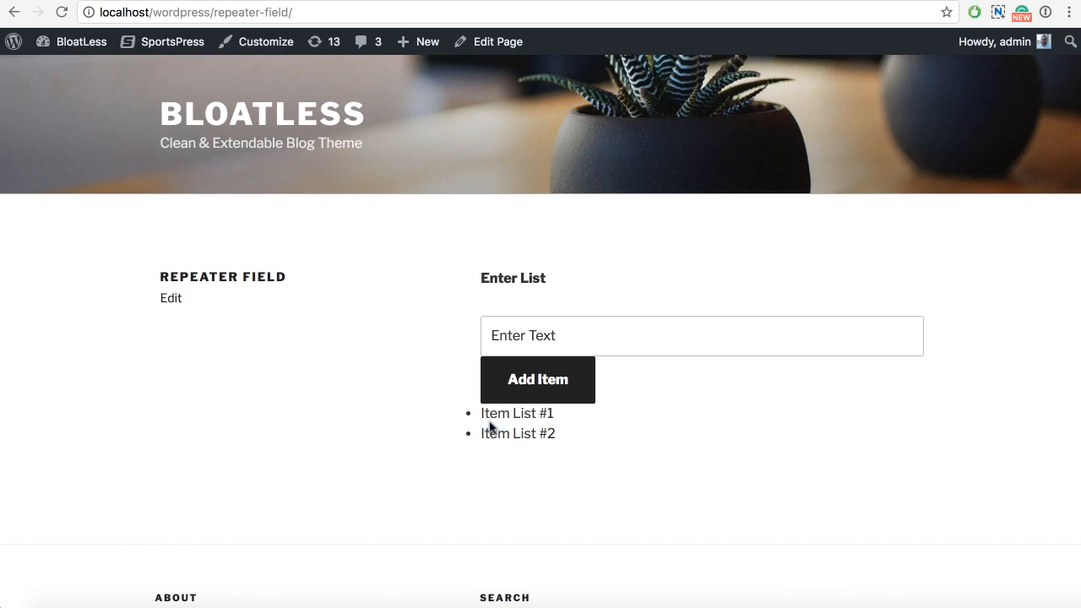
pyautogui.write('dsdadaaa')
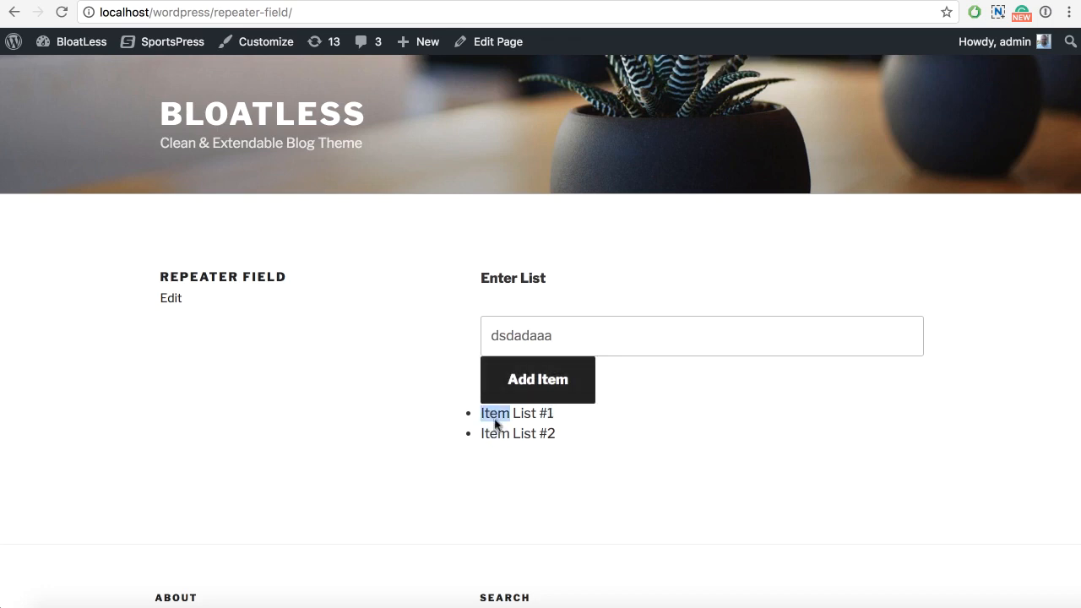
pyautogui.press('alt+tab')
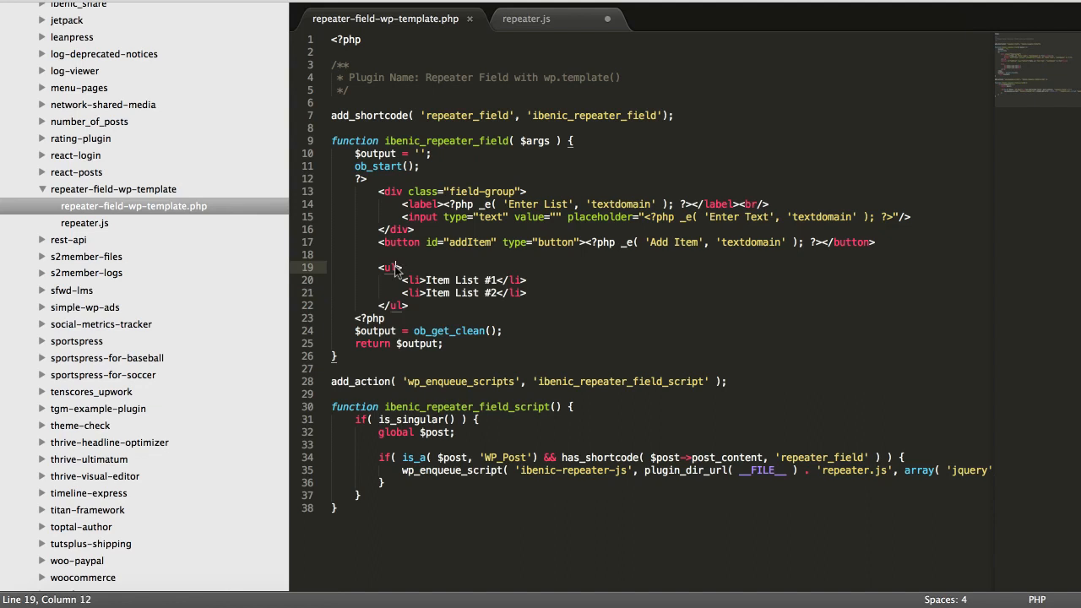
# Give the <ul> the id 'repeaterList' and select the Item List #1 entry.
pyautogui.write('id=""')
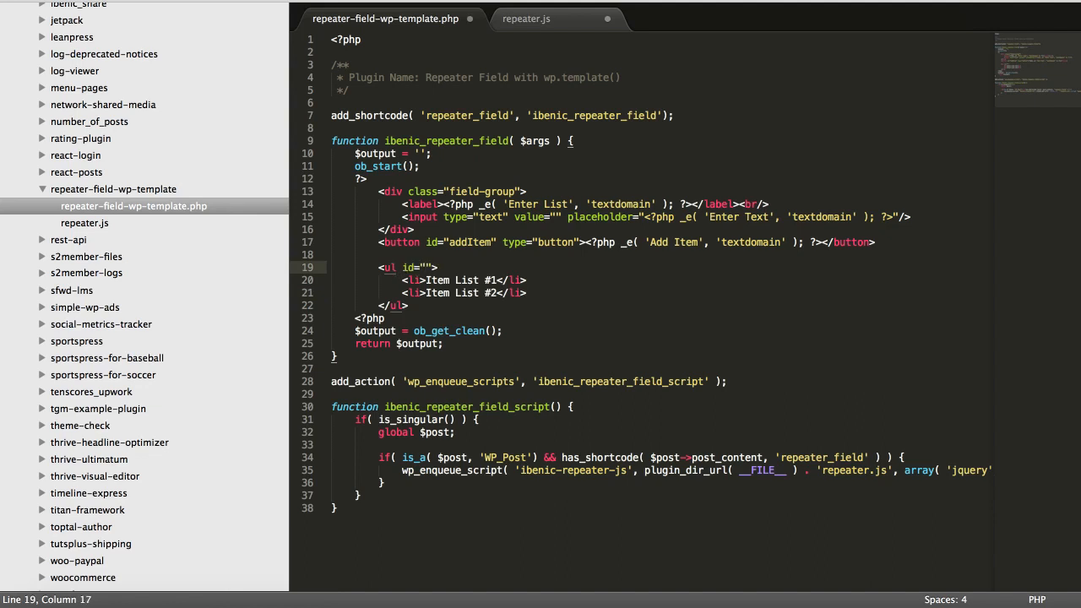
pyautogui.write('repeaterList')
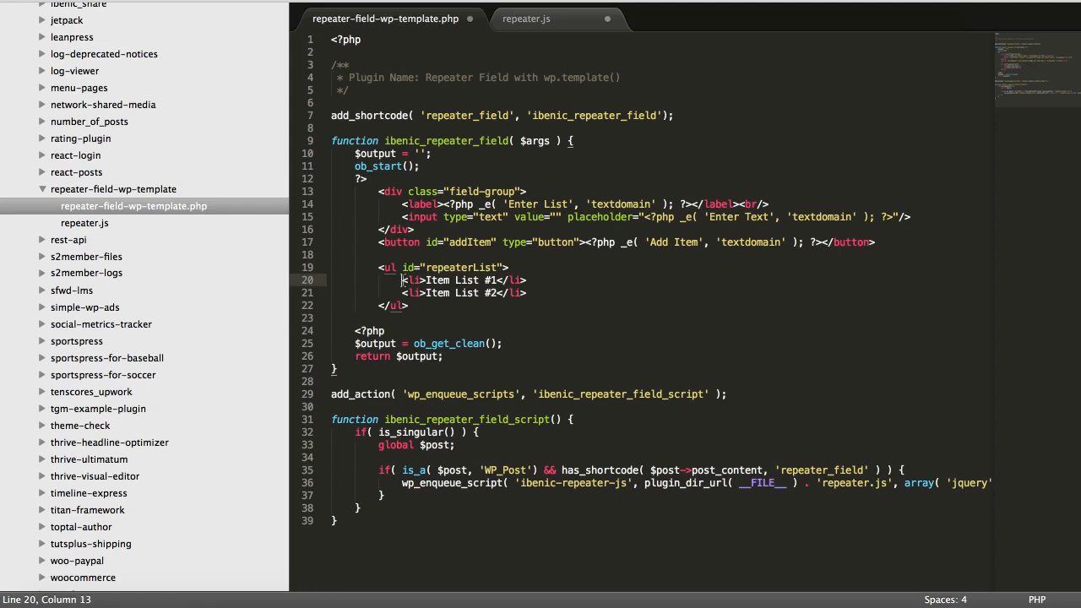
pyautogui.moveTo(403, 280); pyautogui.dragTo(527, 280)
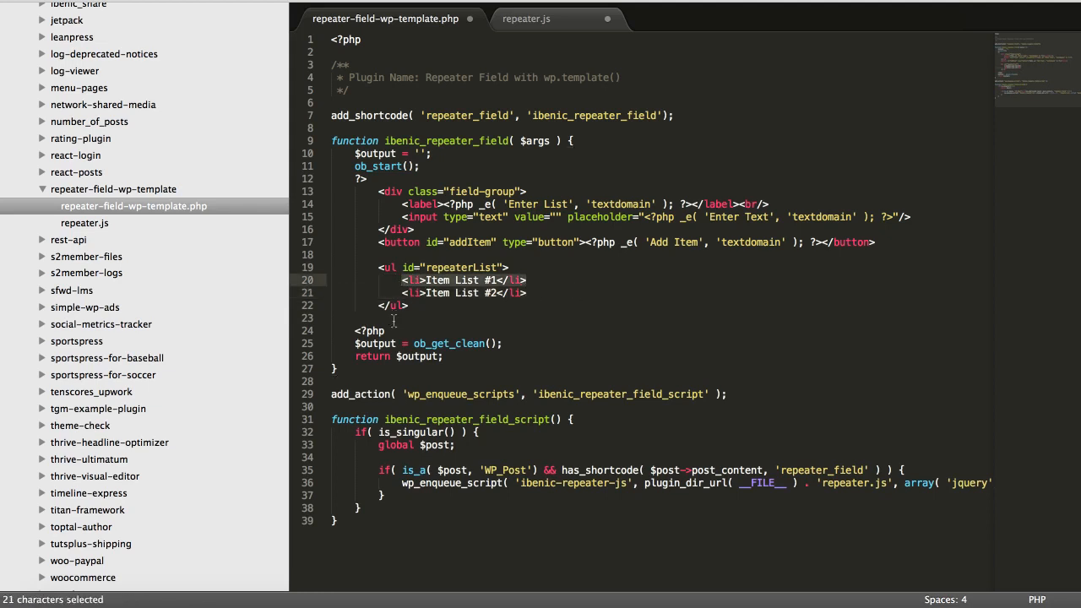
# Write a text/template script tag with id tmpl-repeater-field below the closing ul.
pyautogui.write('<')
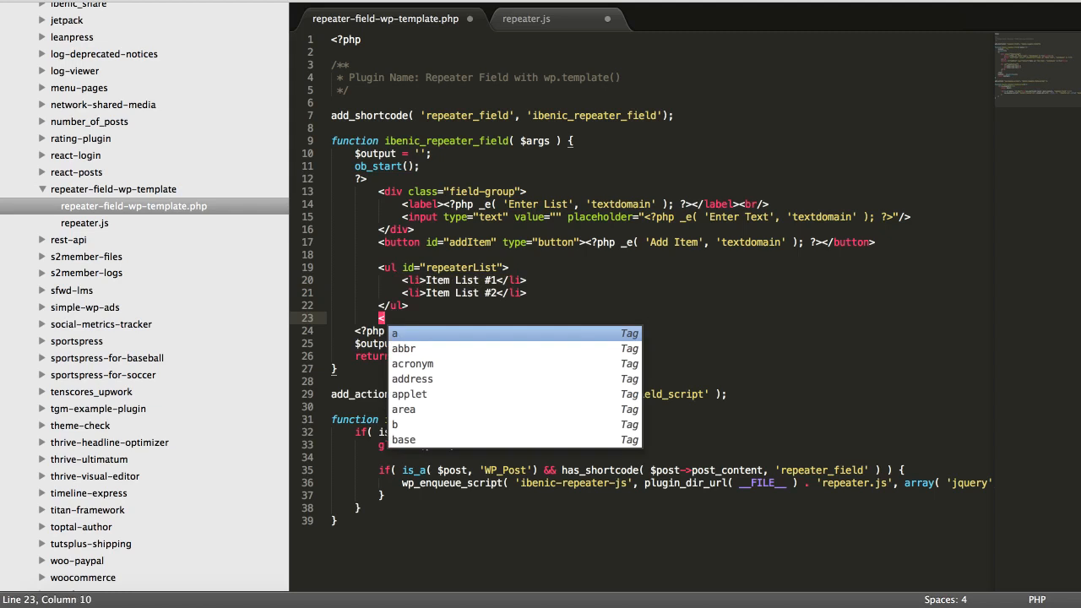
pyautogui.write('script')
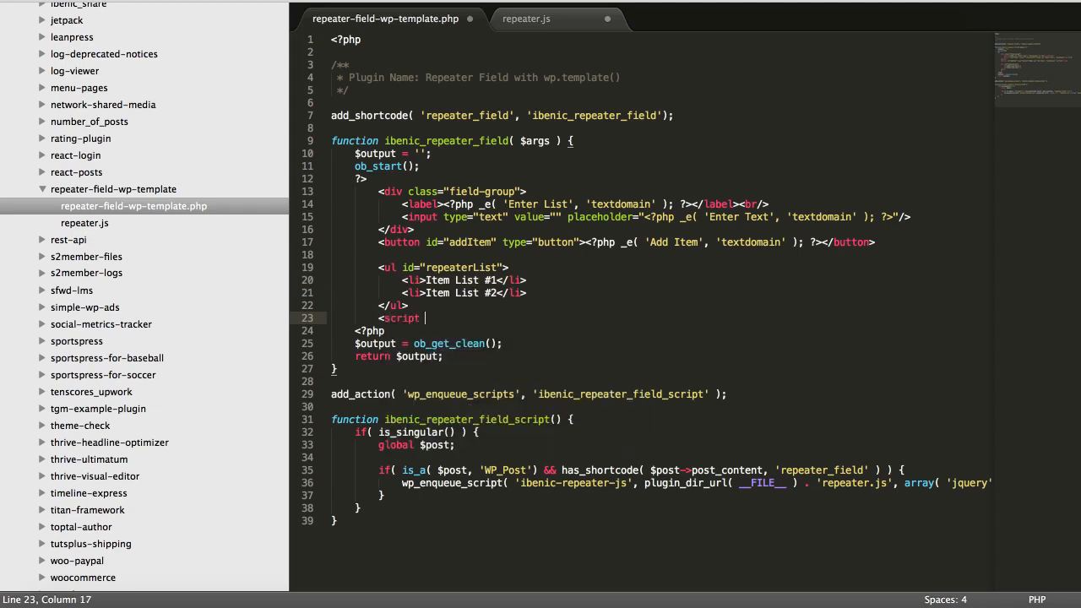
pyautogui.write('type=""')
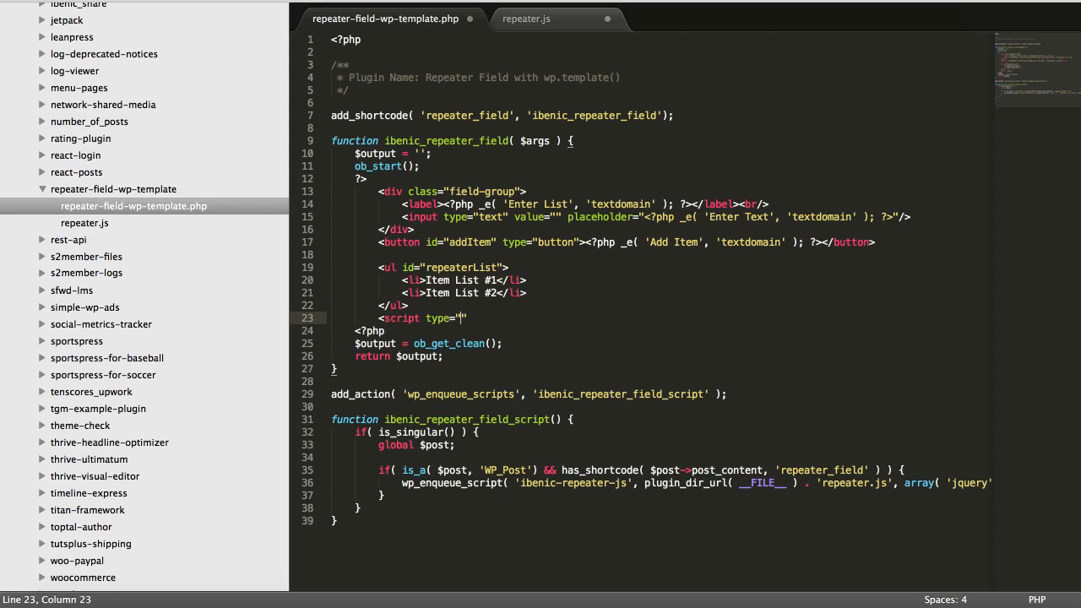
pyautogui.write('text/template')
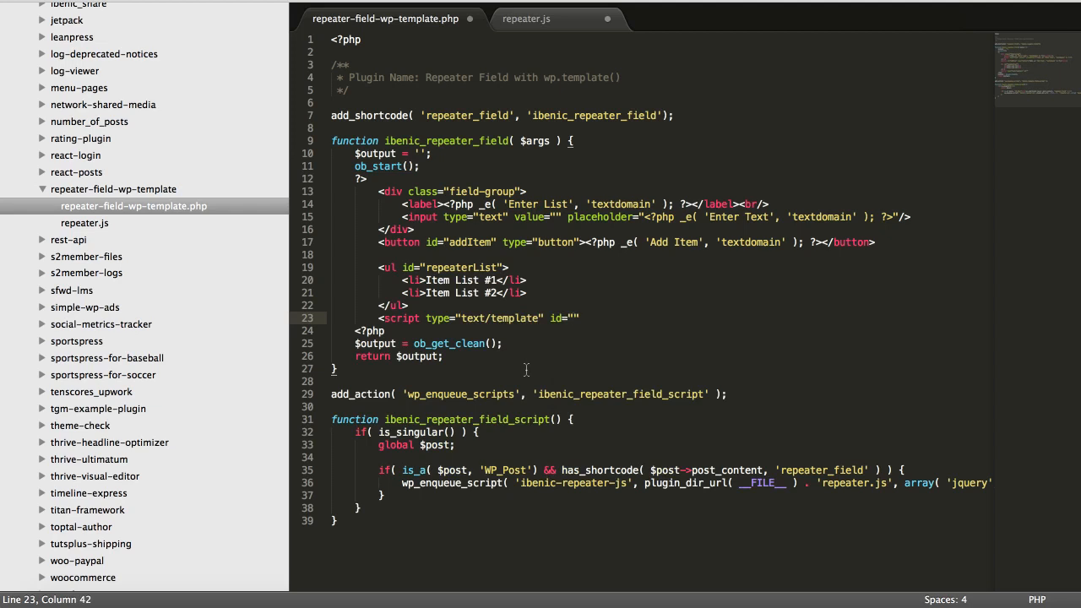
pyautogui.write('tmpl-repea')
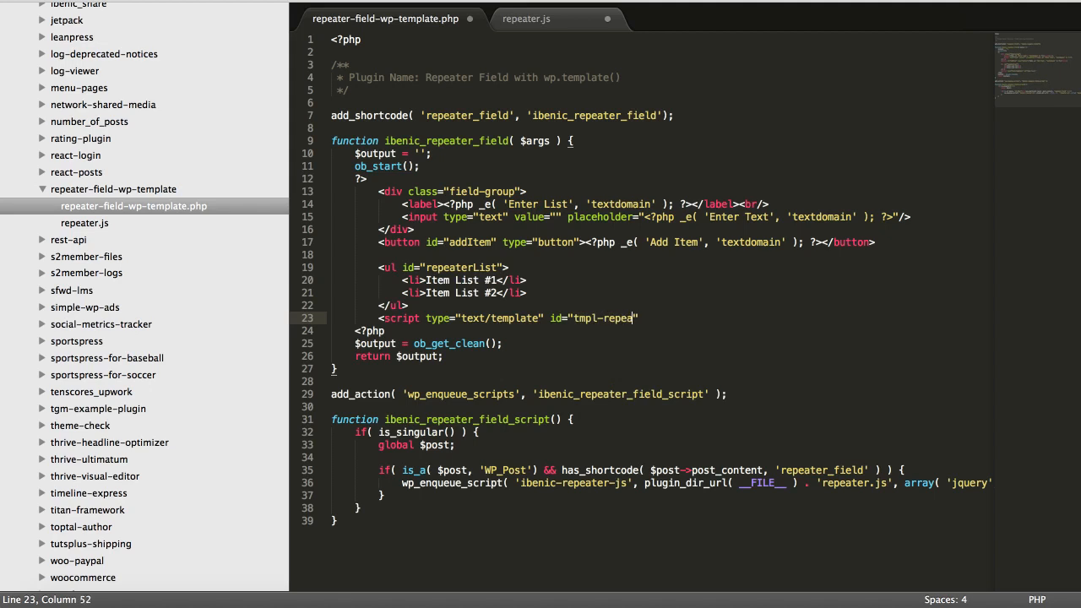
pyautogui.write('ter')
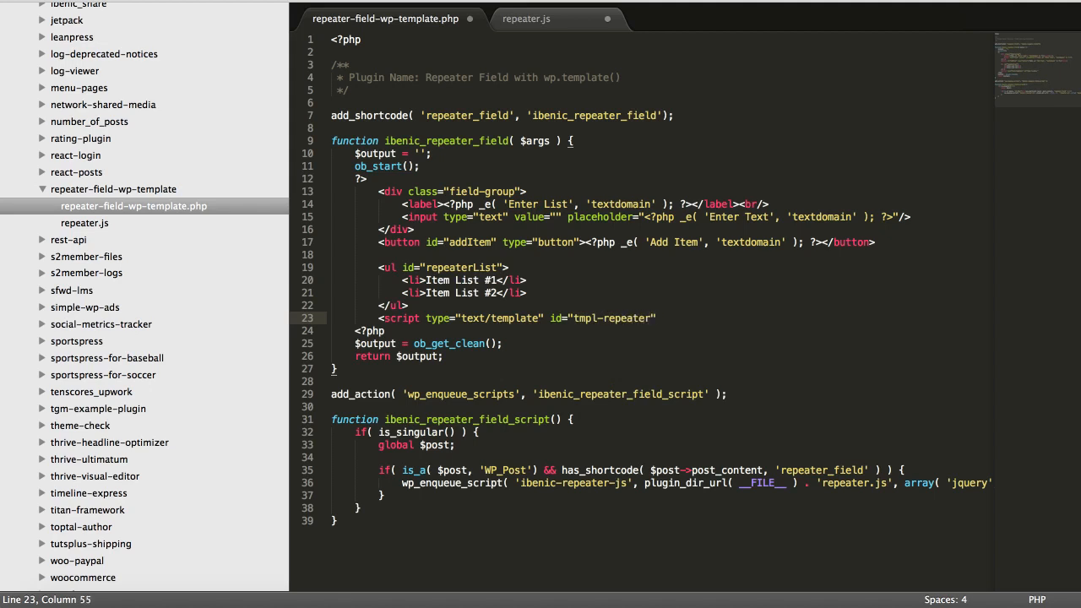
pyautogui.write('-field')
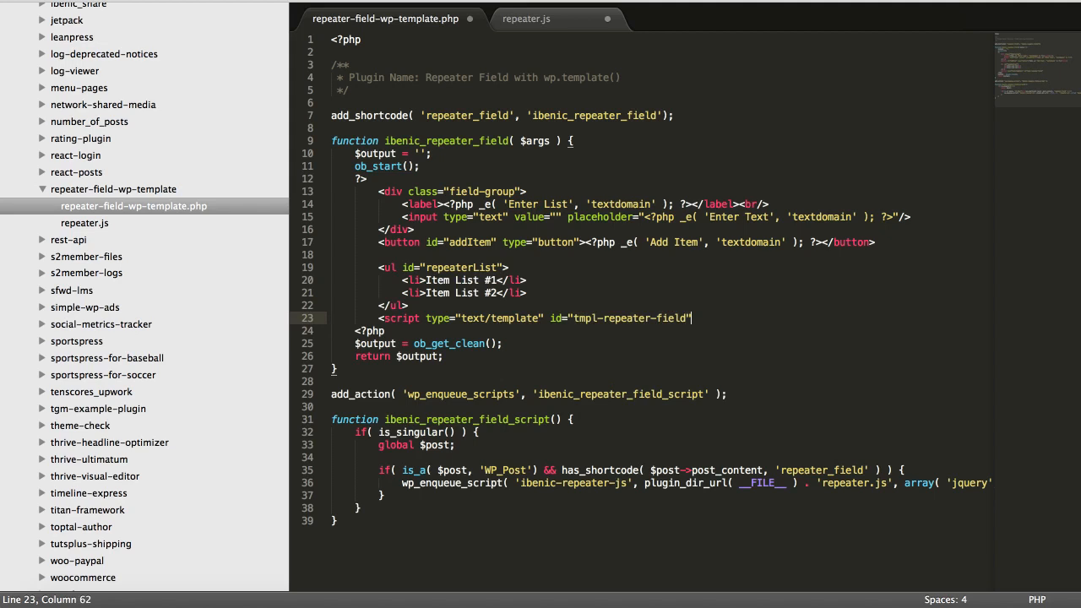
pyautogui.write('></script')
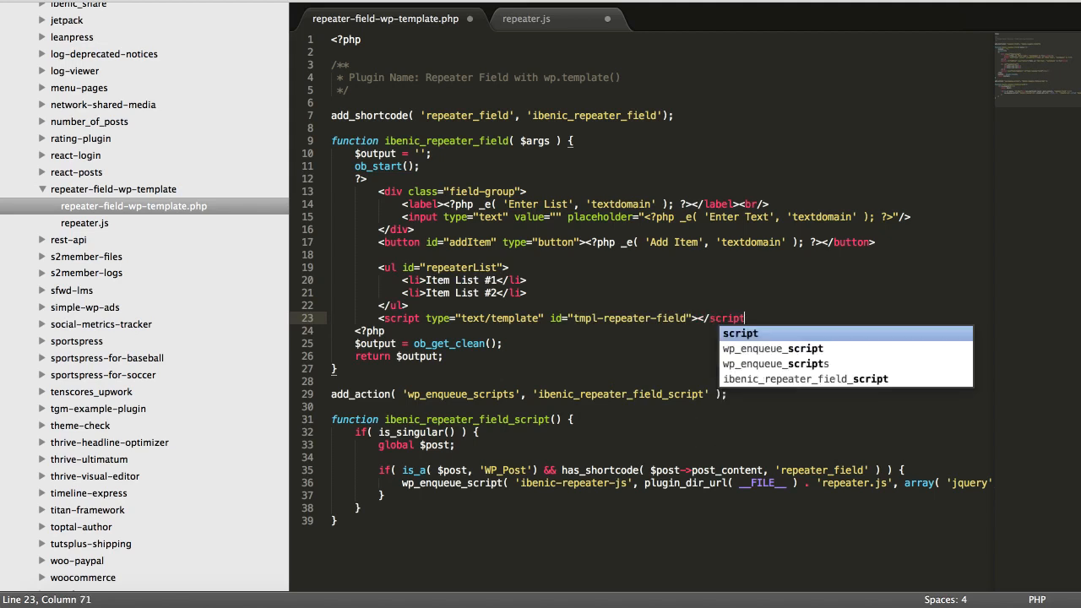
# Open an empty line inside the script block and start an li element there.
pyautogui.press('enter')
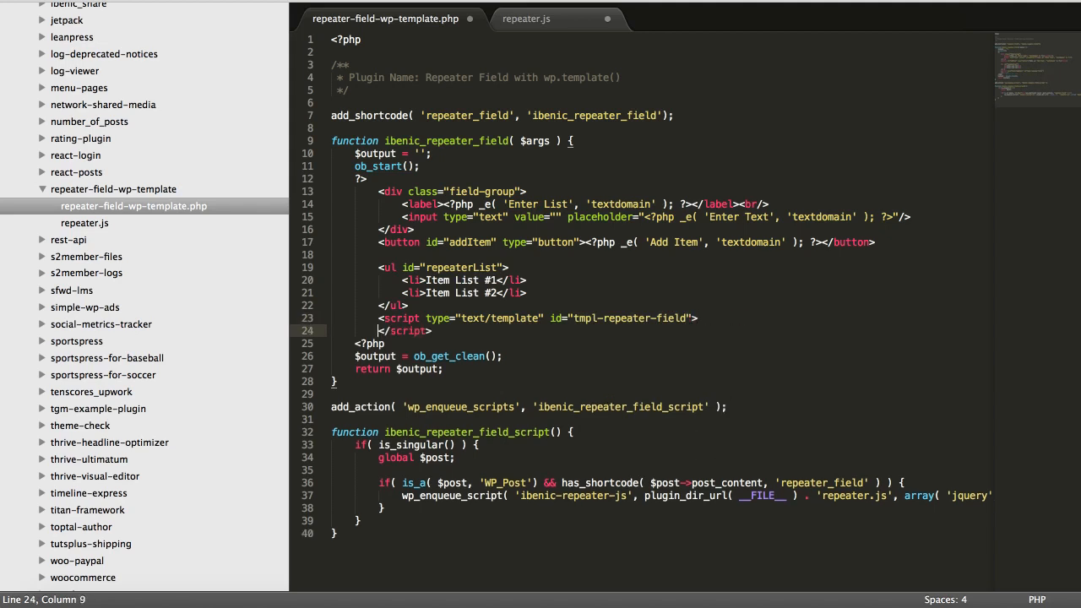
pyautogui.press('enter')
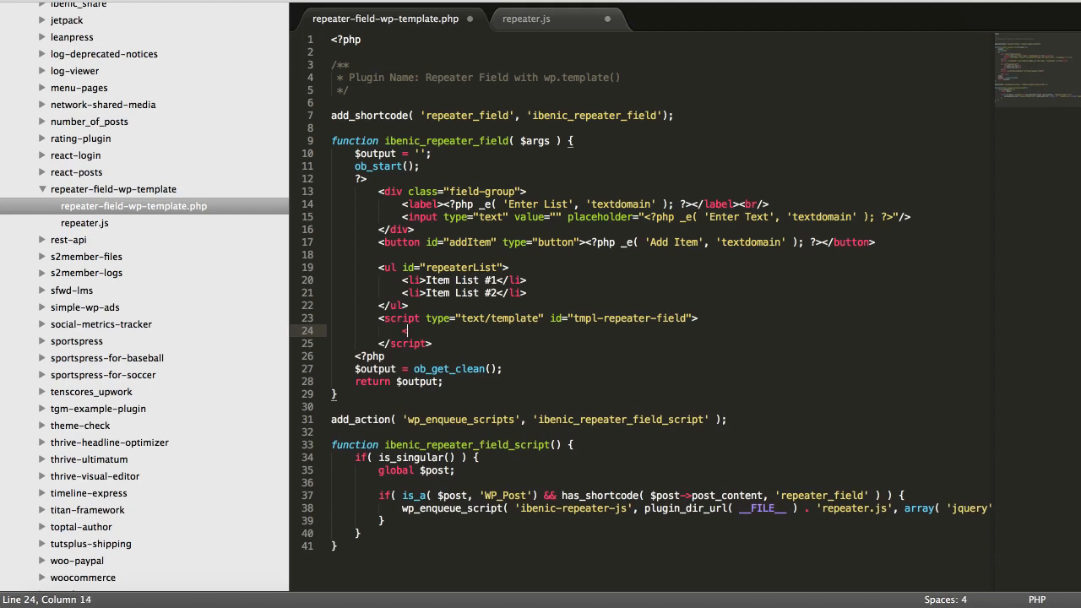
pyautogui.write('<li>')
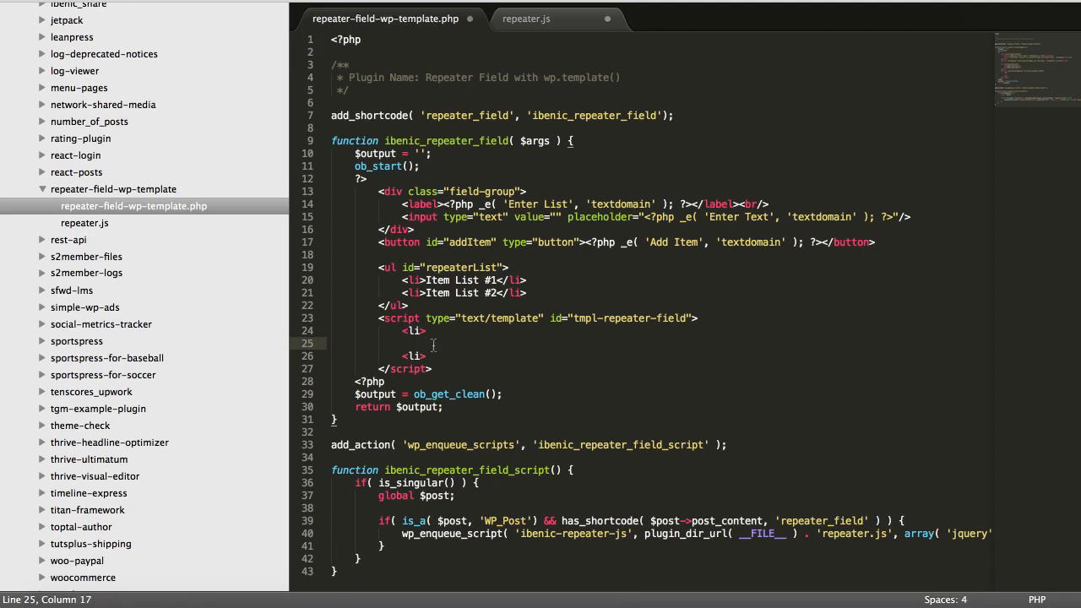
# Put a {{ data.text }} placeholder inside the template li, save, and return to repeater.js.
pyautogui.write('{{ }}')
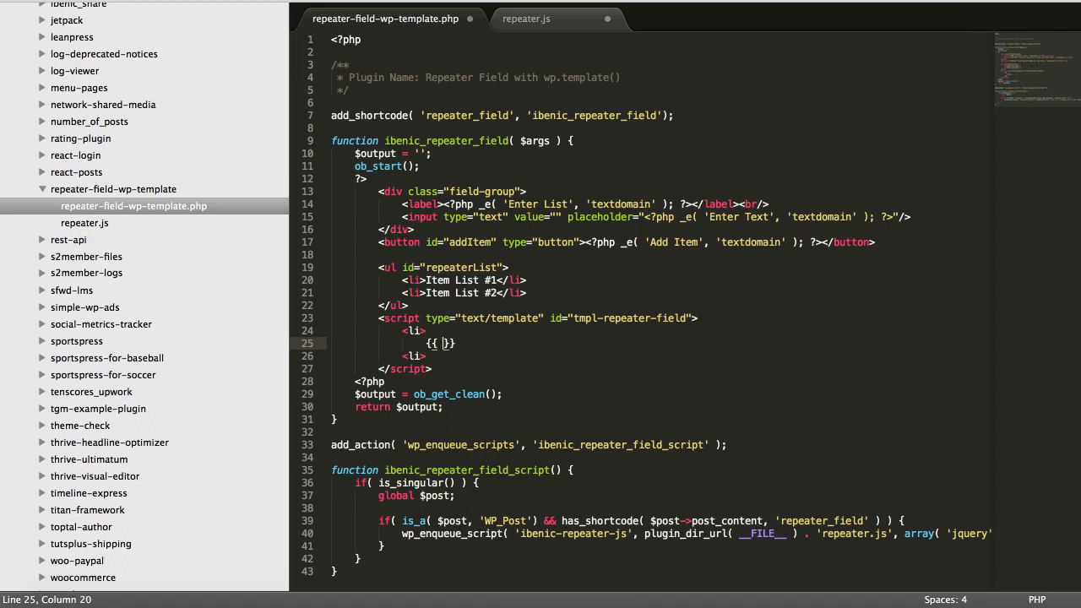
pyautogui.write('data.')
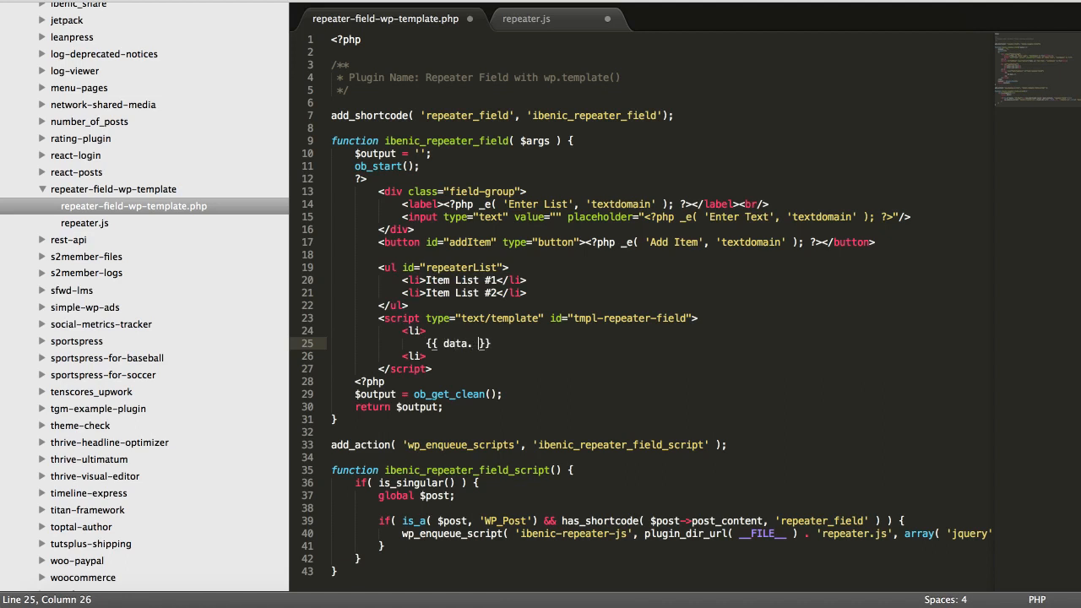
pyautogui.write('ext')
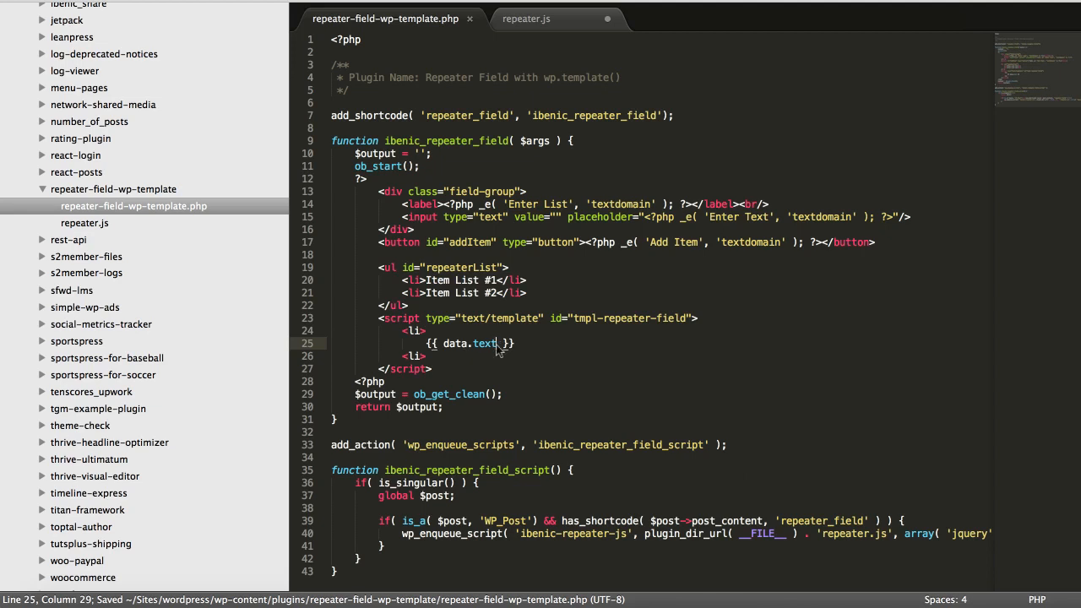
pyautogui.doubleClick(483, 343)
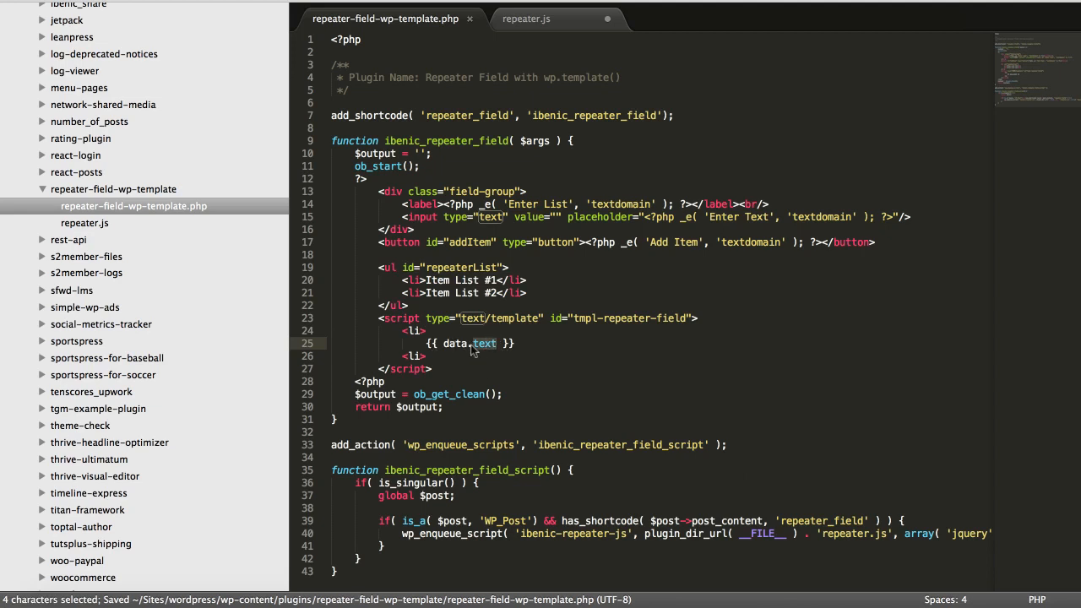
pyautogui.click(485, 343)
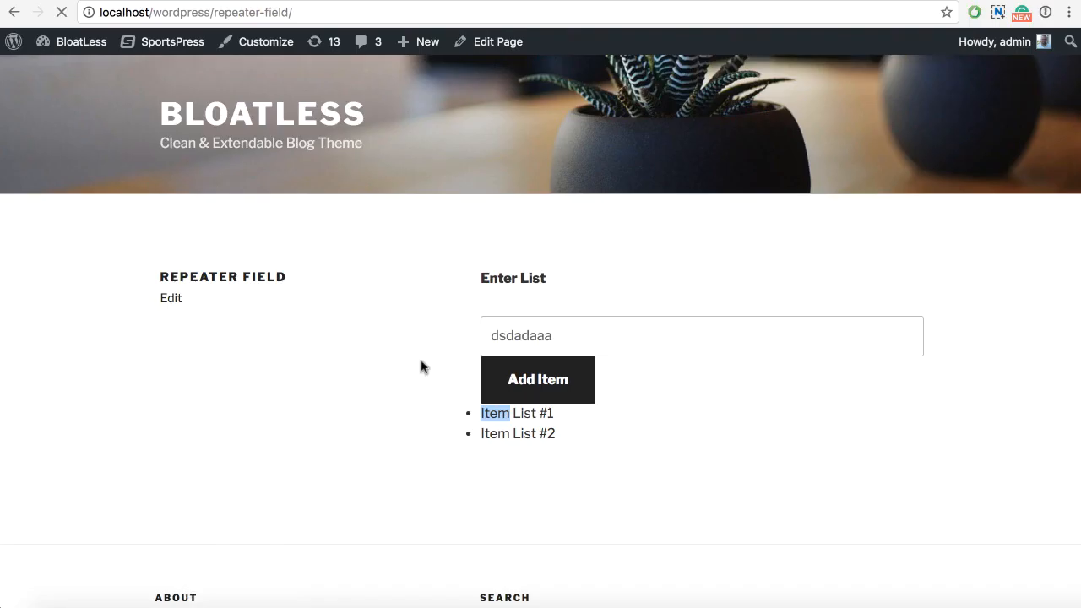
pyautogui.click(537, 378)
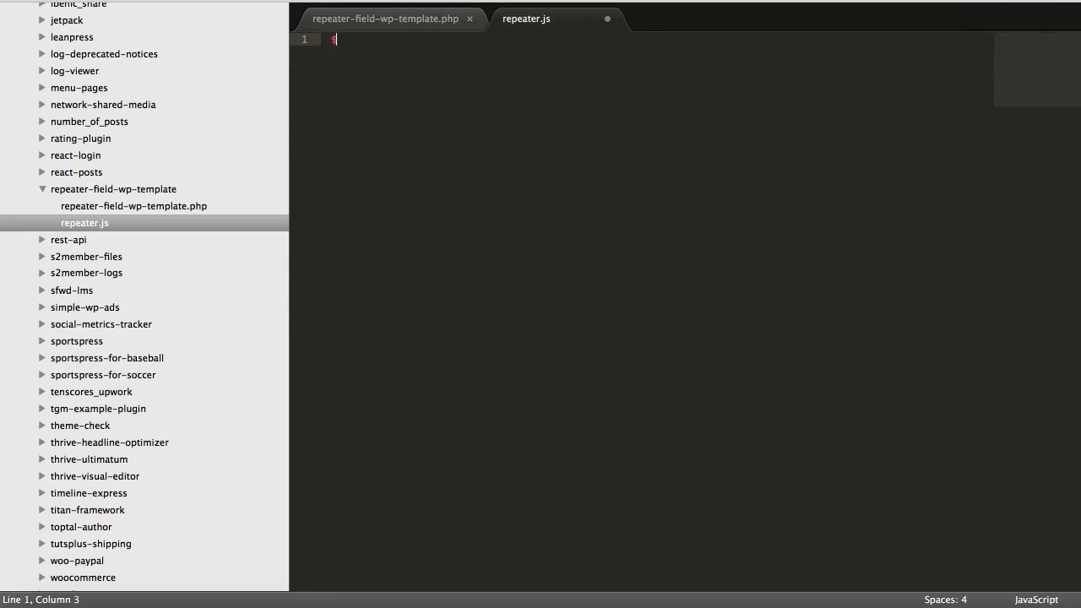
# Wrap repeater.js in (function($){ ... })(jQuery) with a $(function(){}) ready handler.
pyautogui.write('(function(')
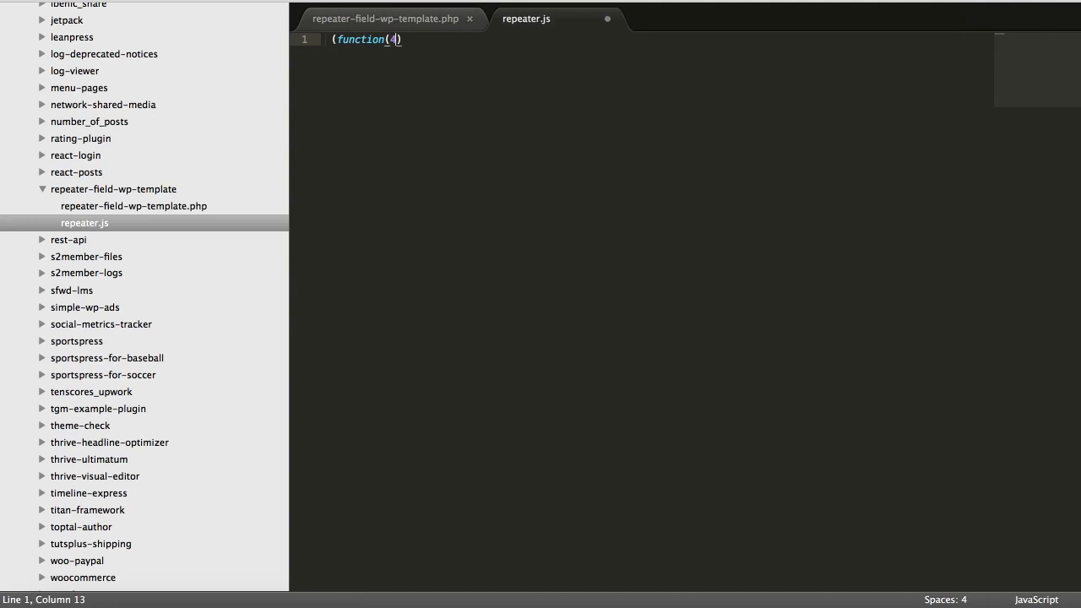
pyautogui.write('$){}')
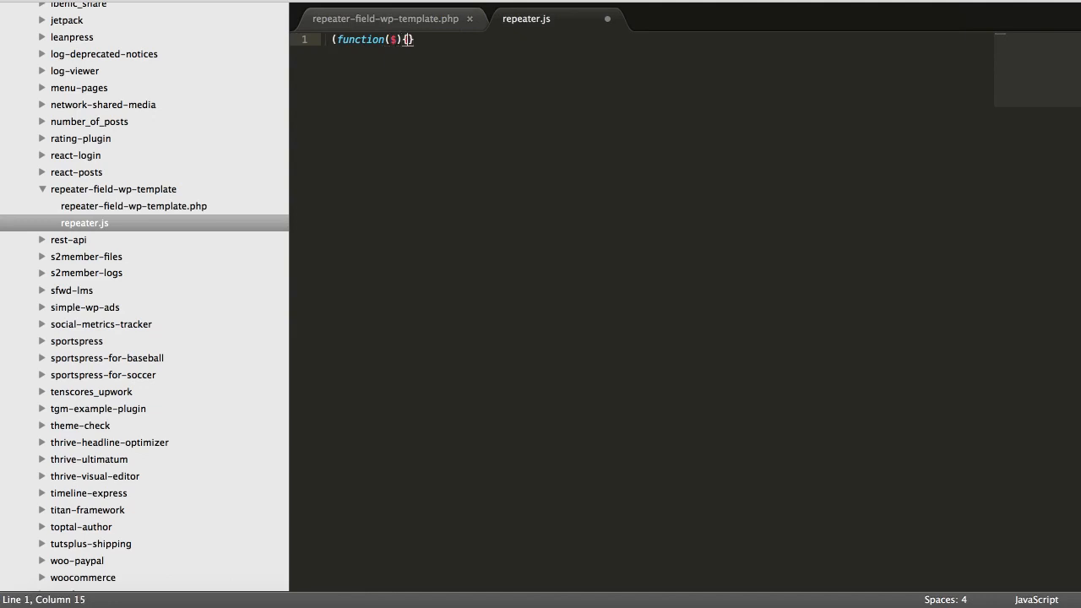
pyautogui.write('jQuery)')
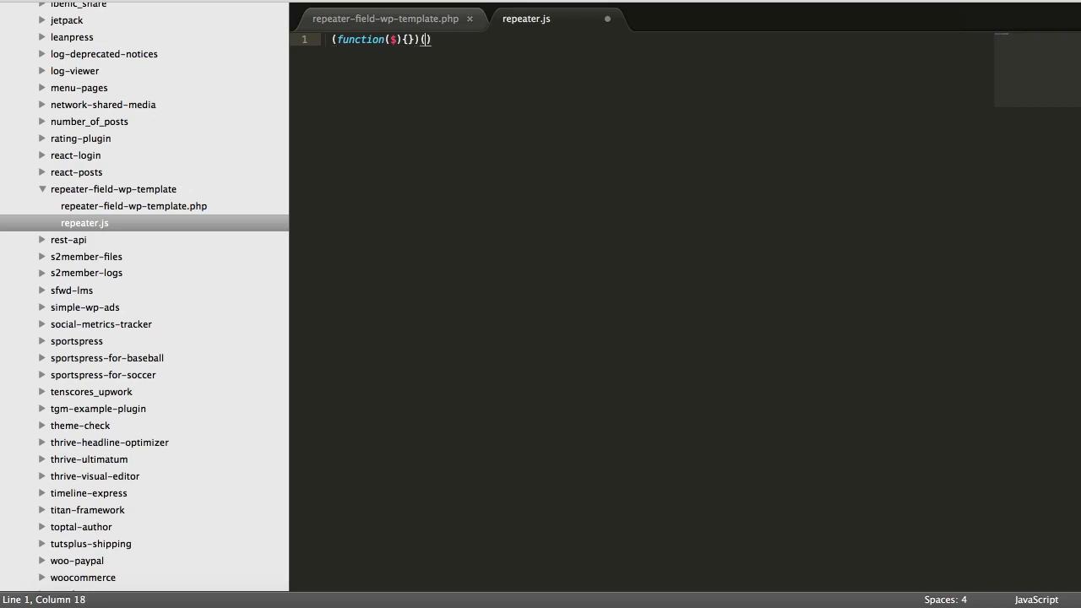
pyautogui.write('jQuery);')
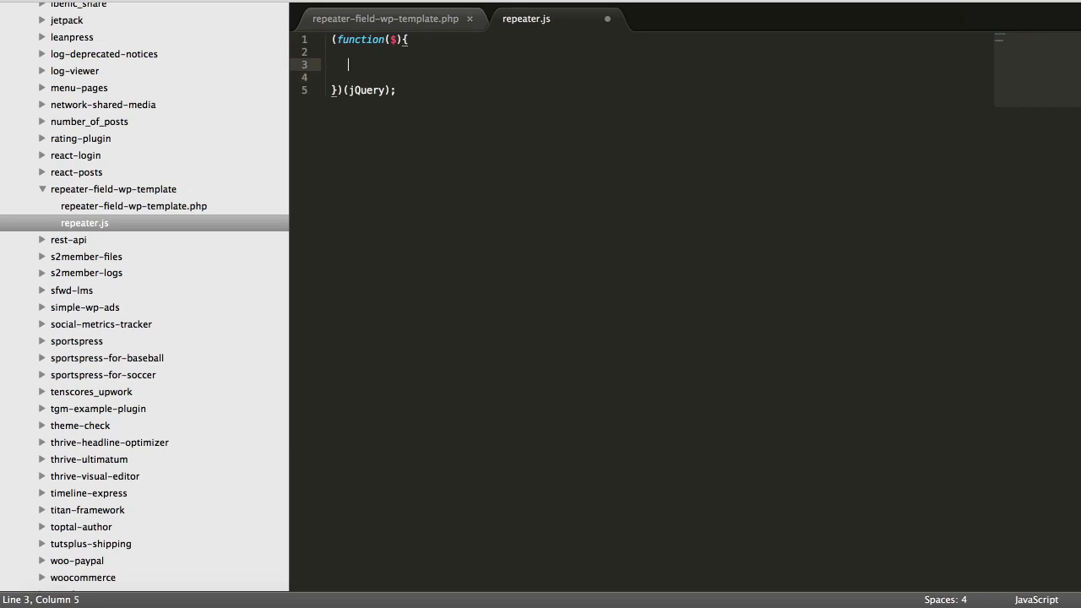
pyautogui.write('$(function())')
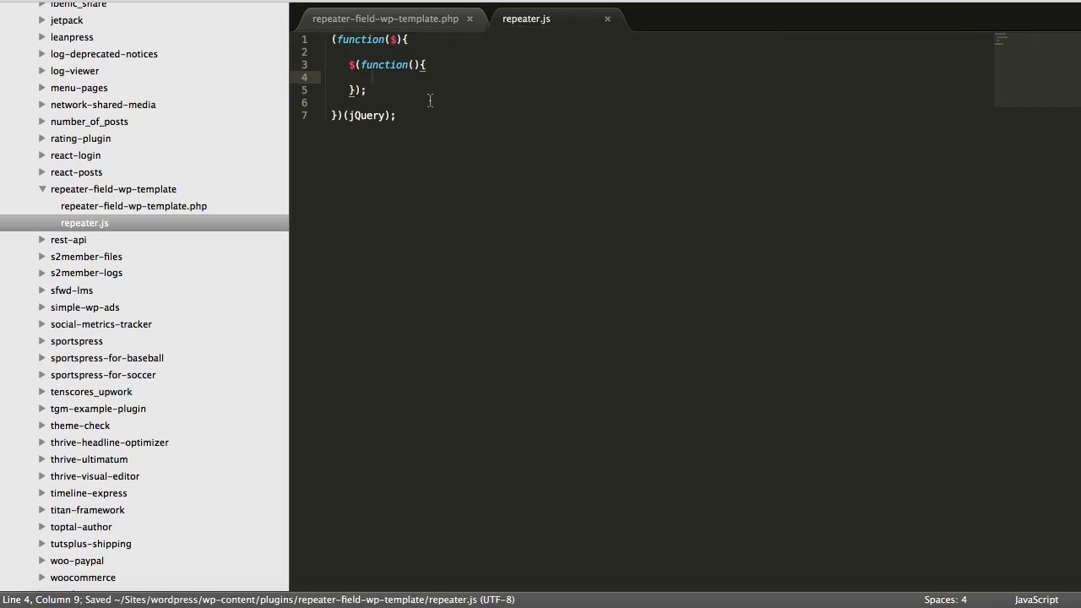
pyautogui.click(385, 18)
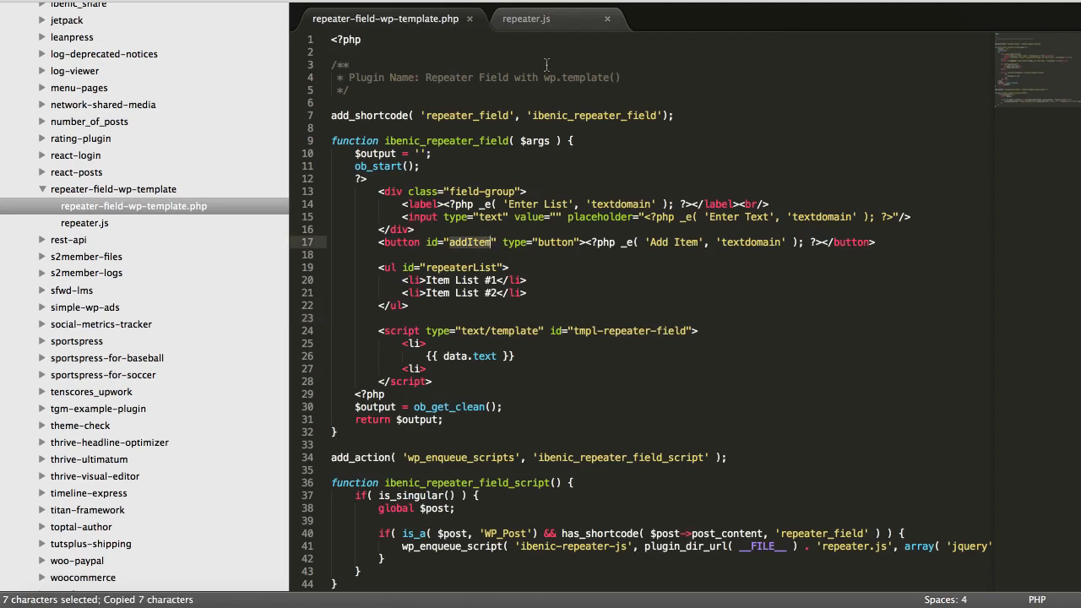
pyautogui.click(526, 18)
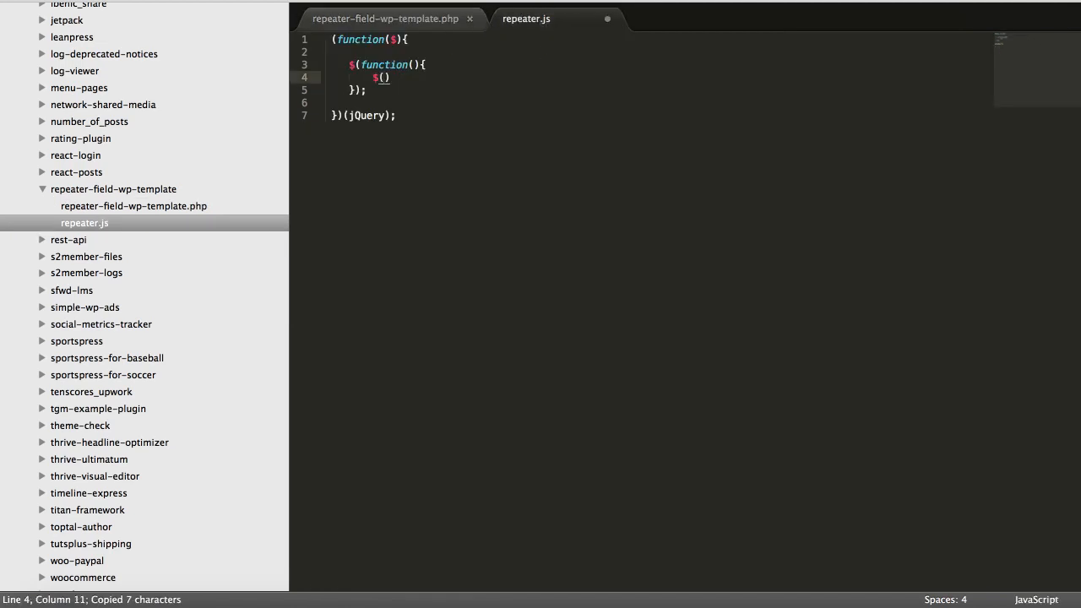
# Bind a click handler on #addItem that calls e.preventDefault(), then check the page in Chrome.
pyautogui.write('"addIt\'')
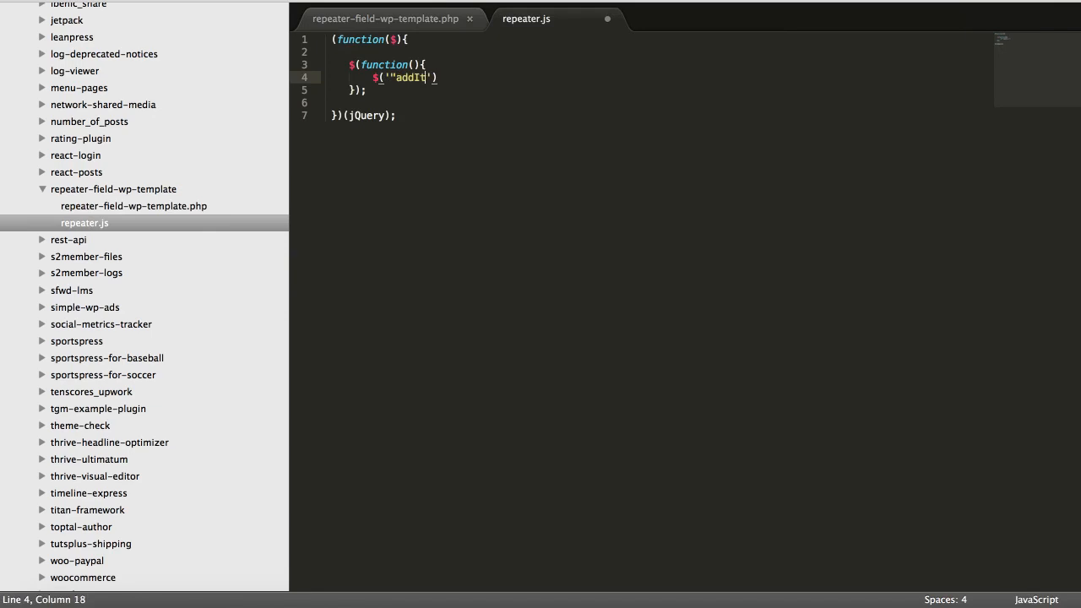
pyautogui.write('#addItem')
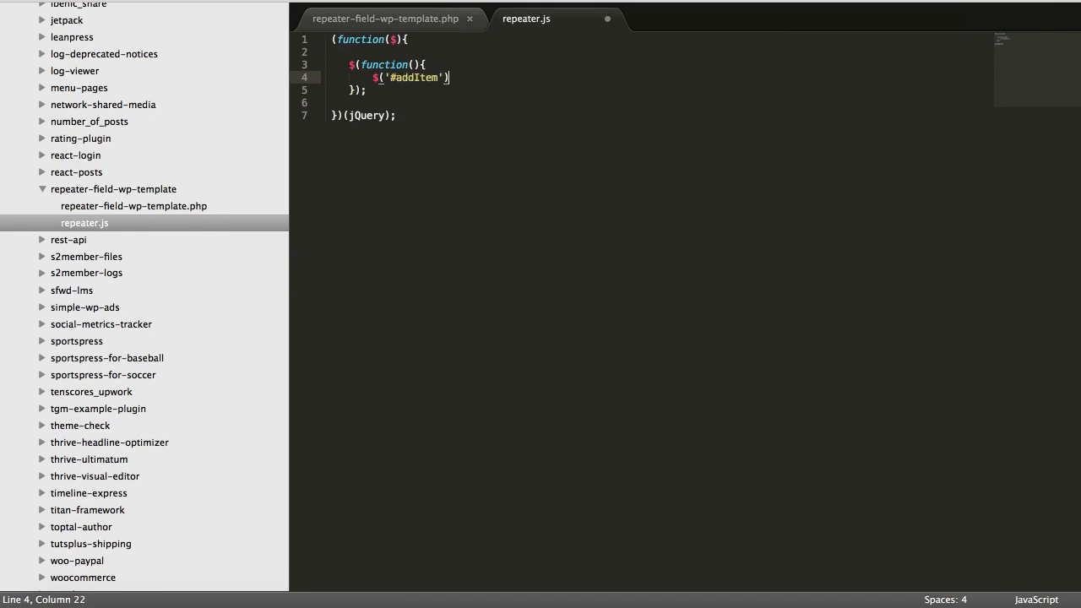
pyautogui.write(".on( 'click', )")
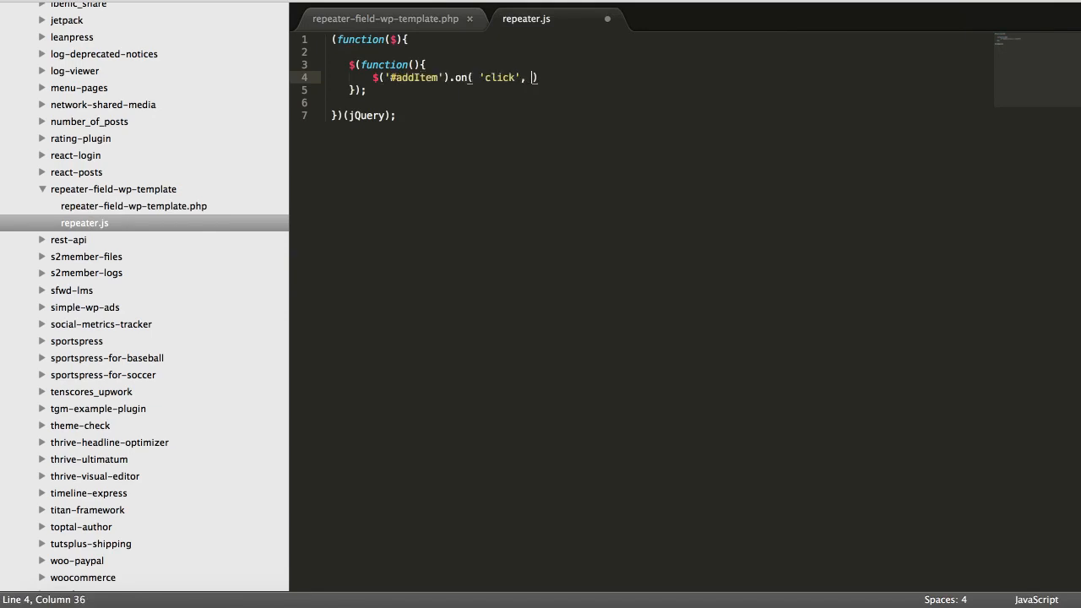
pyautogui.write('function(')
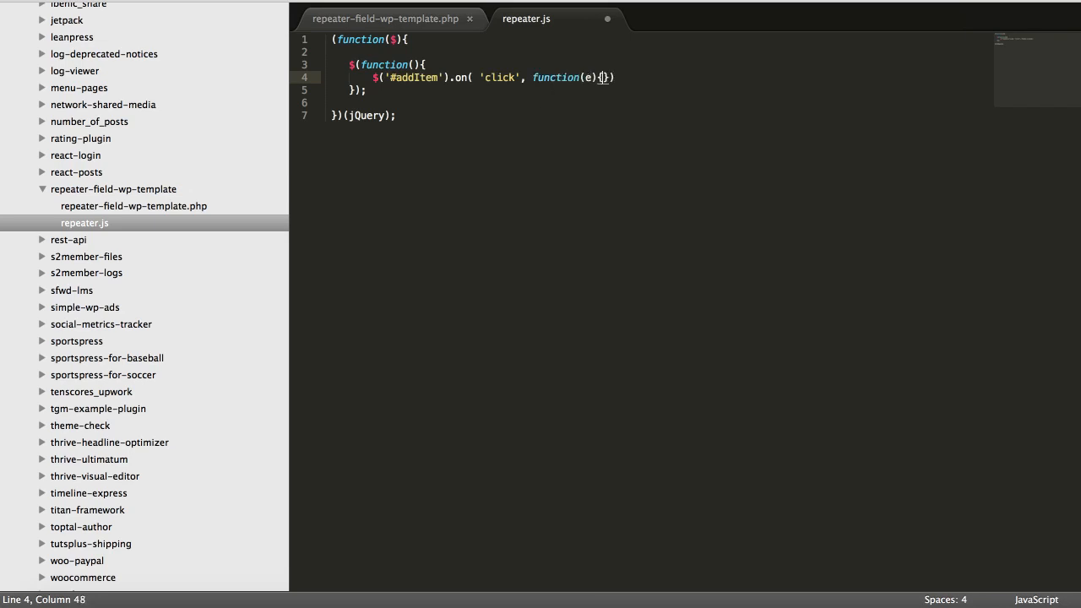
pyautogui.write('e')
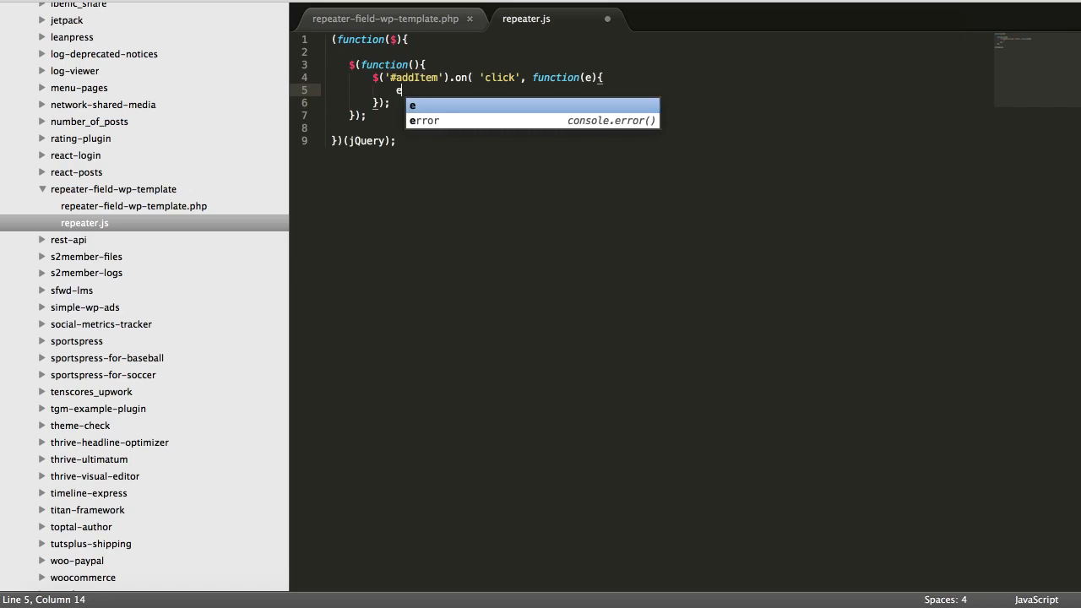
pyautogui.write('.preventDefault();')
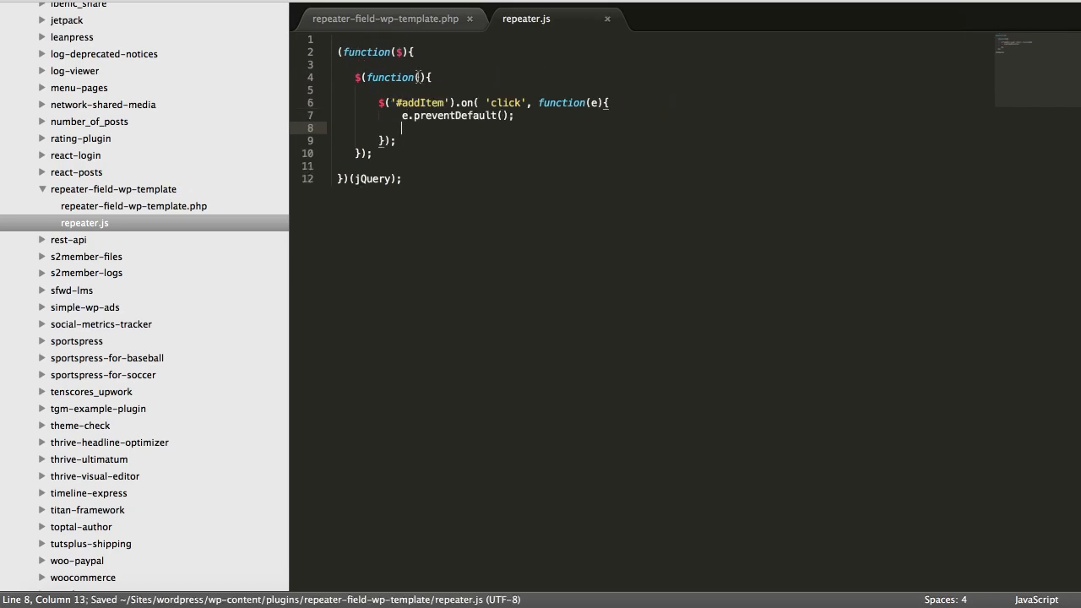
pyautogui.click(424, 115)
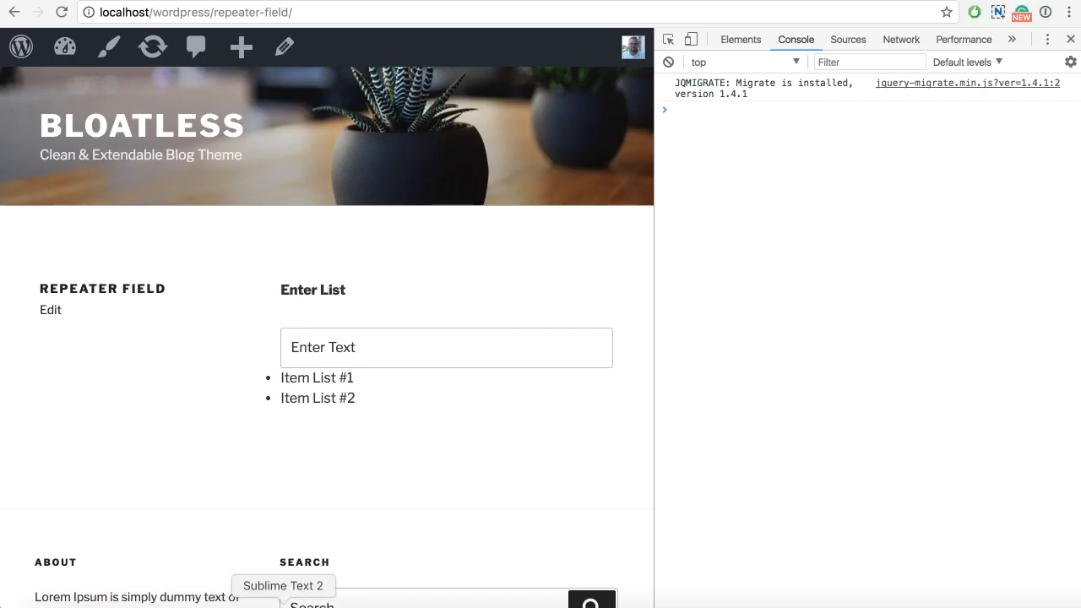
# Give the text input in the PHP template the id itemInput.
pyautogui.click(284, 585)
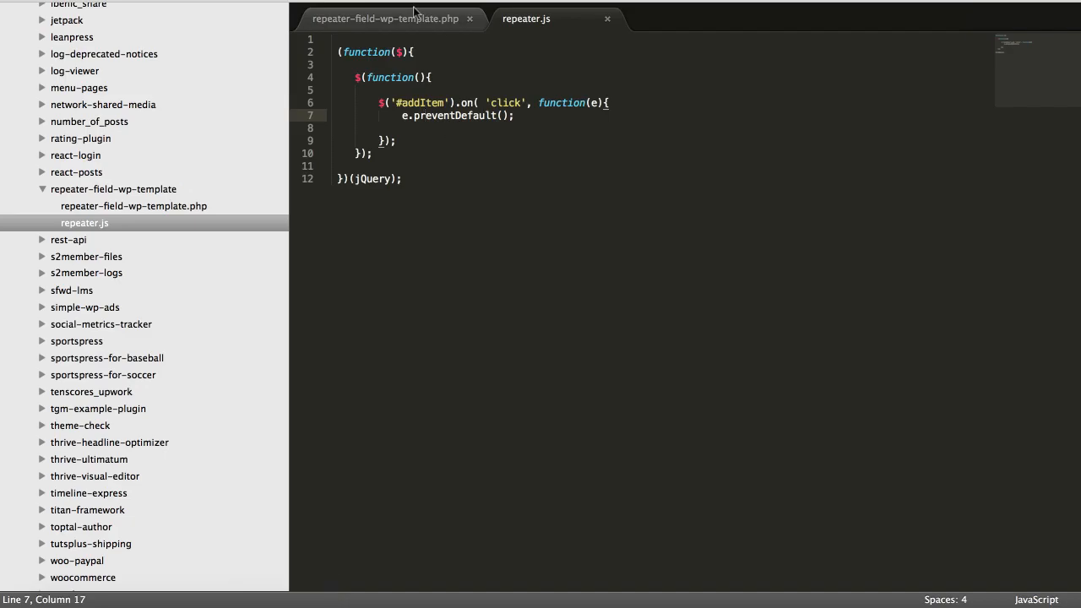
pyautogui.click(385, 19)
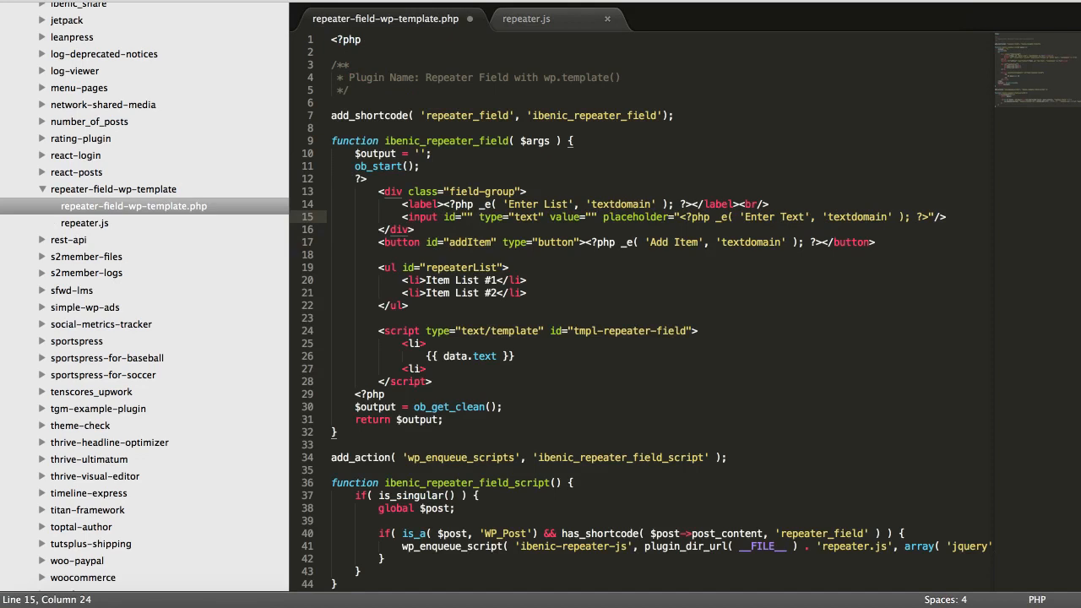
pyautogui.write('itemInput')
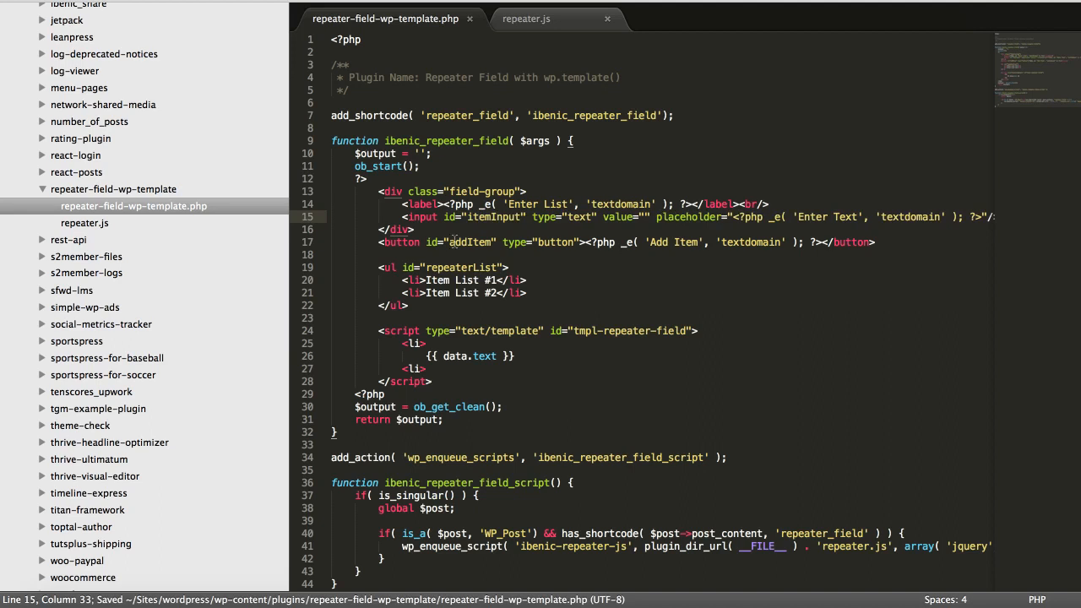
pyautogui.click(526, 19)
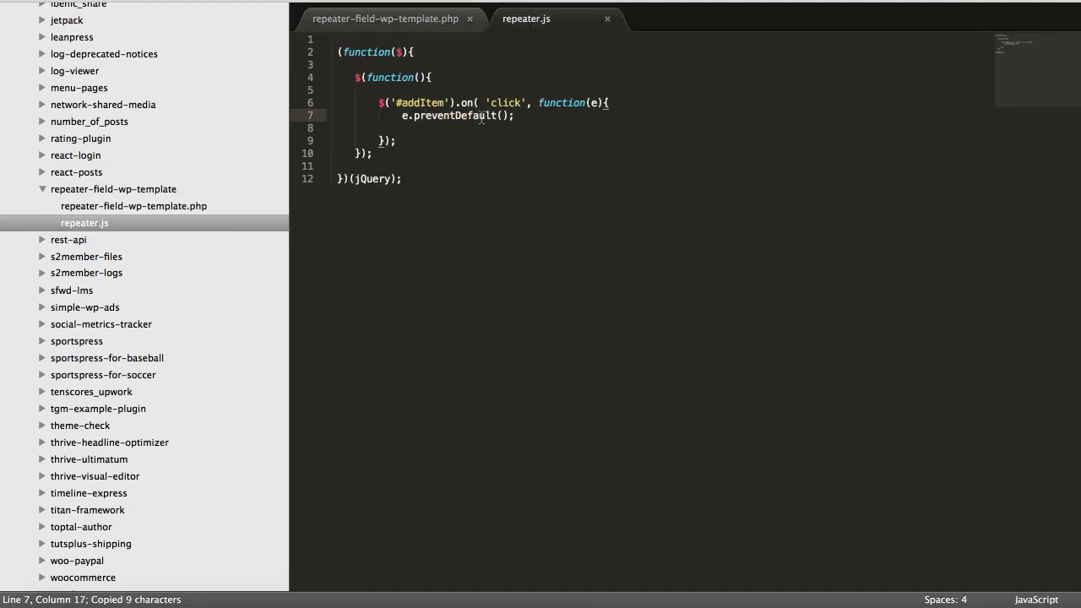
# In the click handler, read the #itemInput value into var txt.
pyautogui.write('c')
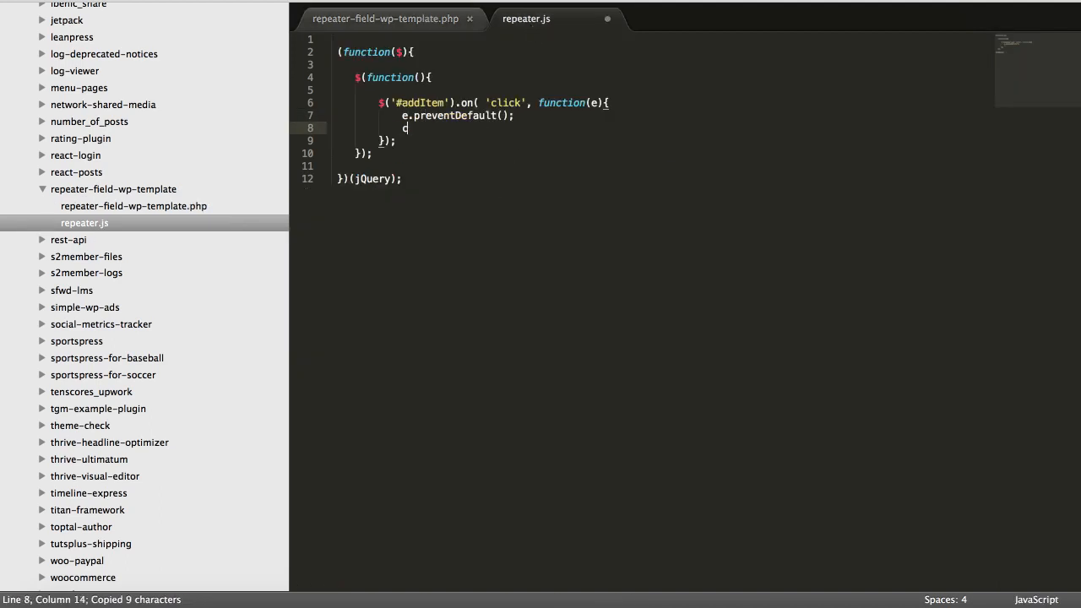
pyautogui.write('$(this)')
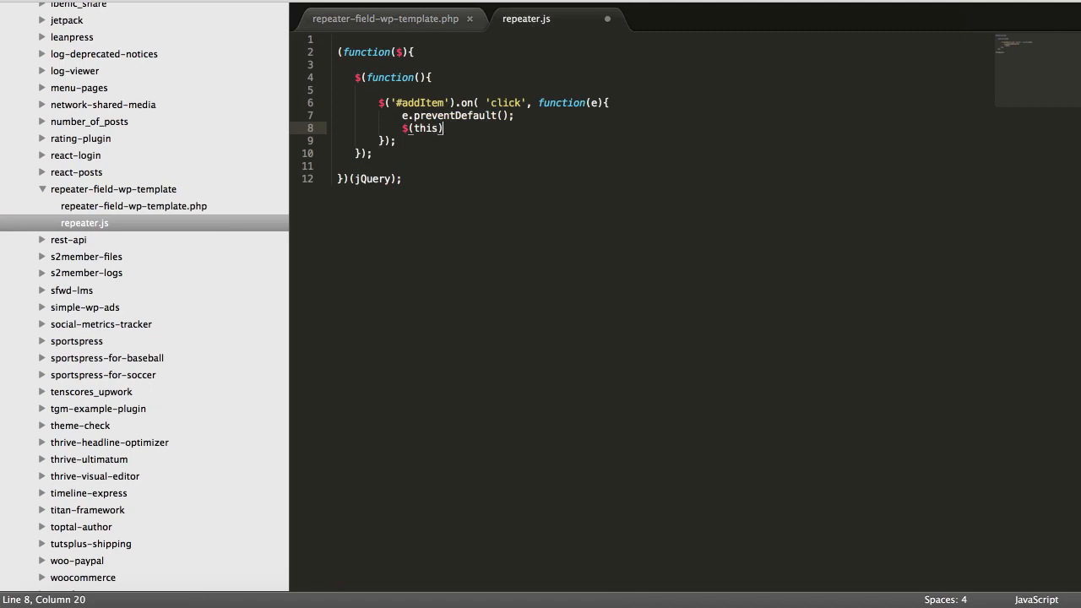
pyautogui.write('"#itemInput"')
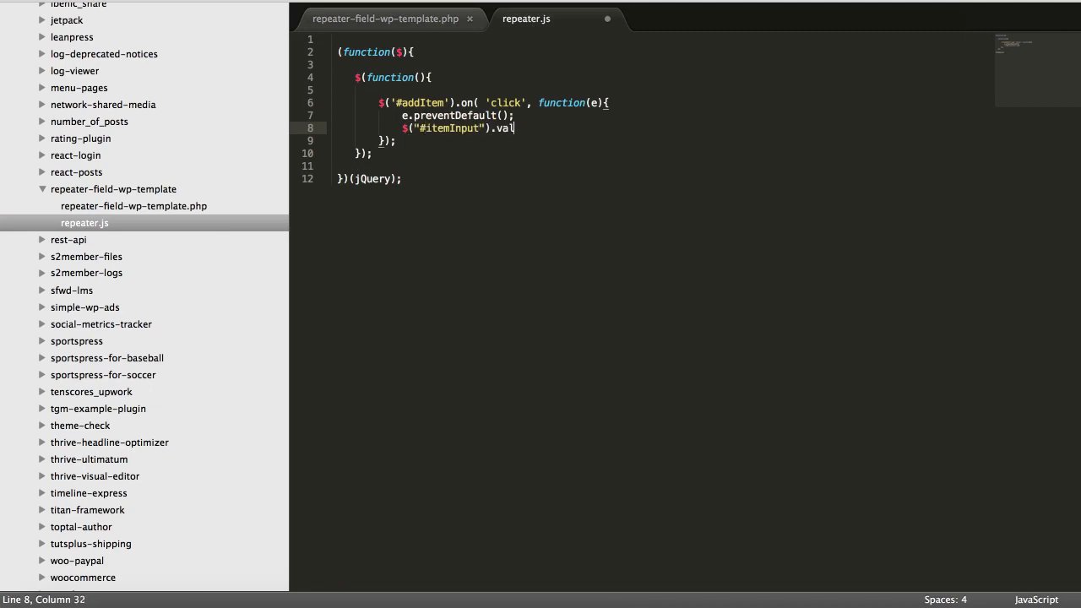
pyautogui.write('();')
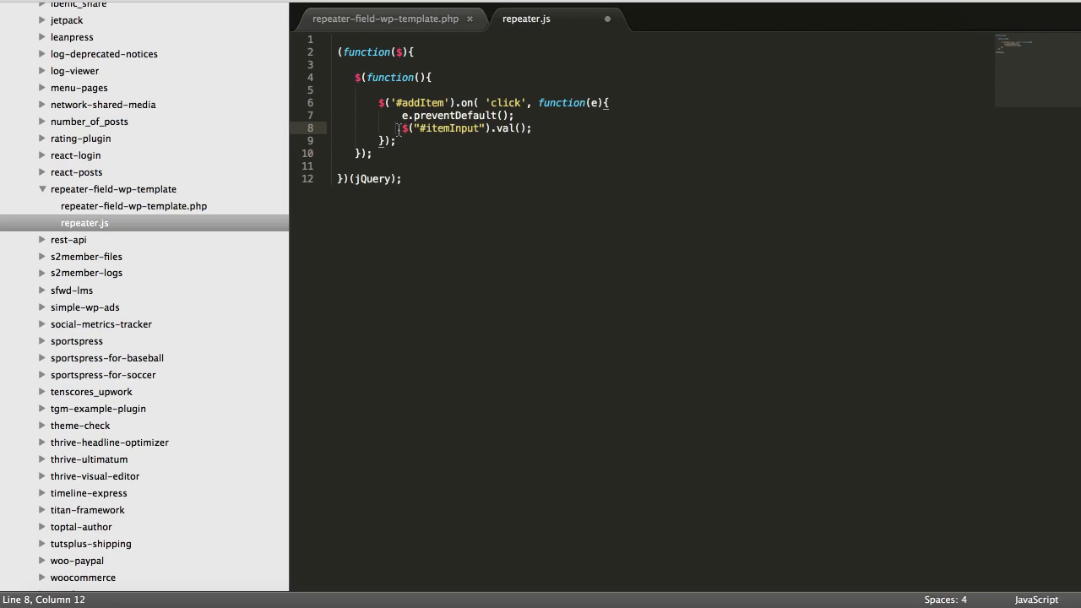
pyautogui.write('var')
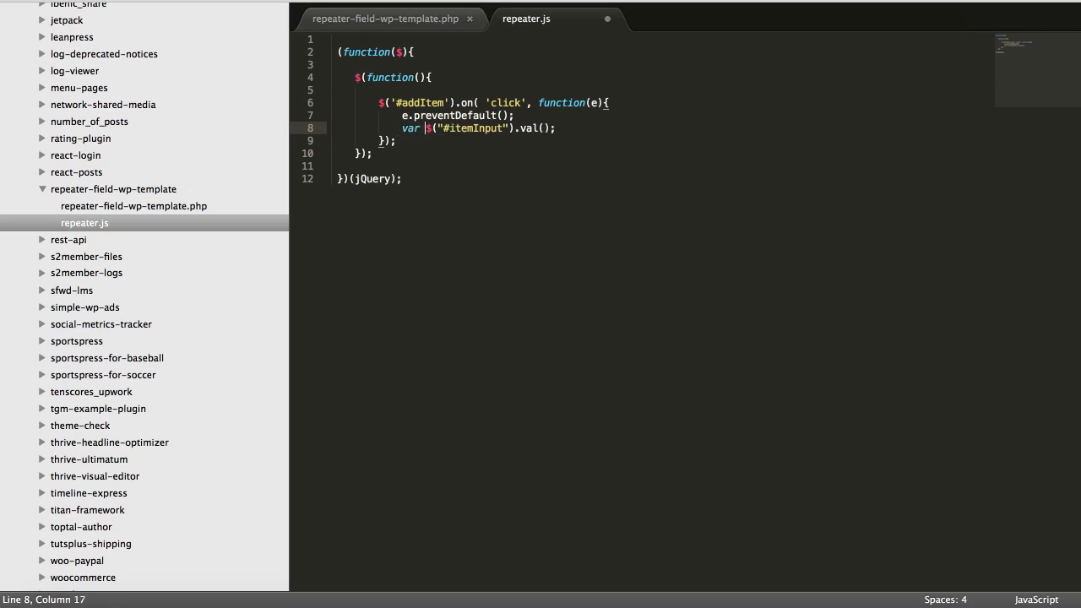
pyautogui.write('txt =')
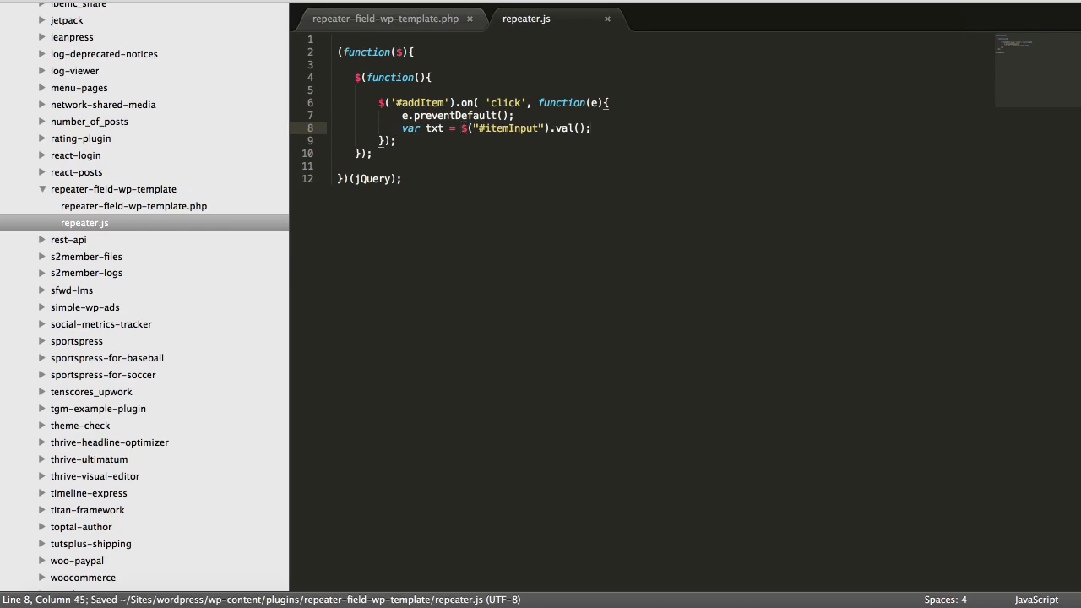
# Add var template = wp.template('repeater-field') and begin a console.log call.
pyautogui.click(385, 17)
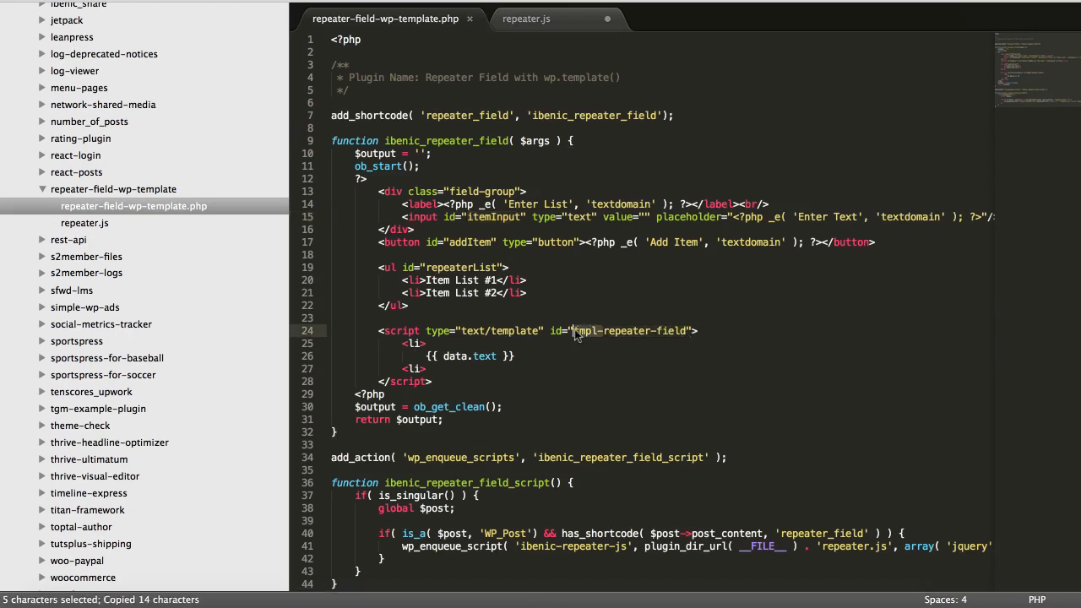
pyautogui.click(526, 19)
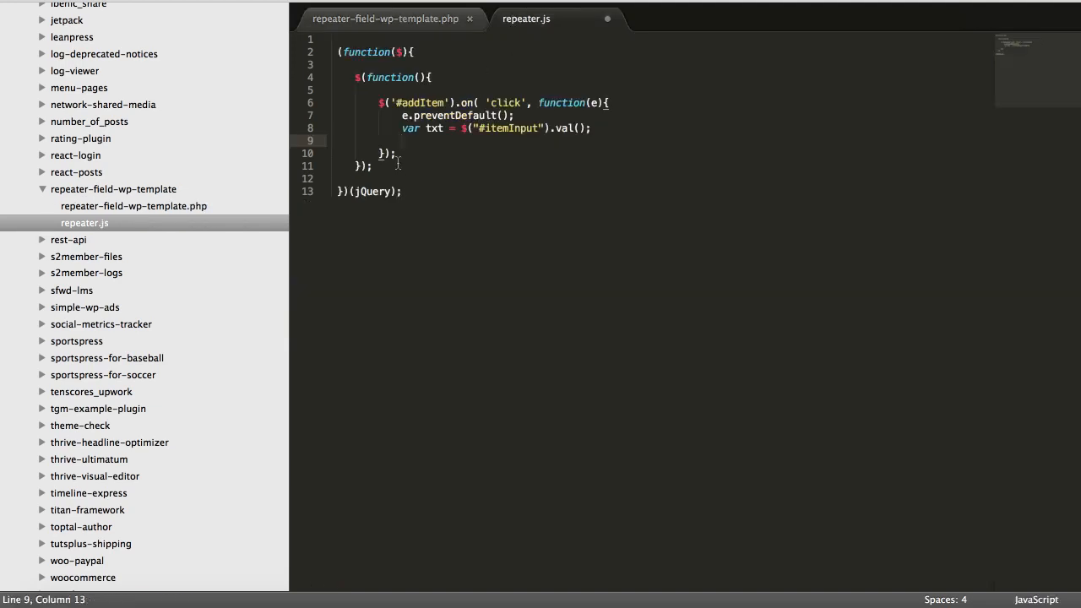
pyautogui.write('var template =')
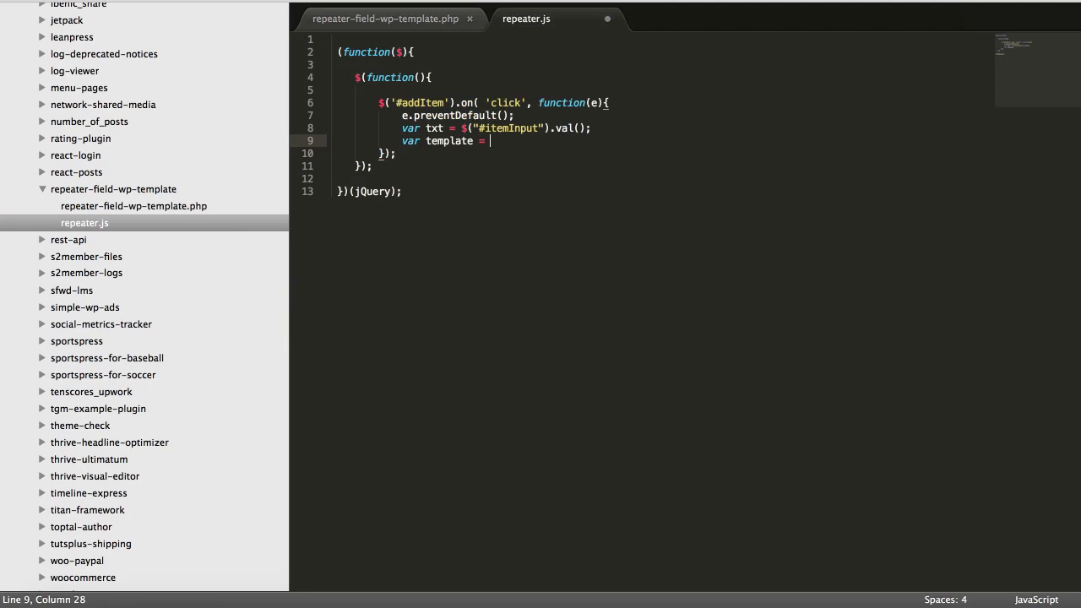
pyautogui.write("wp.template('')")
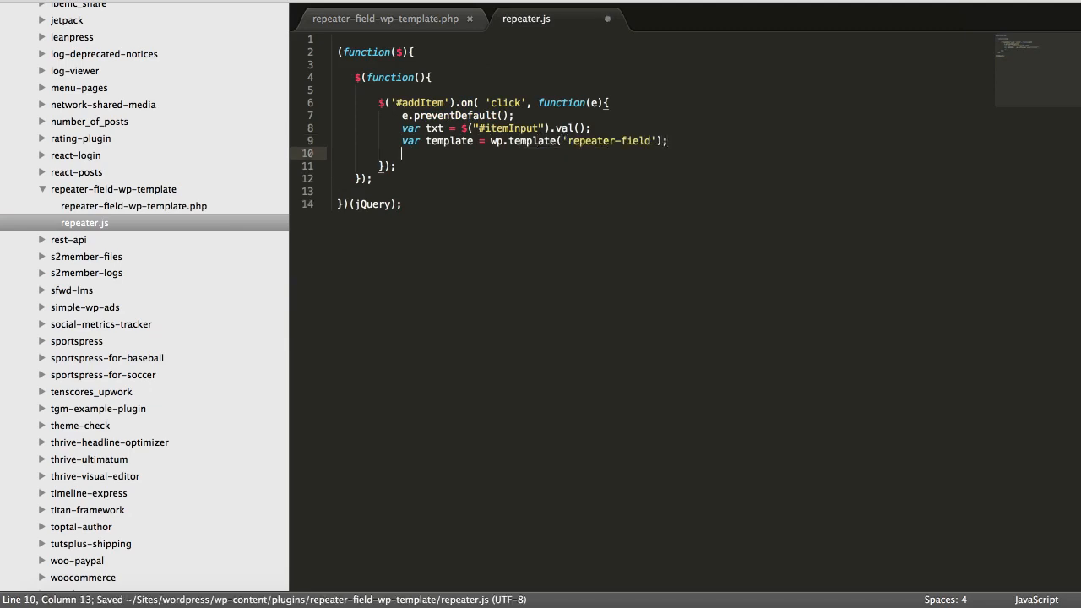
pyautogui.write('console.log')
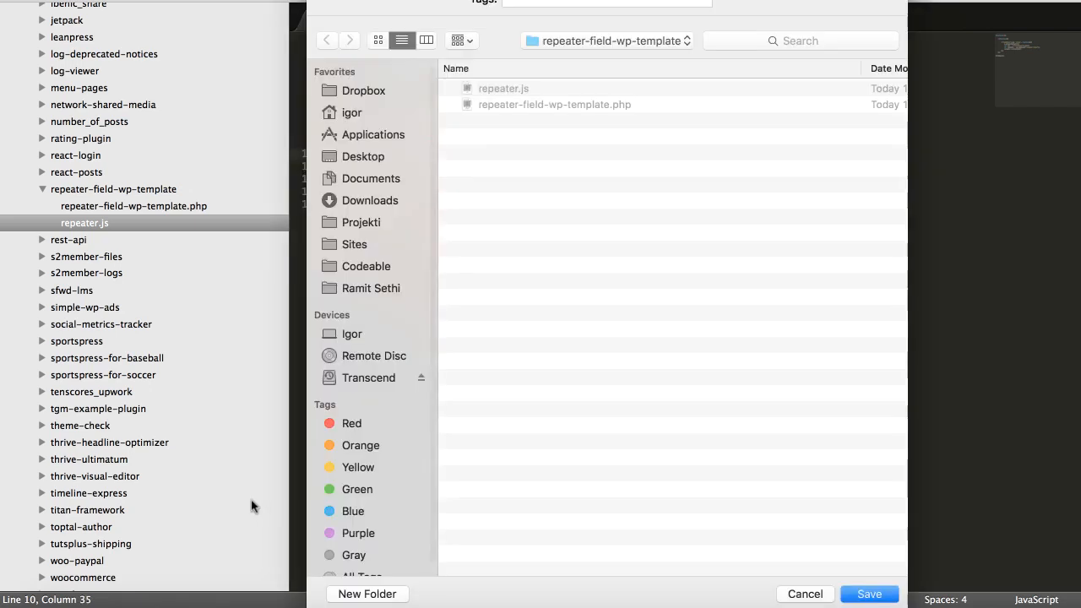
# Render html via template({ text: txt }), log it, and test the page with 'dssds'.
pyautogui.click(868, 595)
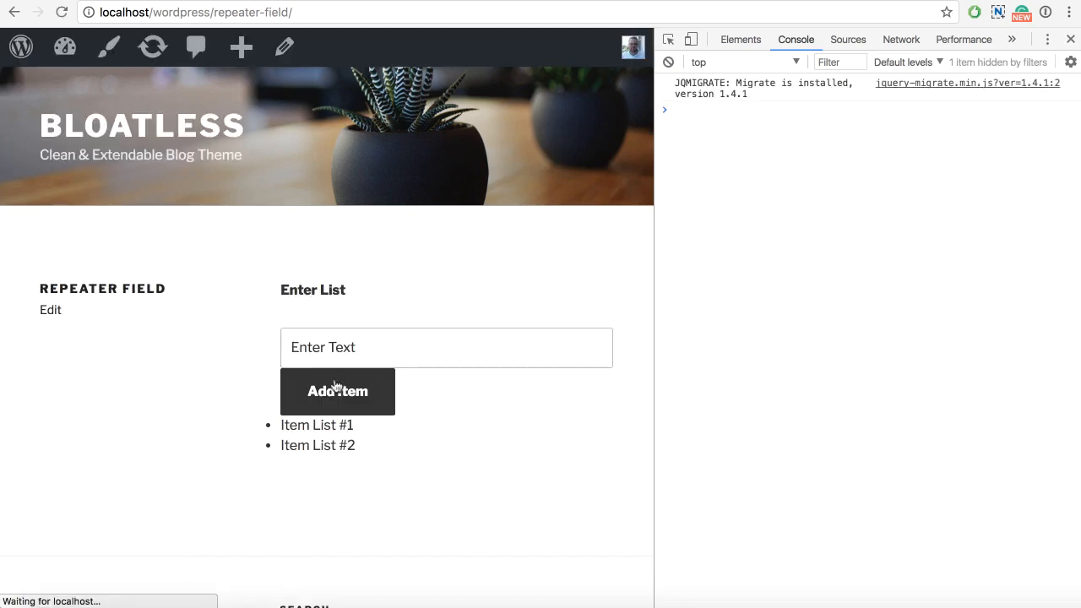
pyautogui.click(338, 392)
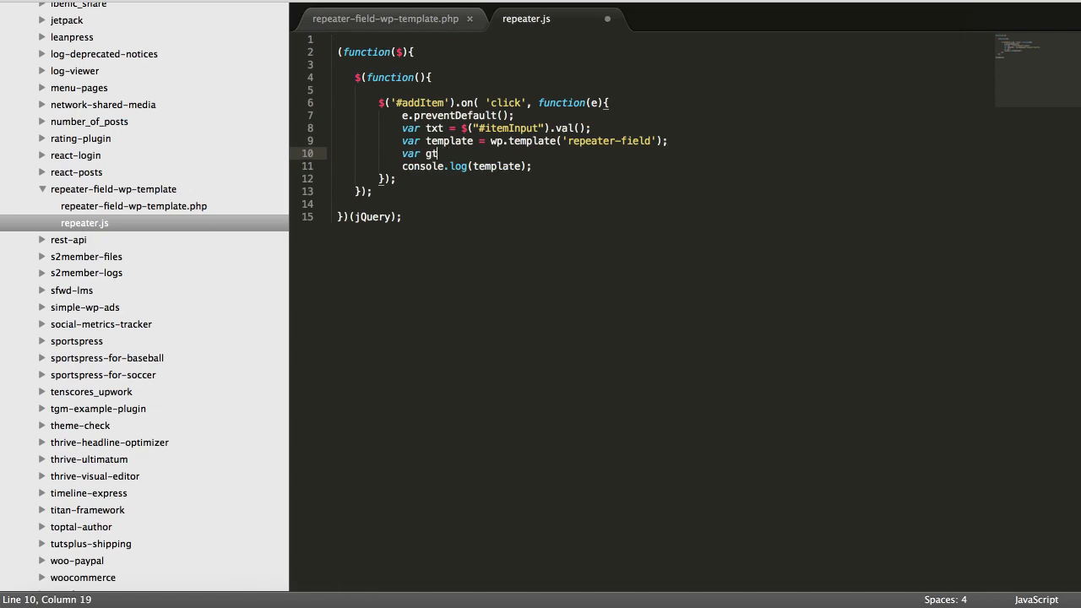
pyautogui.write('html =')
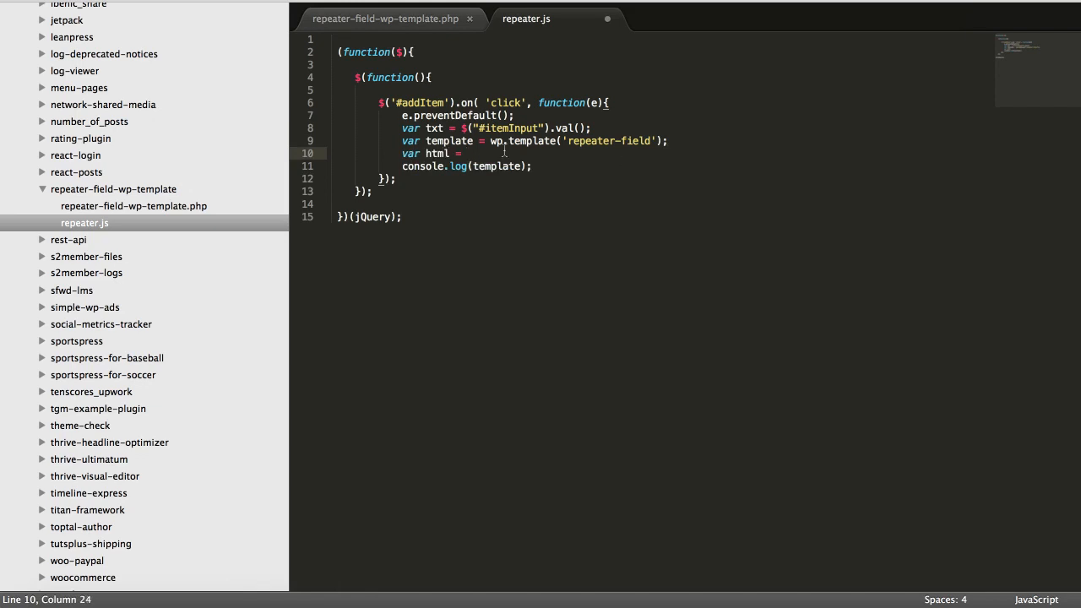
pyautogui.write('template({')
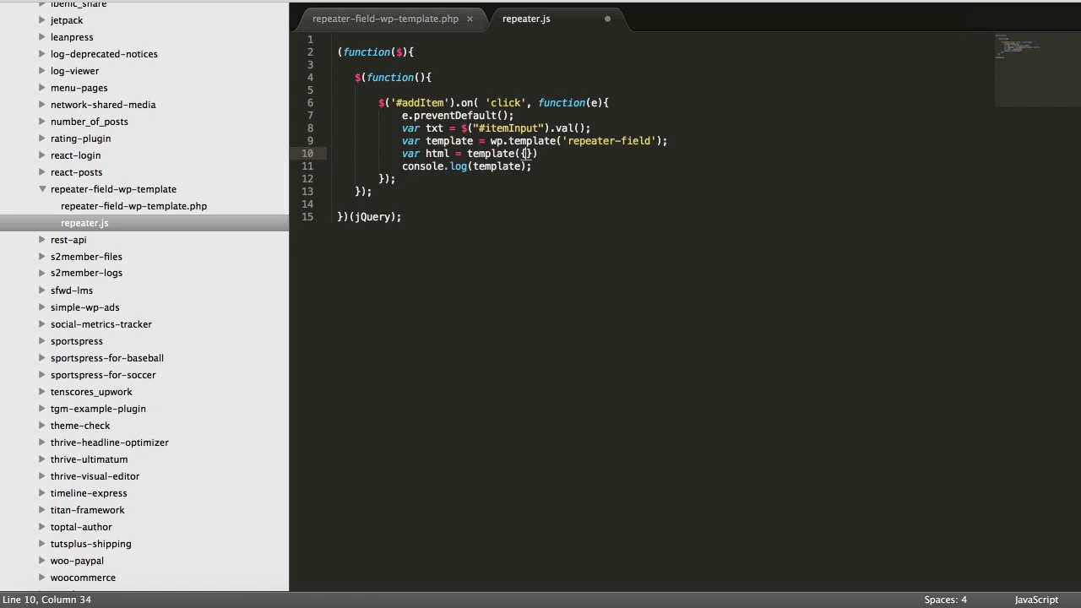
pyautogui.write('text: txt')
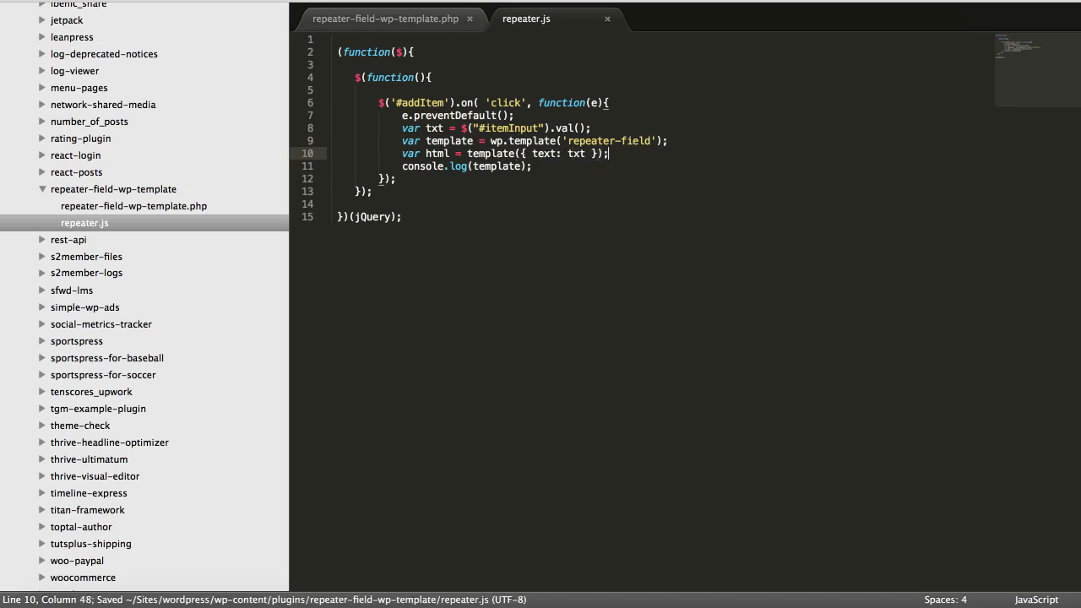
pyautogui.write('html')
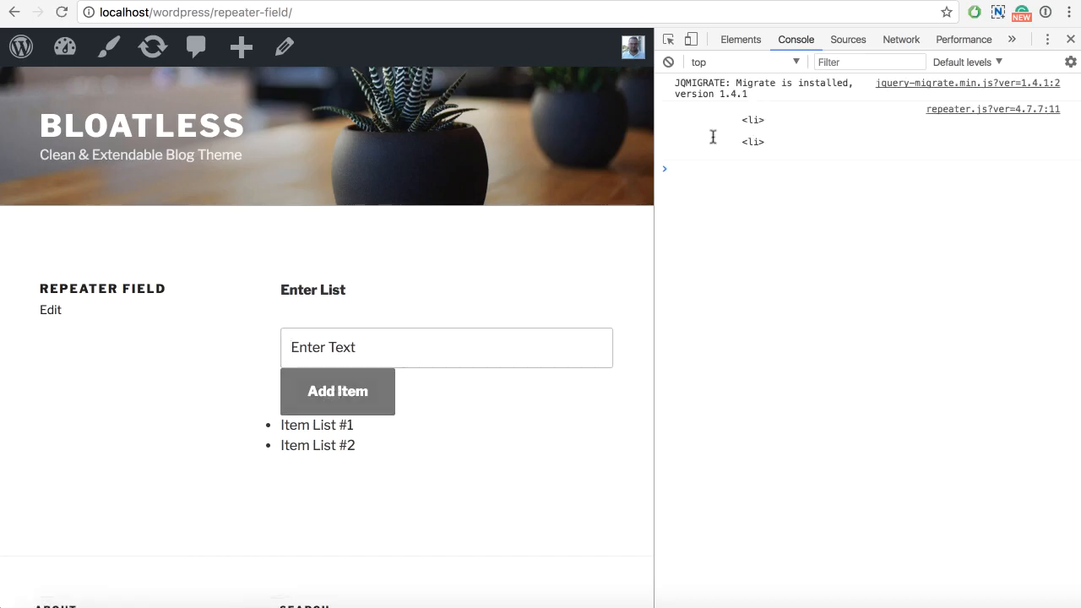
pyautogui.write('dssds')
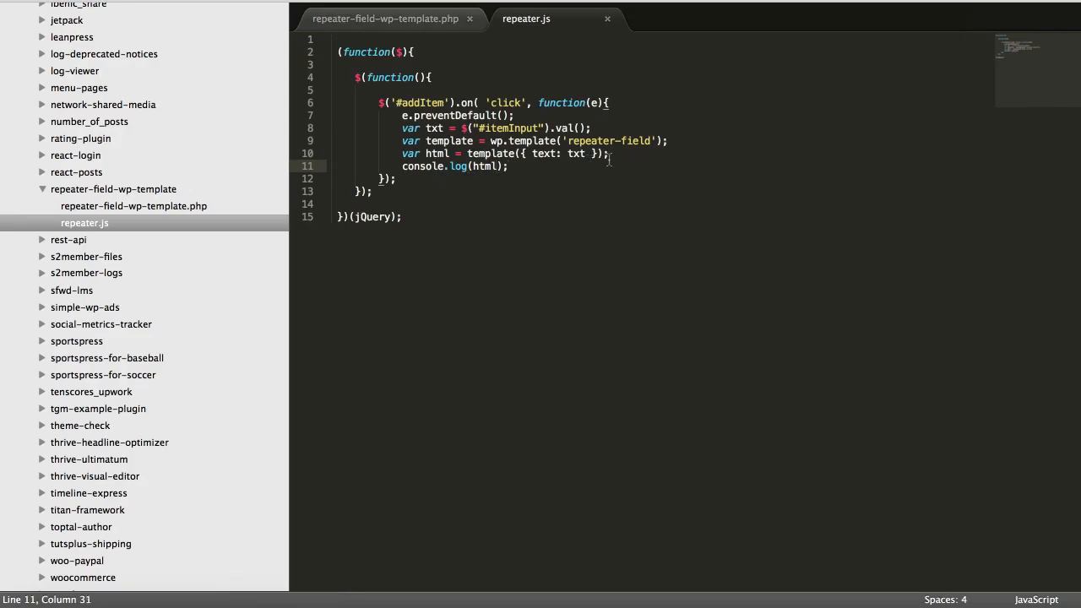
# Append the rendered html to #repeaterList in the handler.
pyautogui.click(385, 19)
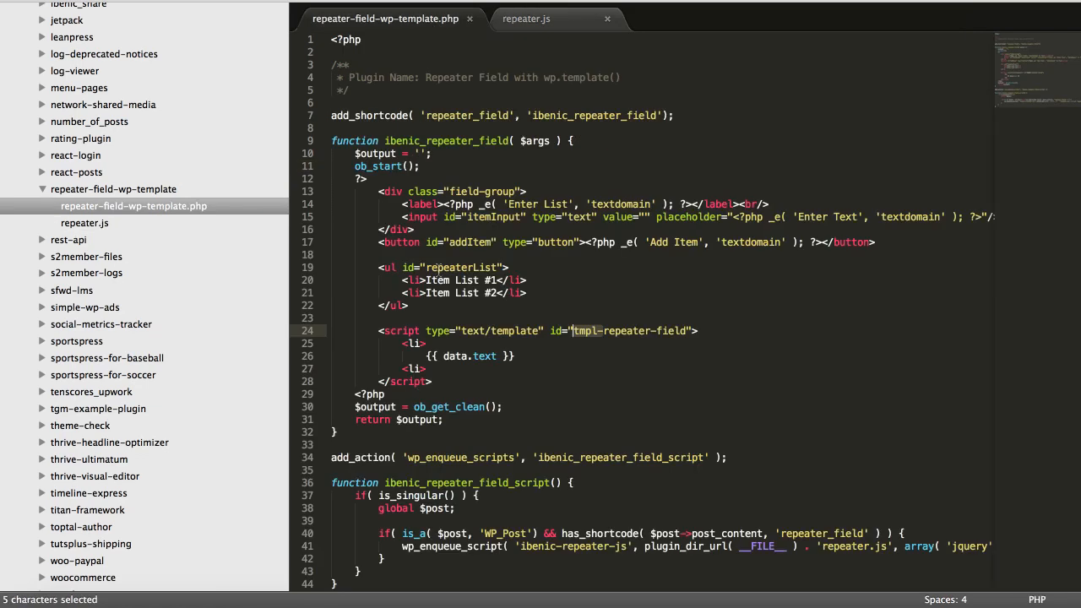
pyautogui.click(527, 19)
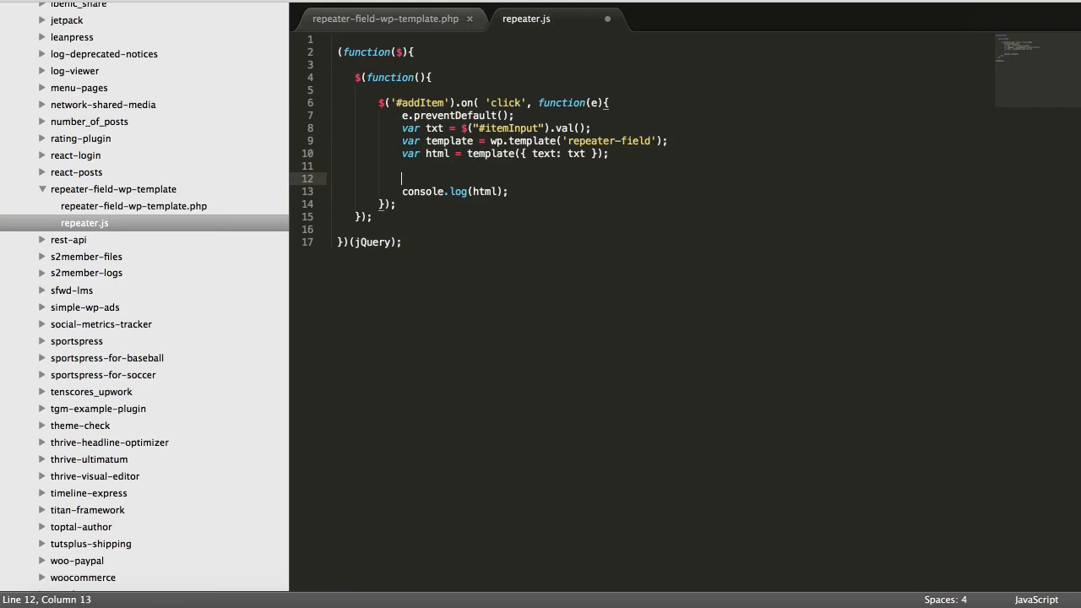
pyautogui.write('$("#repeaterList").')
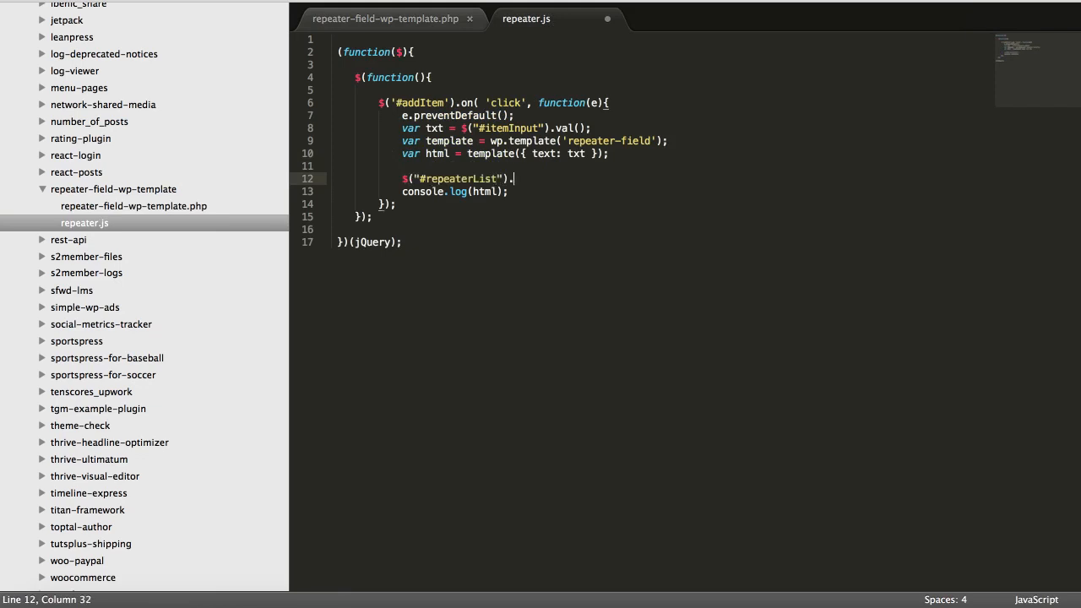
pyautogui.write('append( html)')
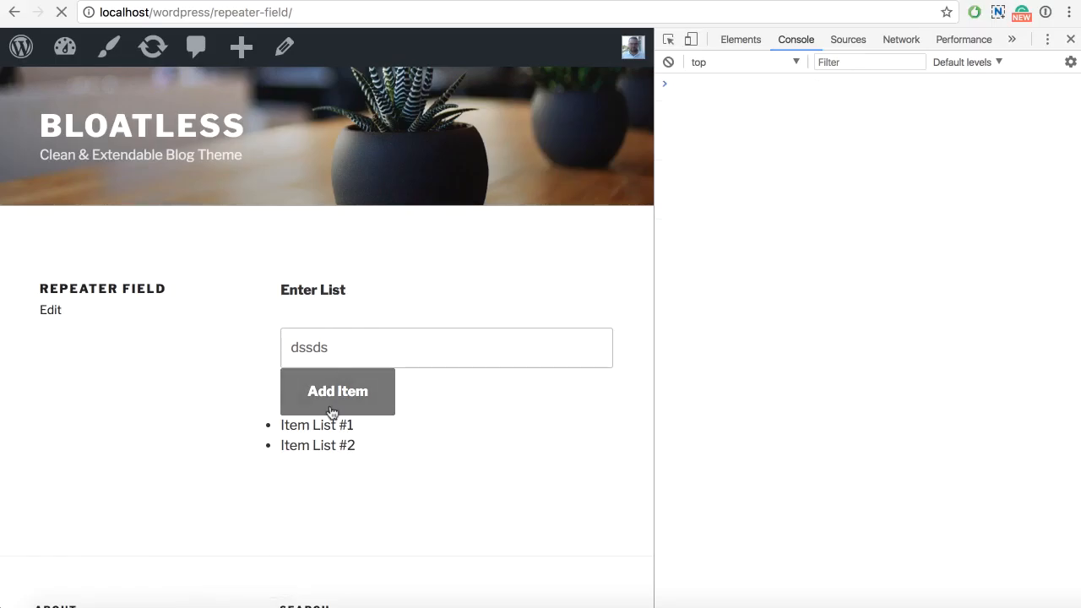
# Add numeric entries such as 3343 via Add Item, confirming they appear as bullet items.
pyautogui.click(338, 391)
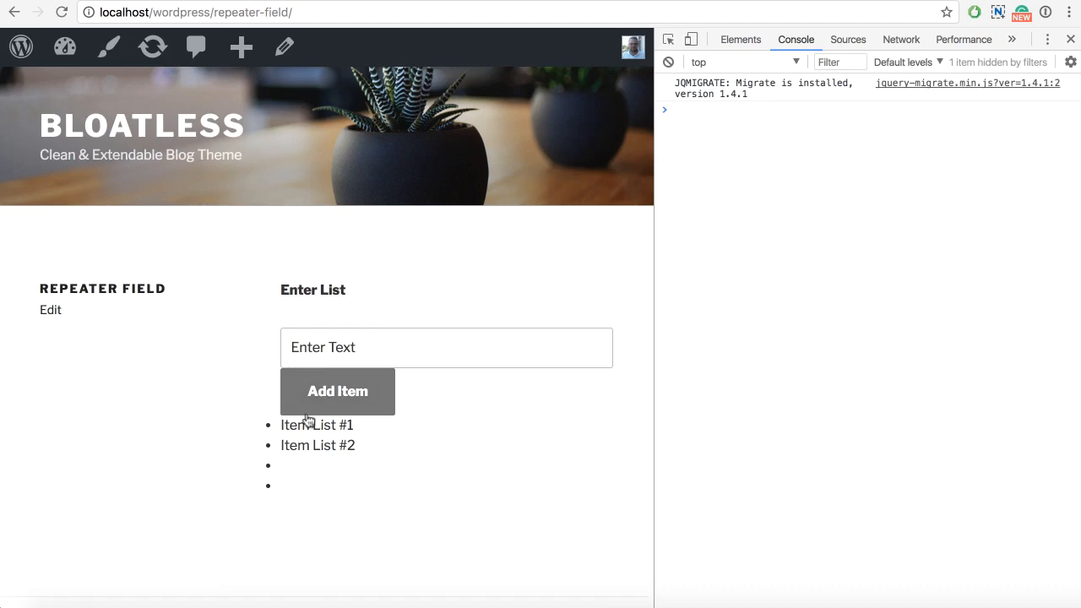
pyautogui.click(338, 392)
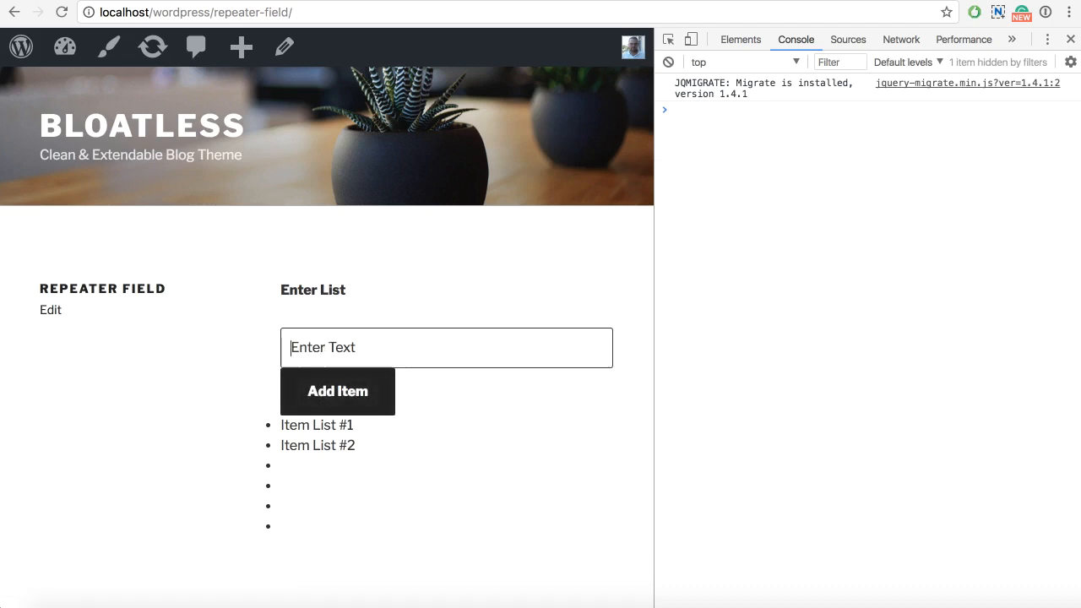
pyautogui.write('3343')
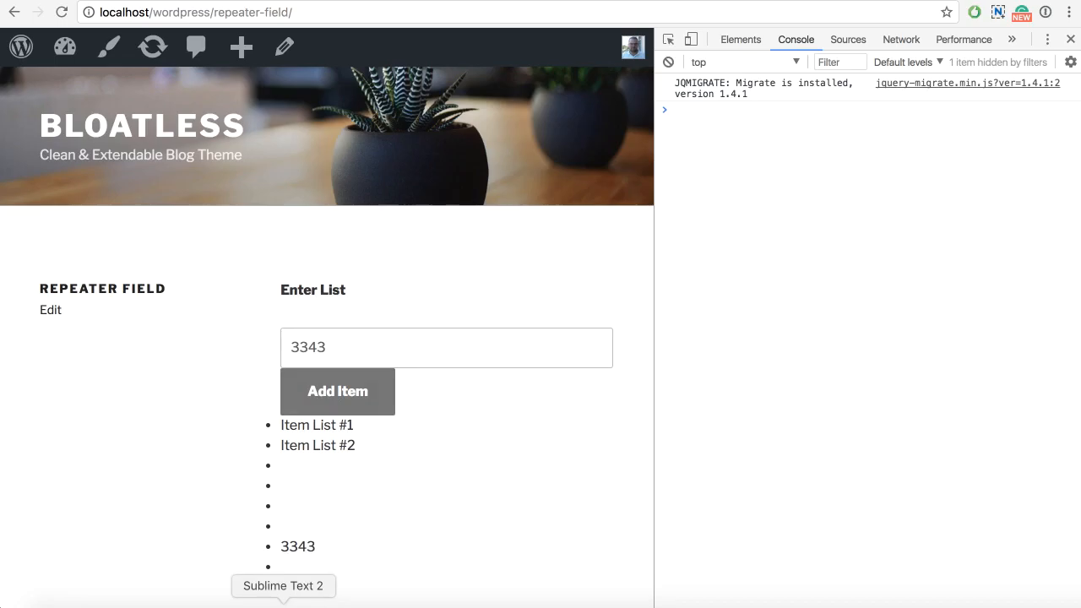
pyautogui.click(284, 584)
pyautogui.write('34333')
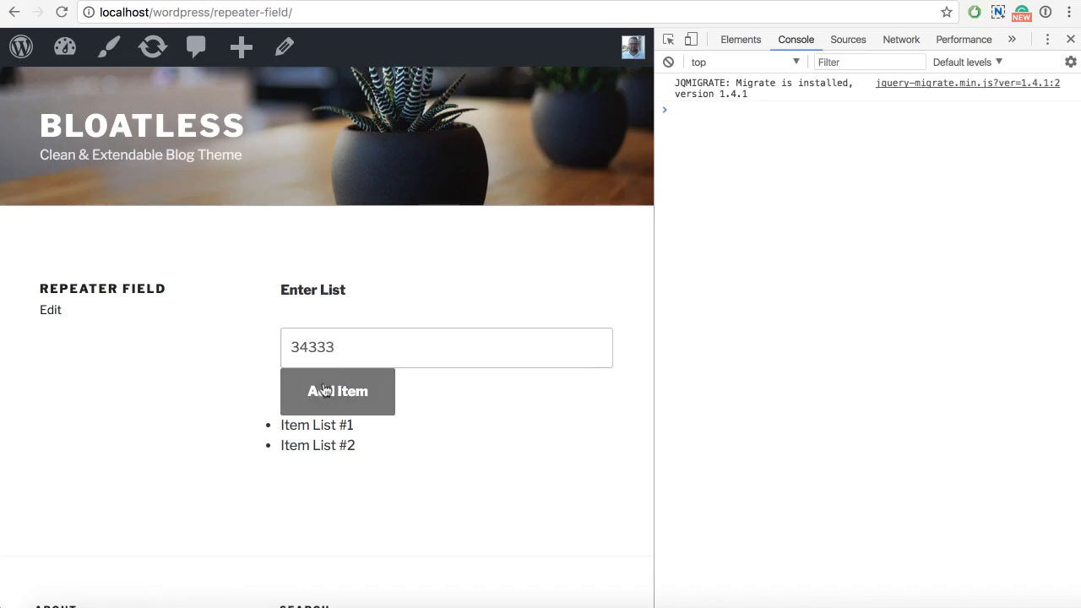
pyautogui.click(338, 392)
pyautogui.write('Ite')
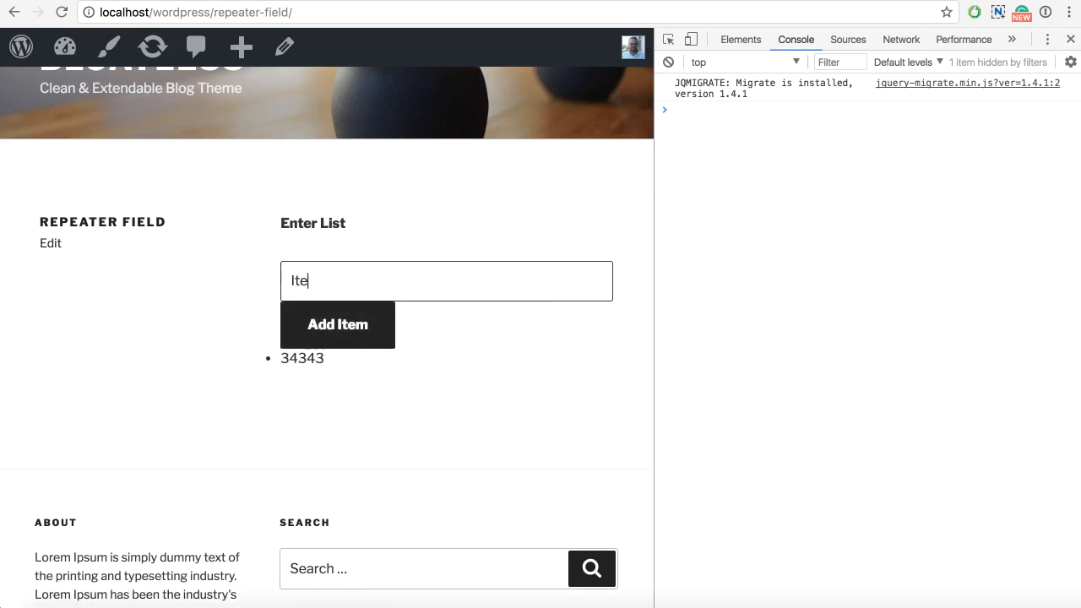
pyautogui.click(338, 324)
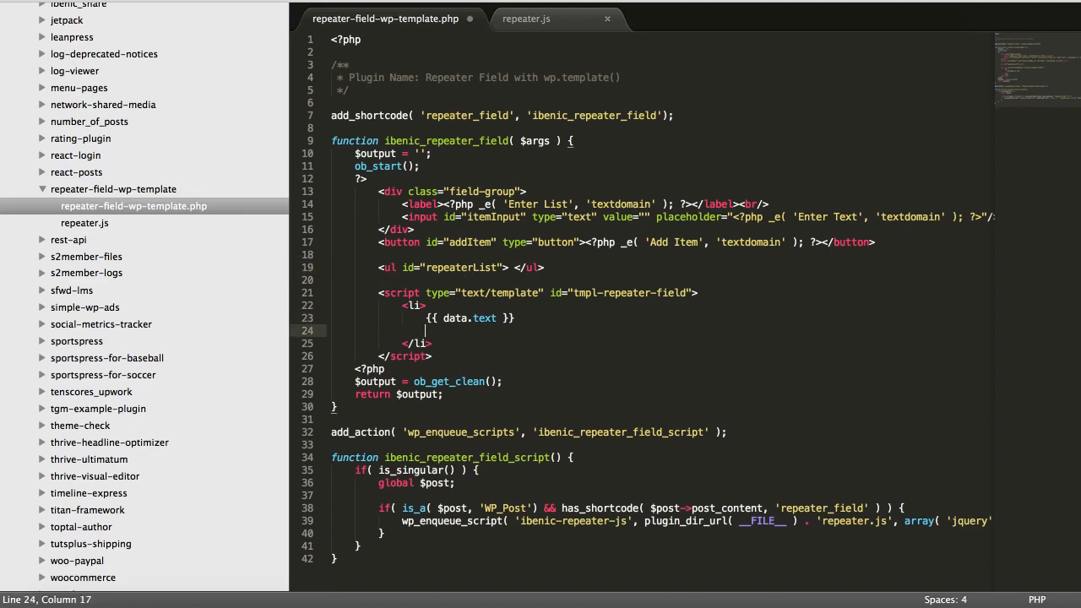
# Add a type="button" X button with class remove-list-item inside the template li.
pyautogui.write('<button')
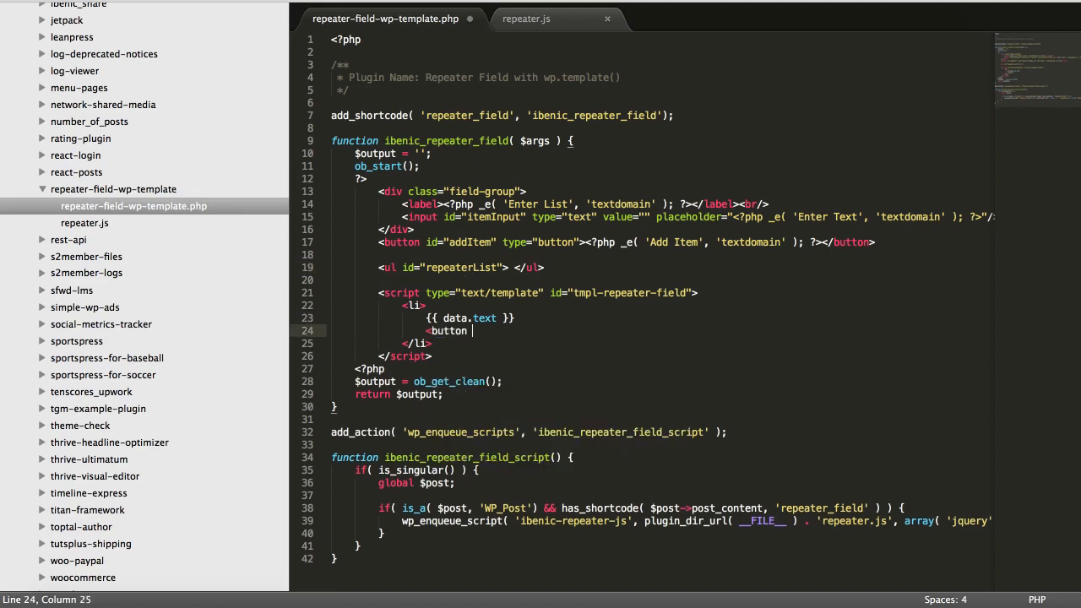
pyautogui.write('type="button"')
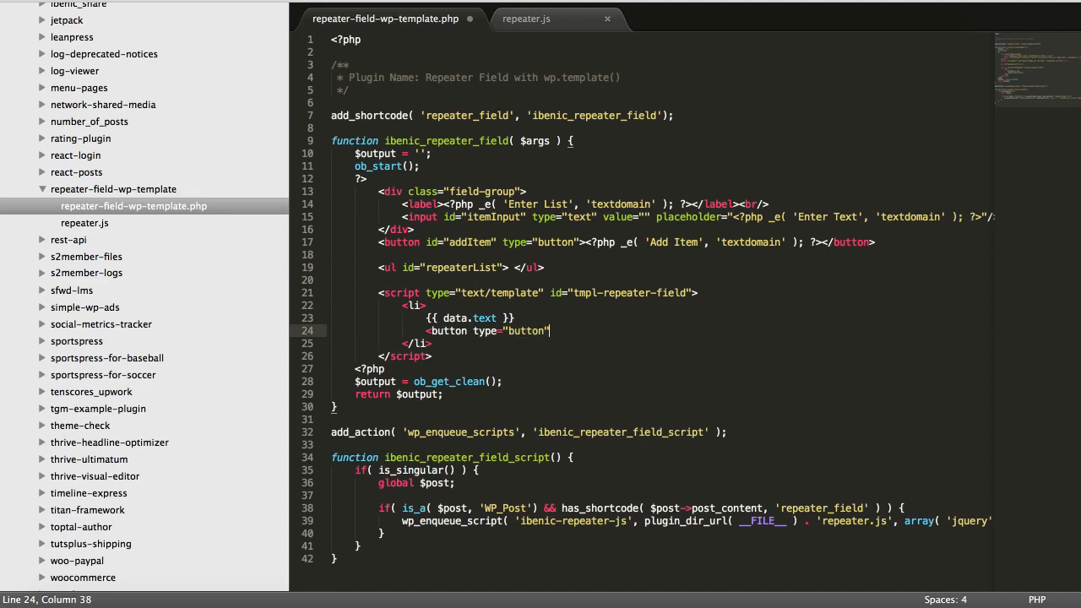
pyautogui.write('class=""')
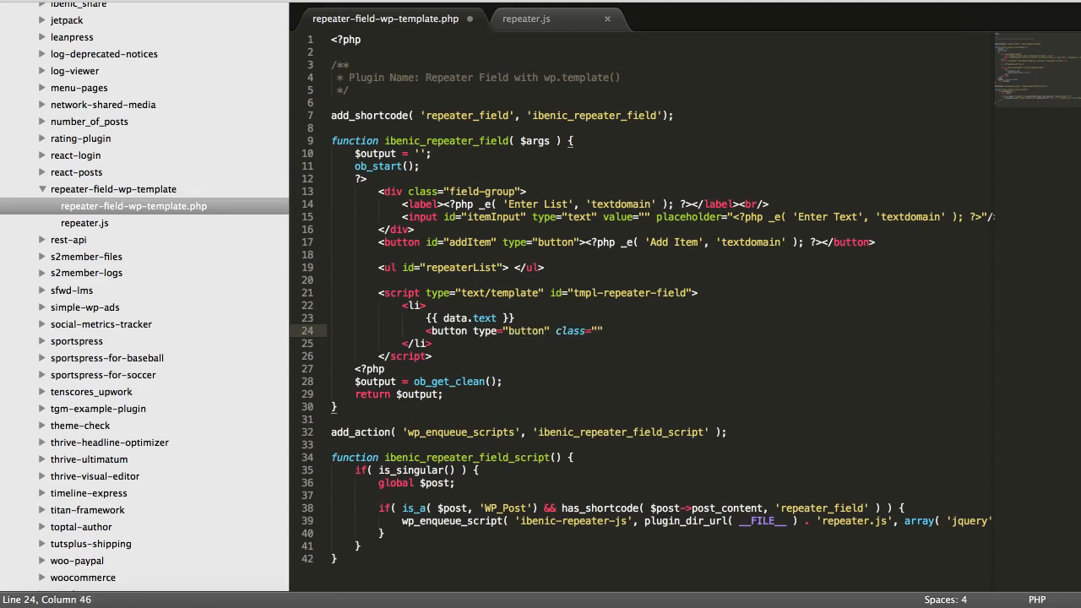
pyautogui.write('rev')
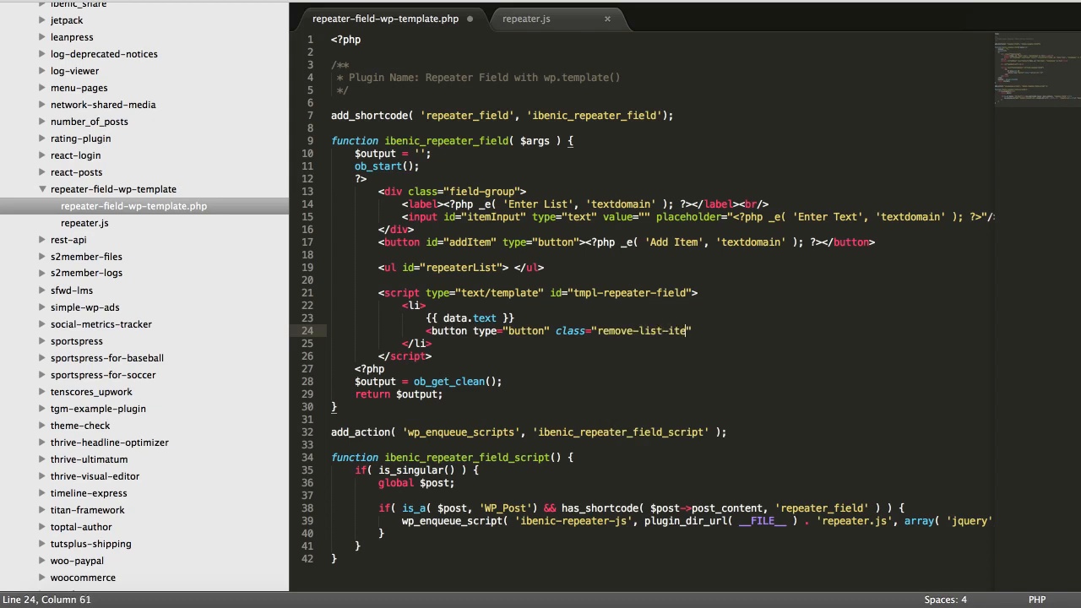
pyautogui.write('m">')
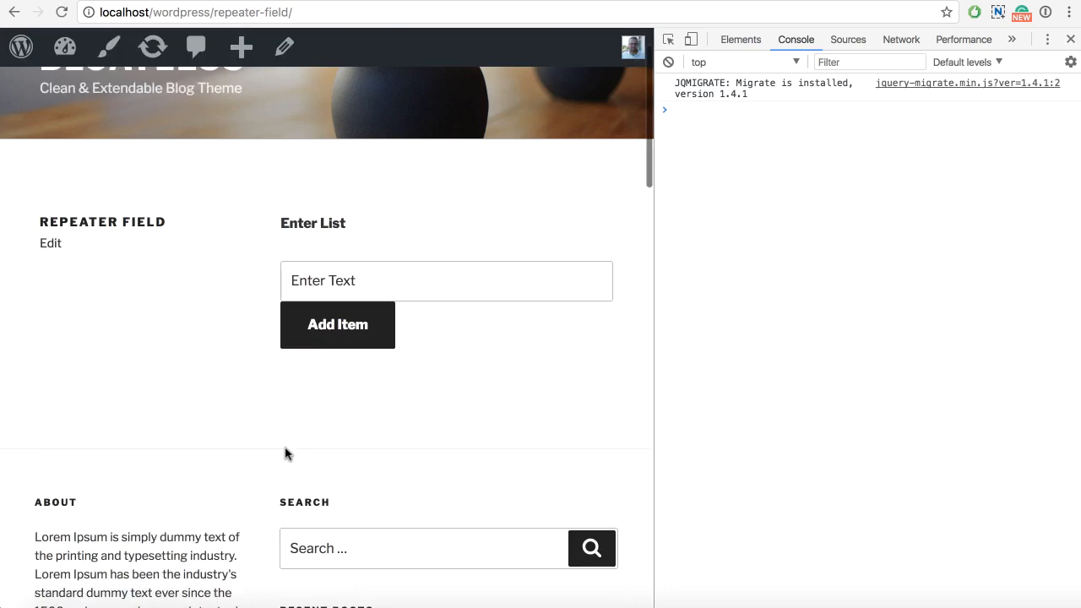
# Add 43434 as a list item in Chrome and inspect its remove-list-item button.
pyautogui.write('43')
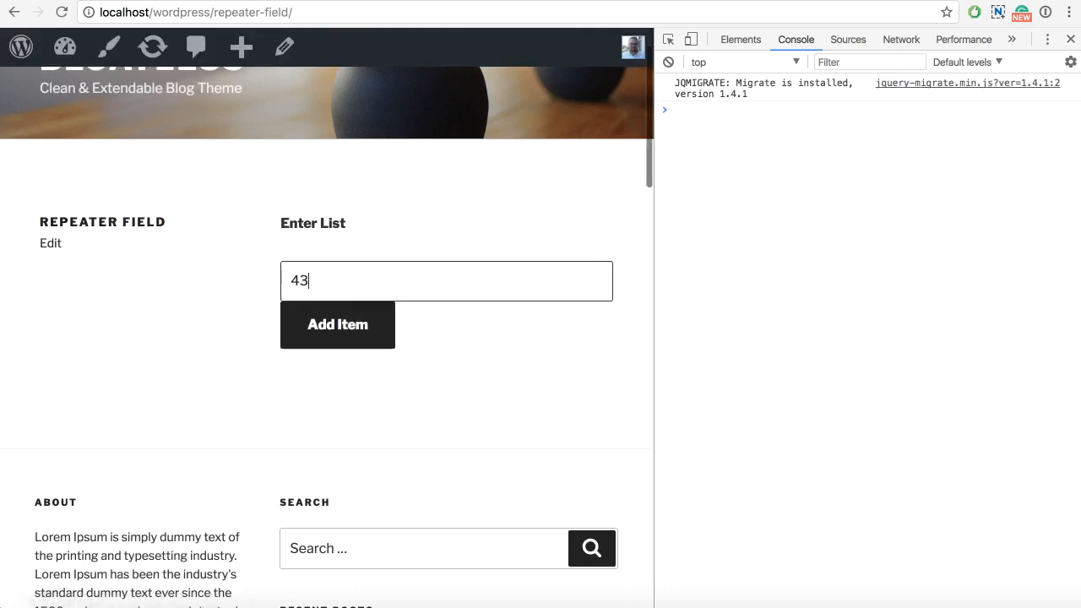
pyautogui.click(338, 324)
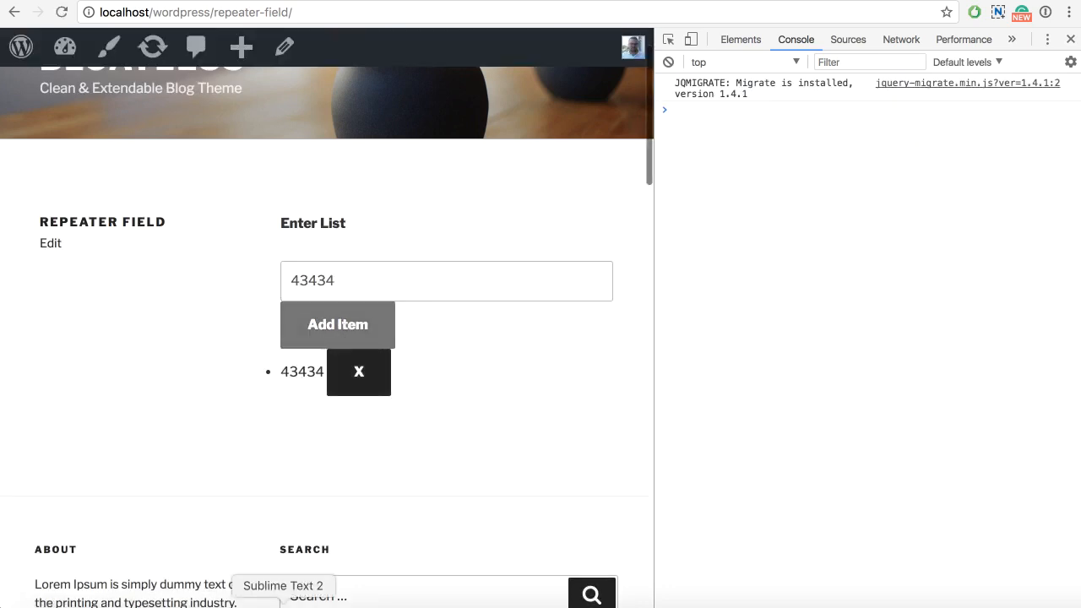
pyautogui.moveTo(669, 39)
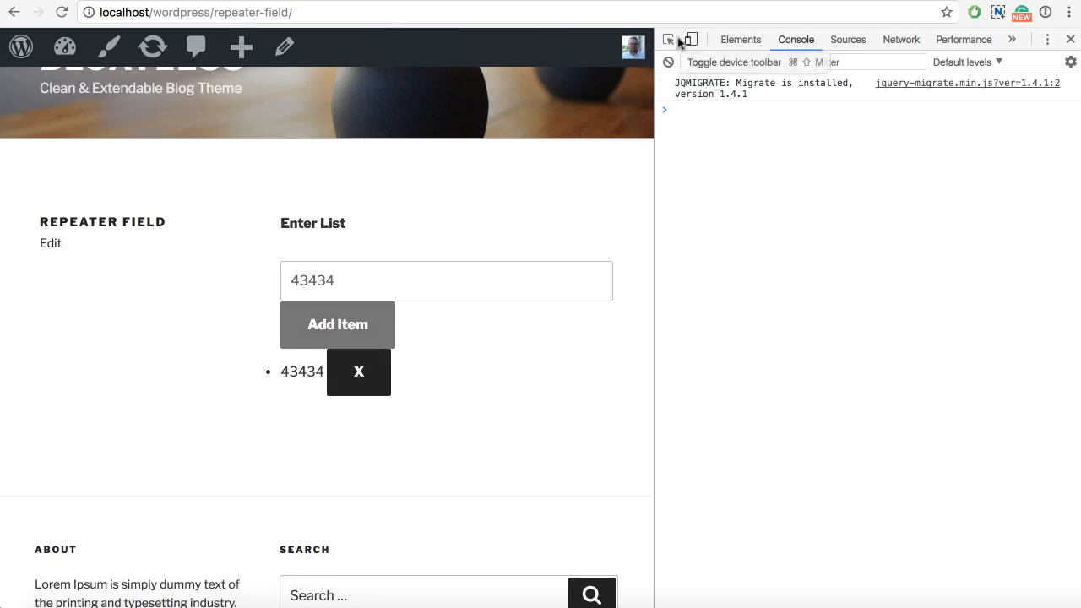
pyautogui.click(740, 39)
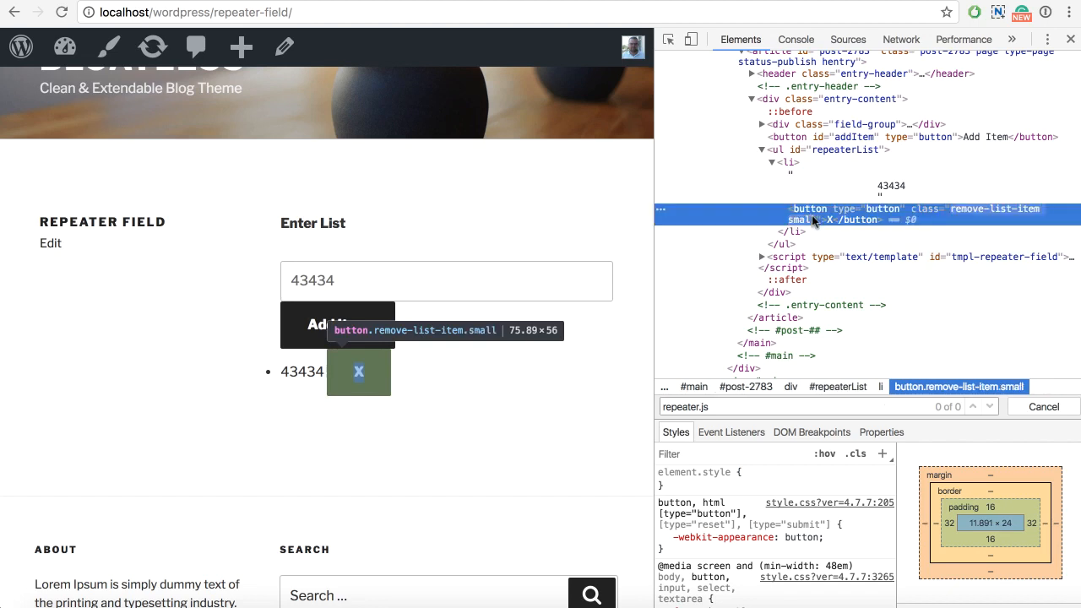
pyautogui.doubleClick(995, 209)
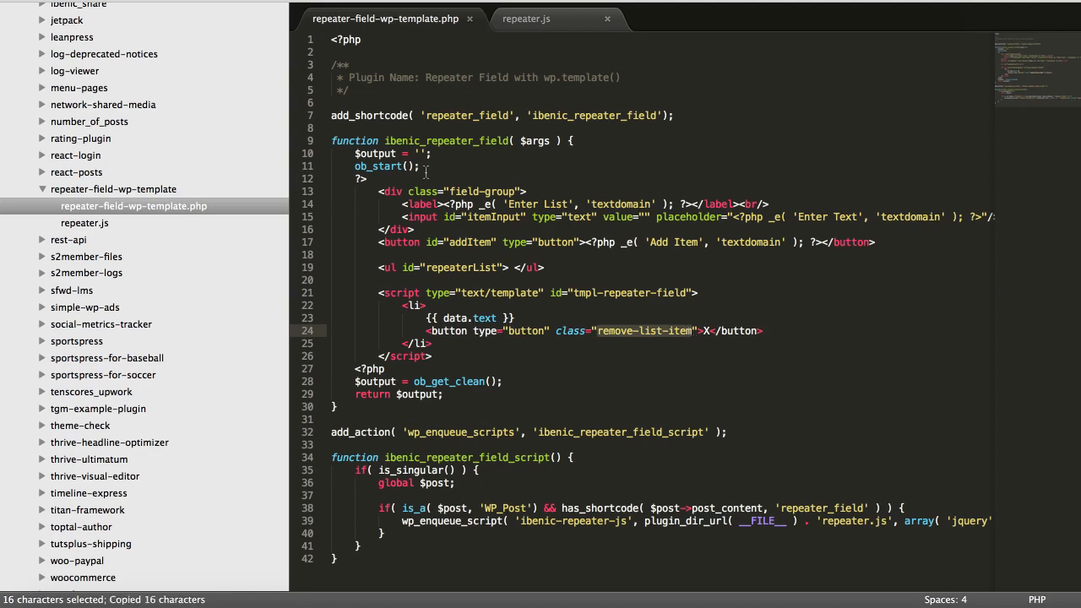
# Add a style block giving .remove-list-item a 10px font-size and reload to check it.
pyautogui.write('style></style>')
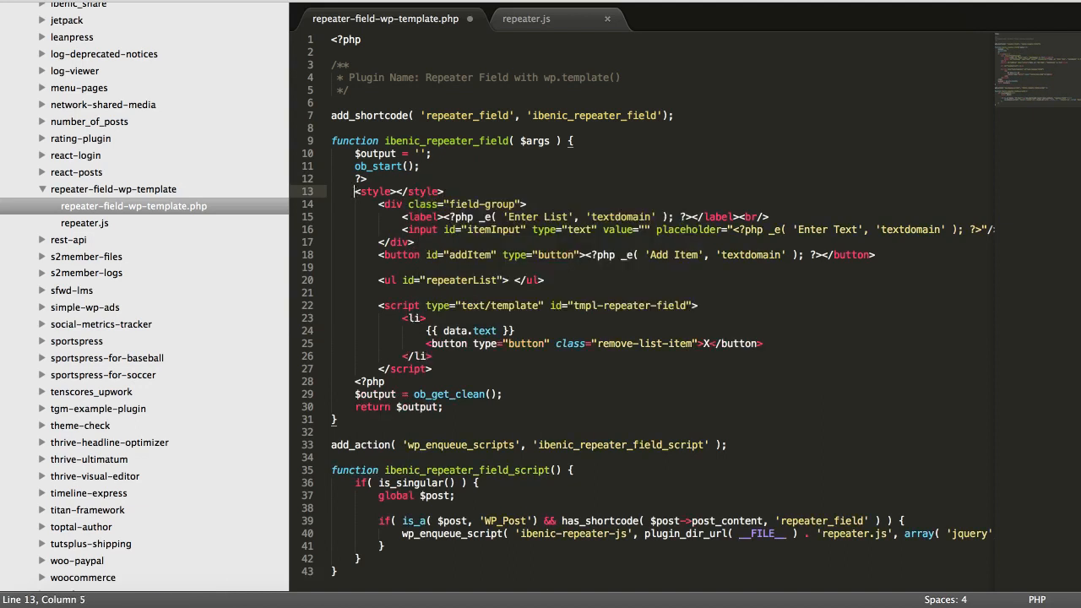
pyautogui.press('enter')
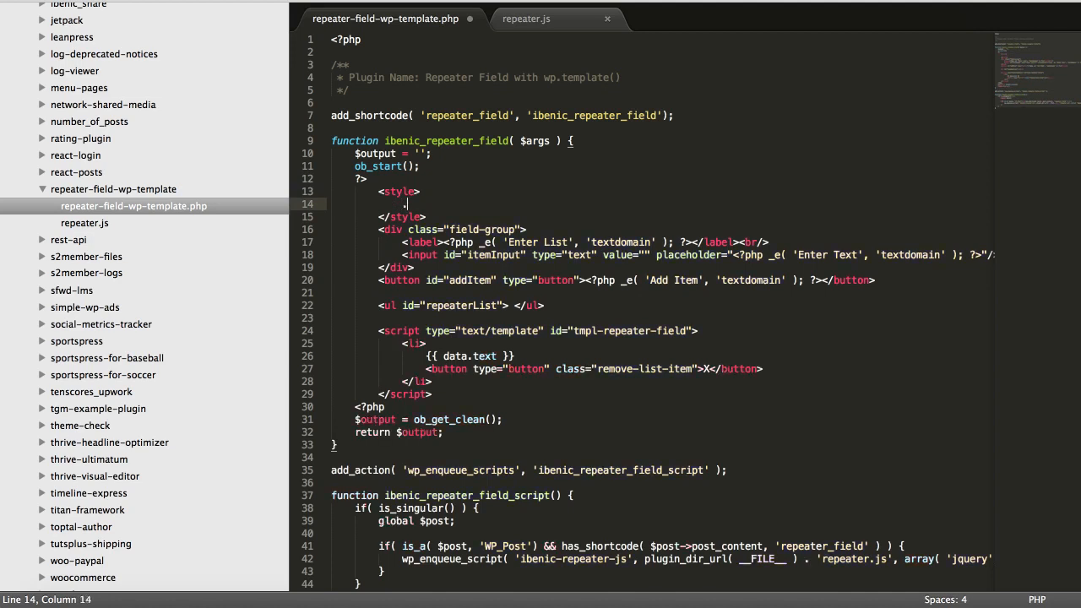
pyautogui.write('.remove-list-item {')
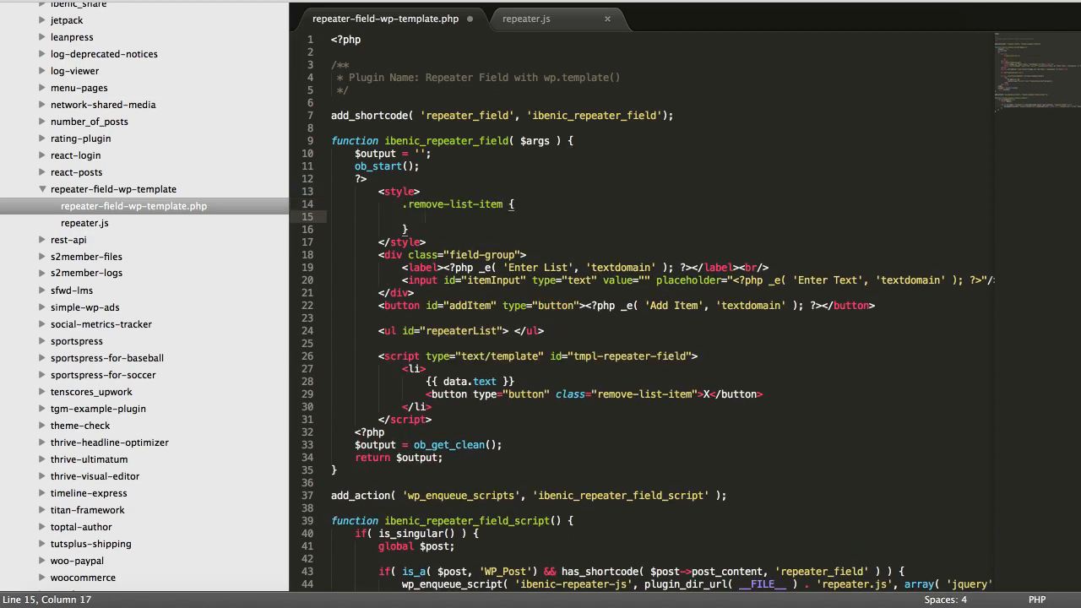
pyautogui.write('font-size')
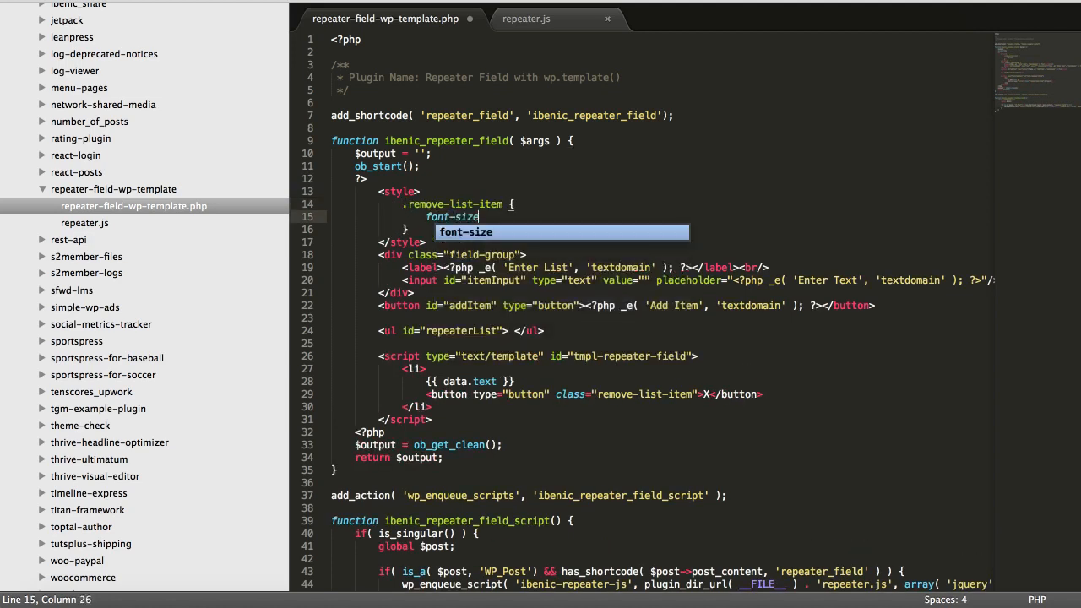
pyautogui.write(': 10px;')
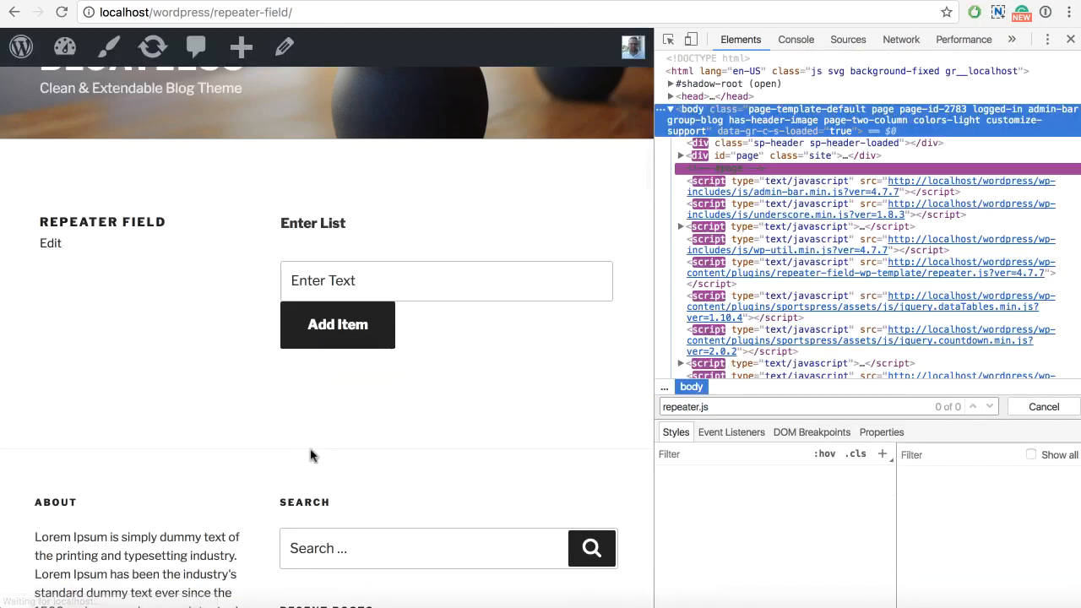
pyautogui.click(338, 324)
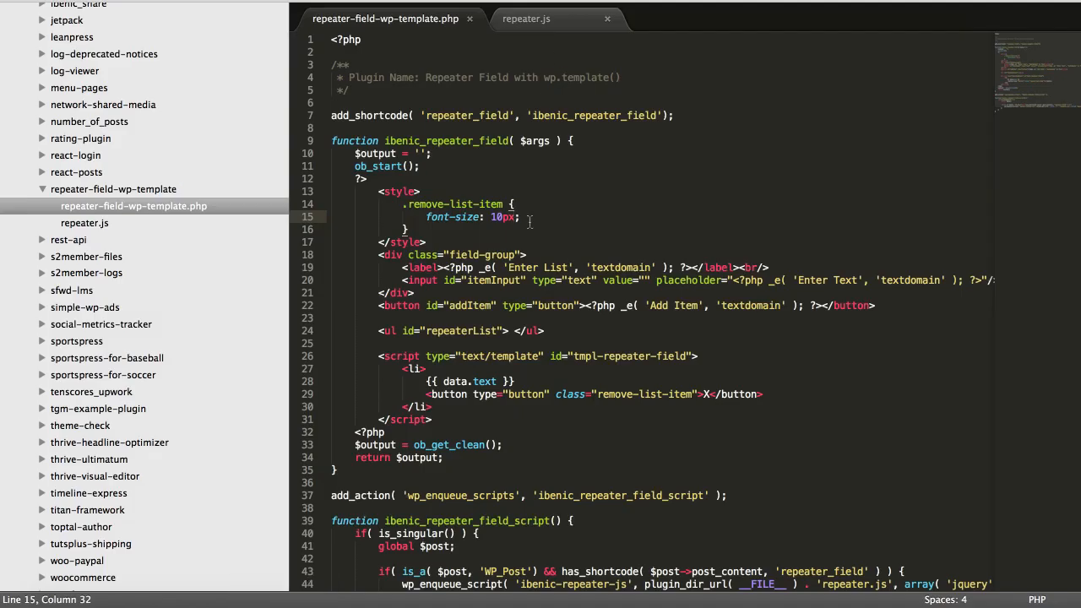
# Add a left margin to .remove-list-item and 5px padding on #repeaterList li, testing with dsada items.
pyautogui.write('margin-l')
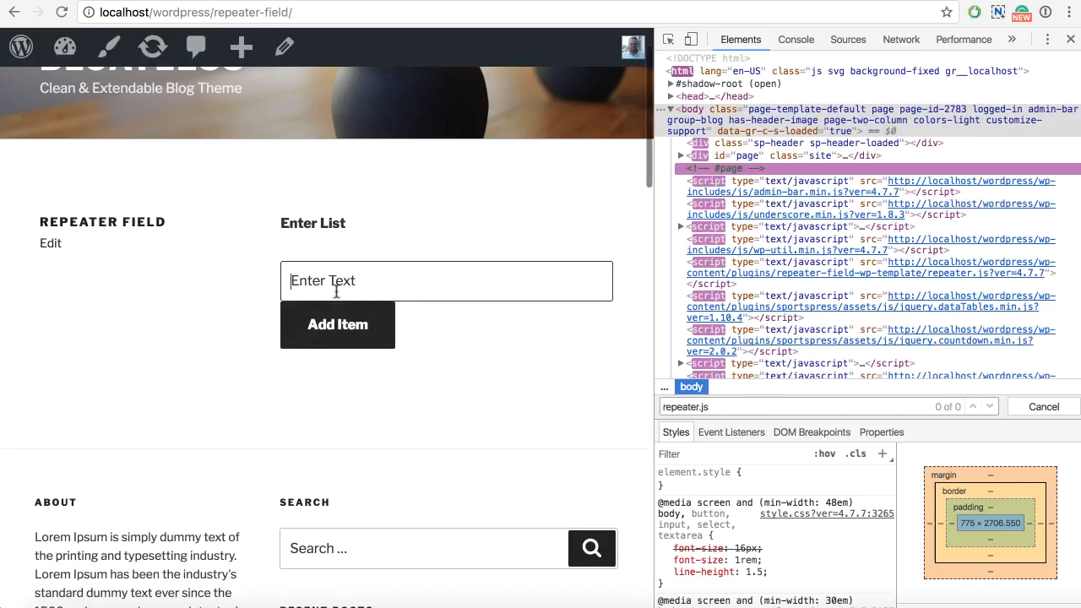
pyautogui.click(338, 324)
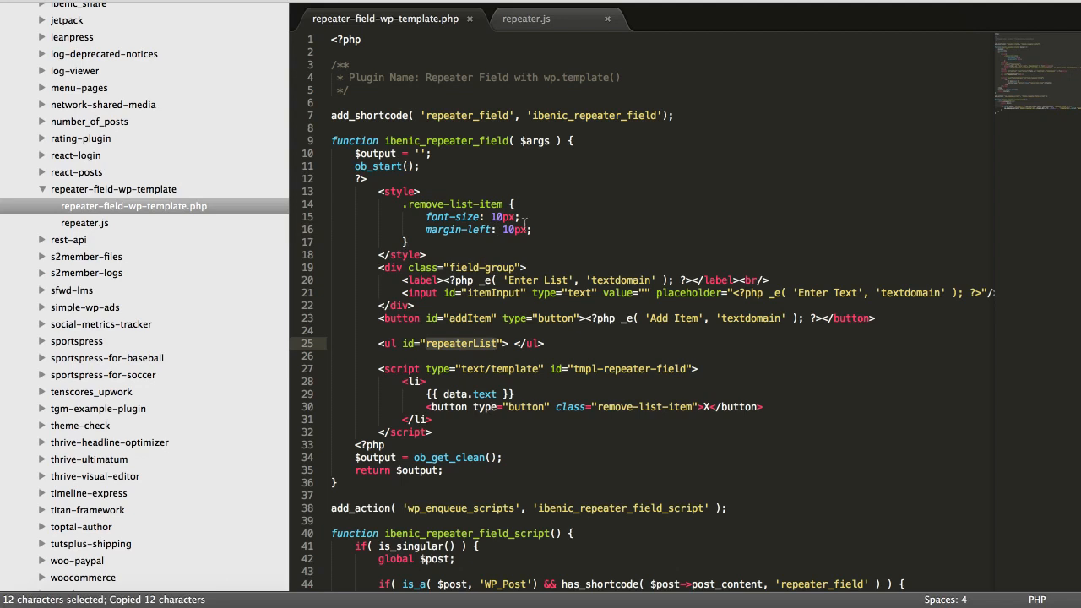
pyautogui.write('#repeaterList')
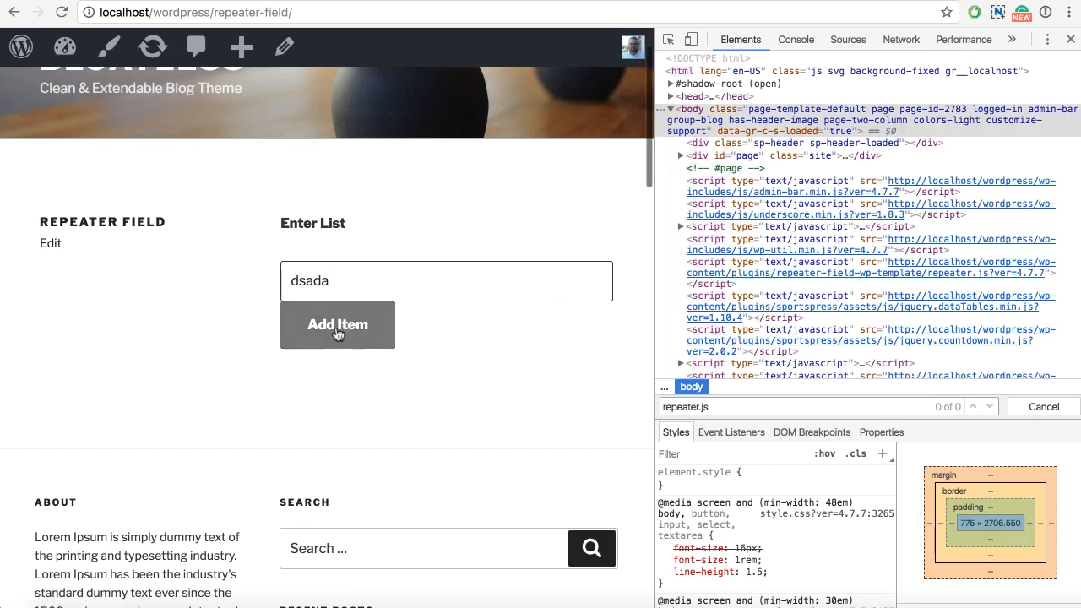
pyautogui.click(338, 324)
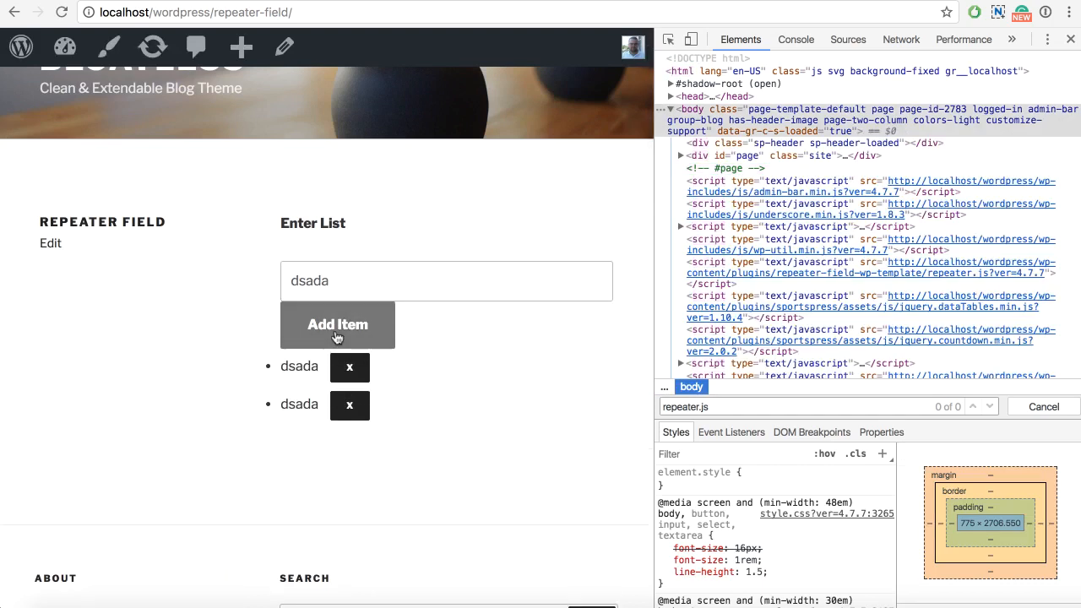
pyautogui.click(337, 324)
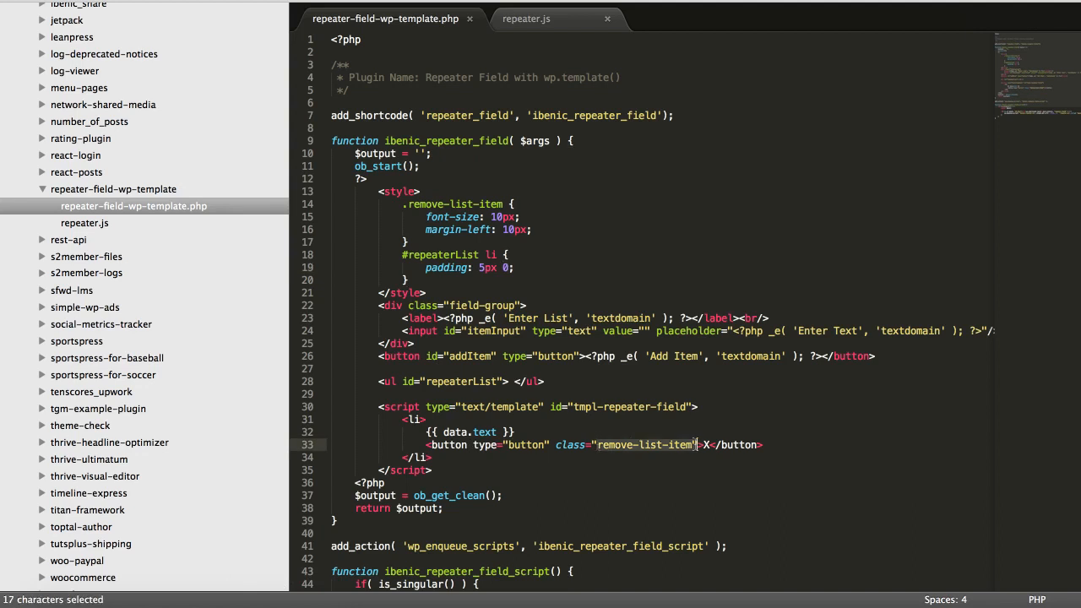
# Start a '.remove-list-item' selector in repeater.js, then select it to replace with document.
pyautogui.click(527, 18)
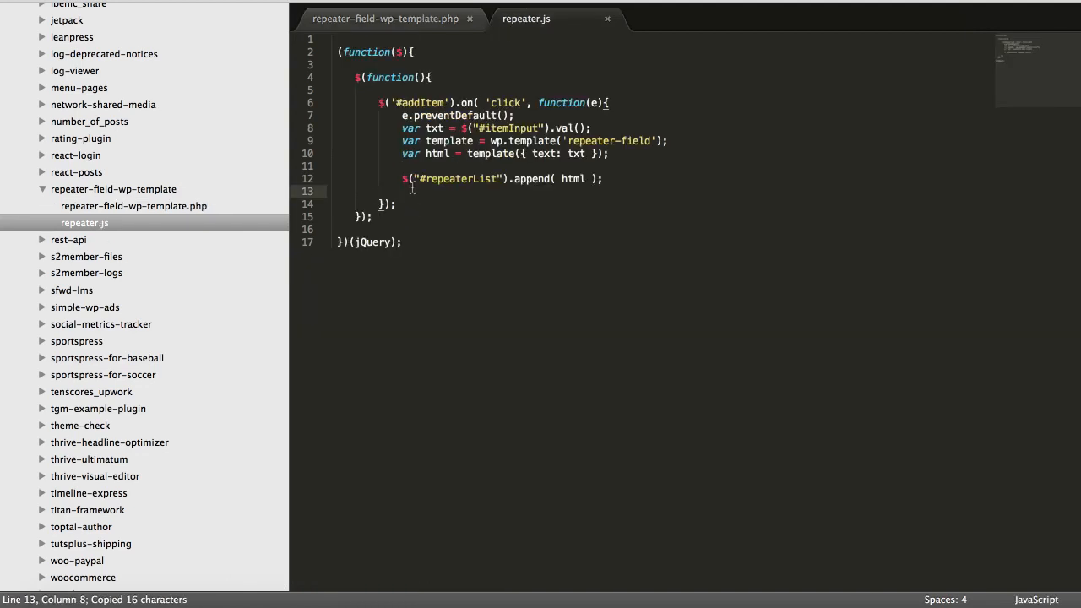
pyautogui.write("$('.')")
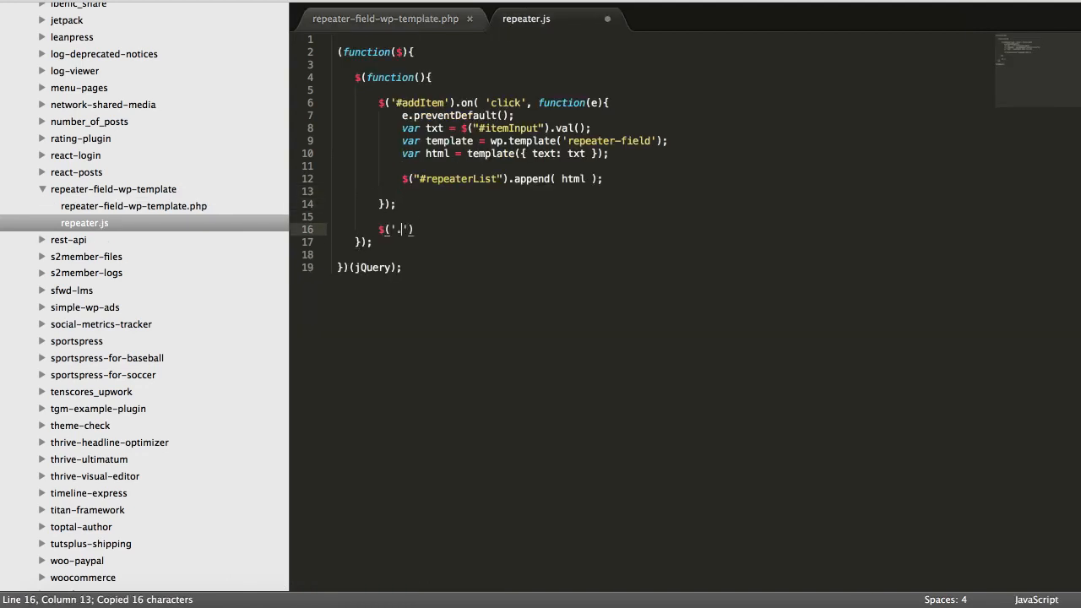
pyautogui.write('remove-list-item')
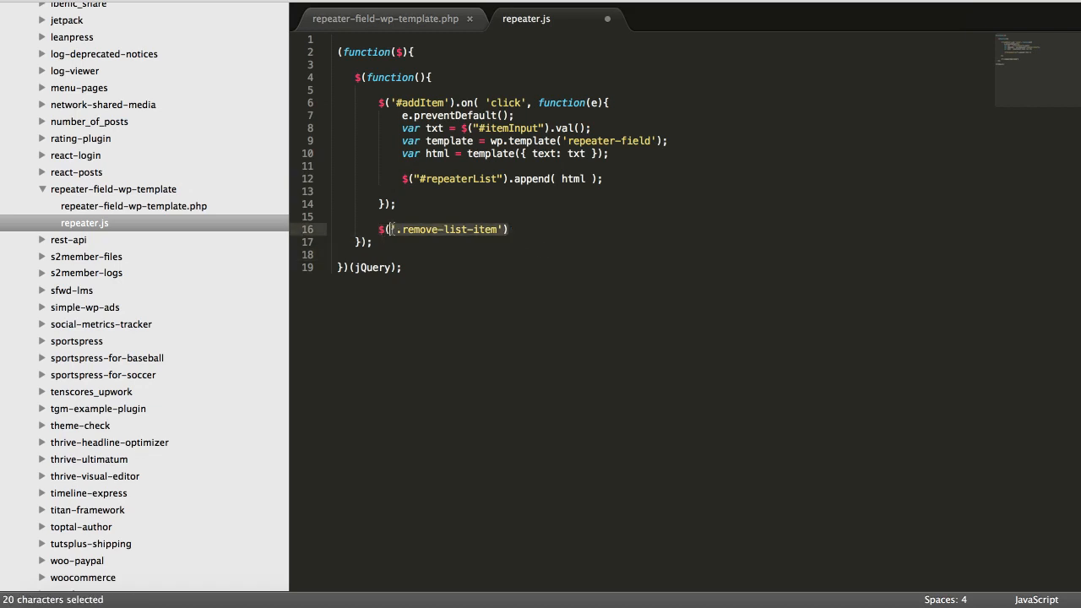
pyautogui.click(394, 230)
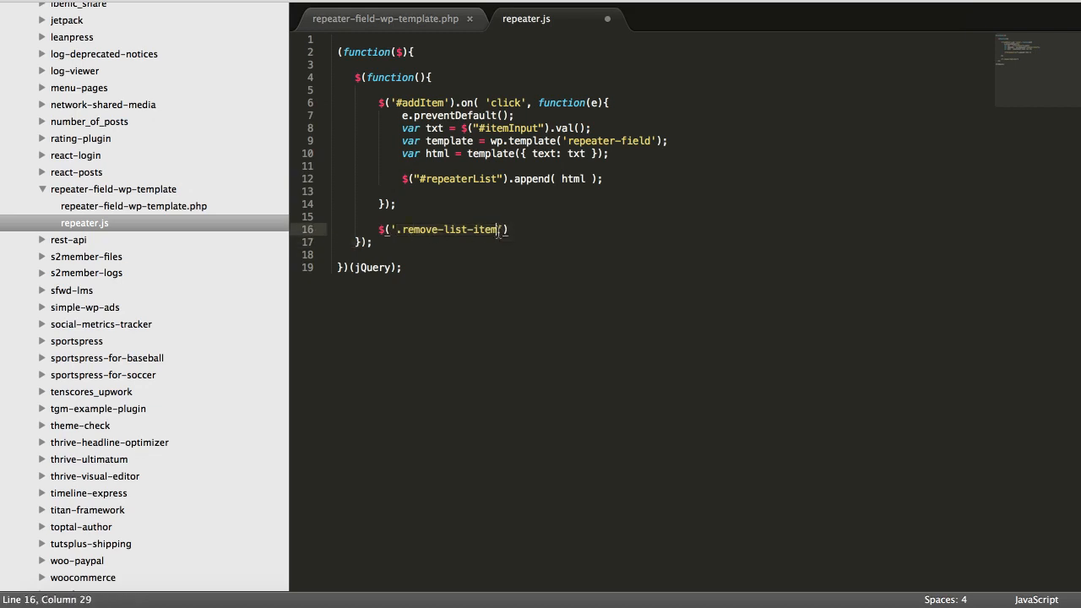
pyautogui.moveTo(503, 230); pyautogui.dragTo(380, 230)
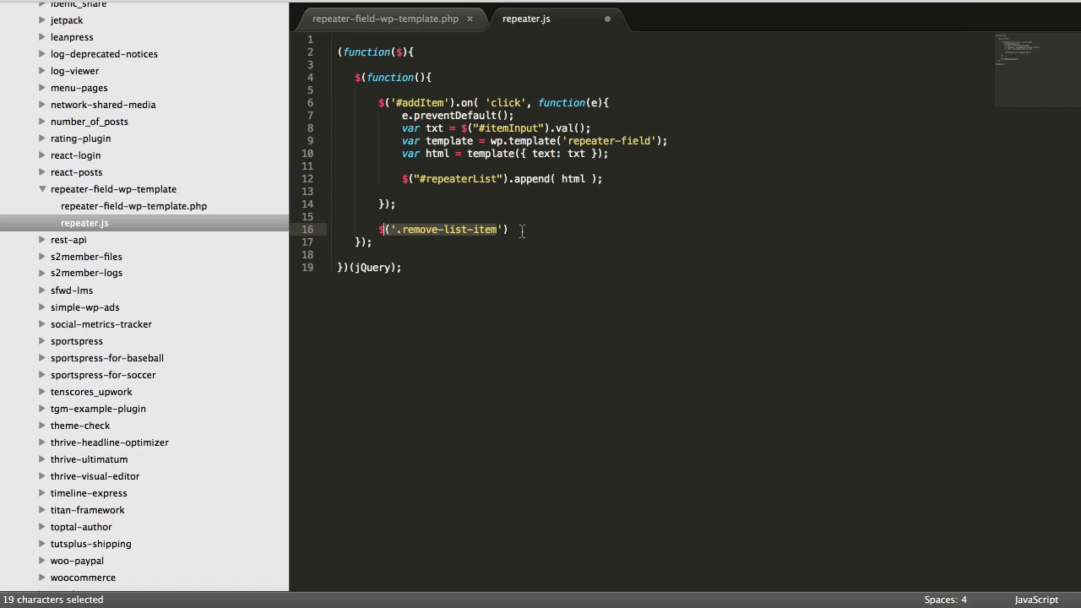
pyautogui.click(510, 229)
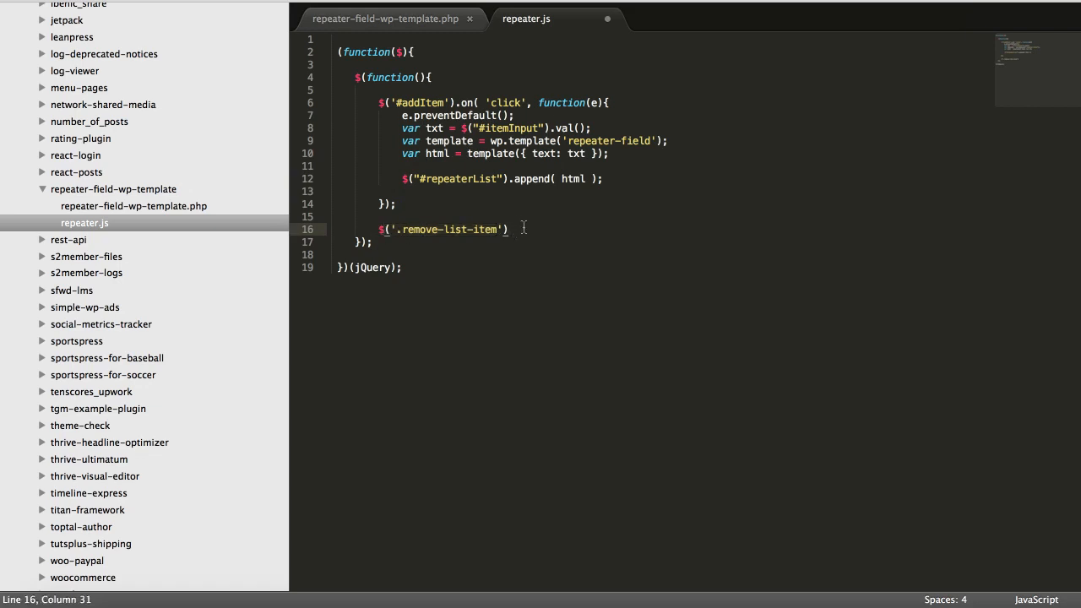
pyautogui.moveTo(510, 230); pyautogui.dragTo(388, 230)
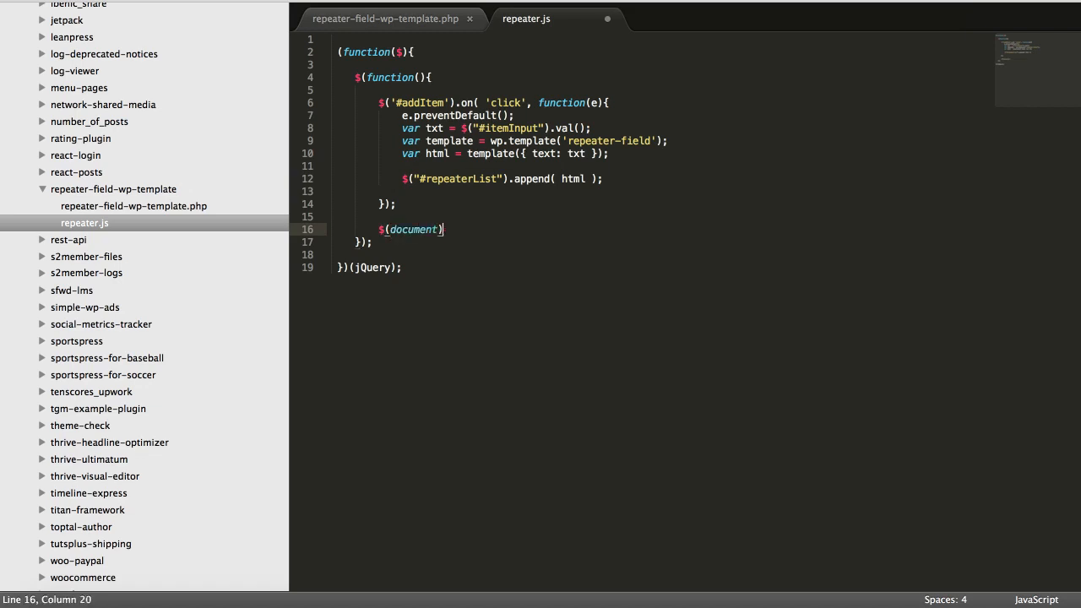
# Write $(document).on('click', '.remove-list-item', function(e){...}) with a handler body.
pyautogui.write('.on()')
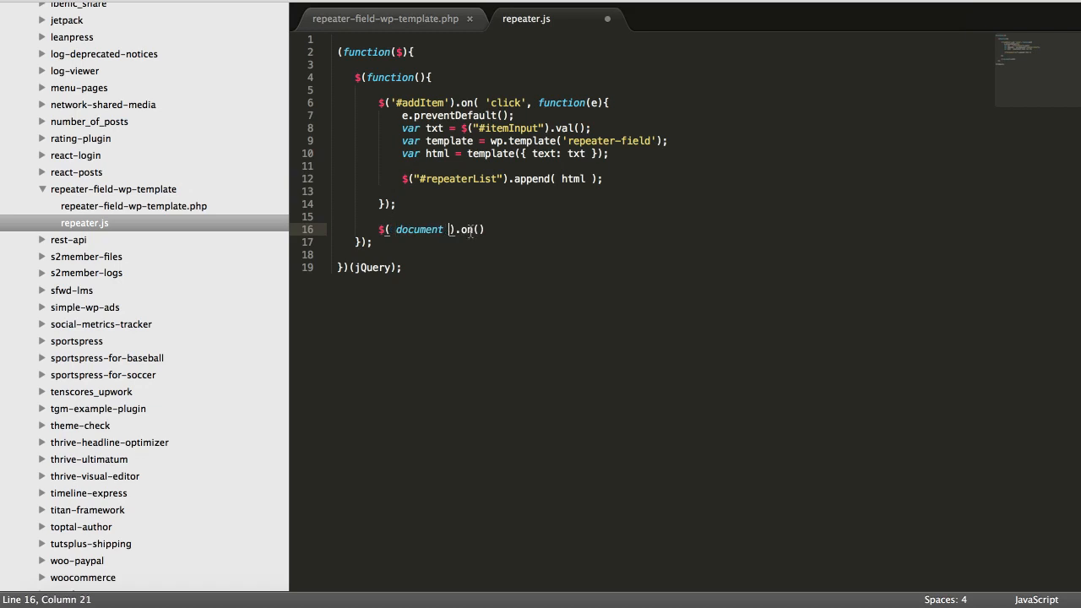
pyautogui.write("'click'")
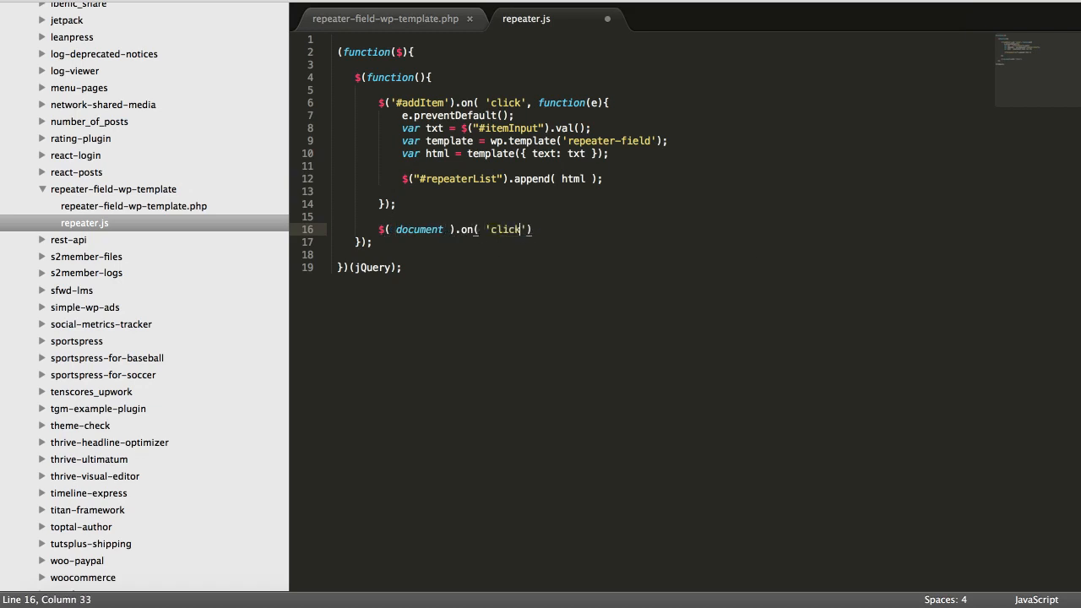
pyautogui.write(", '.remove-list-item'")
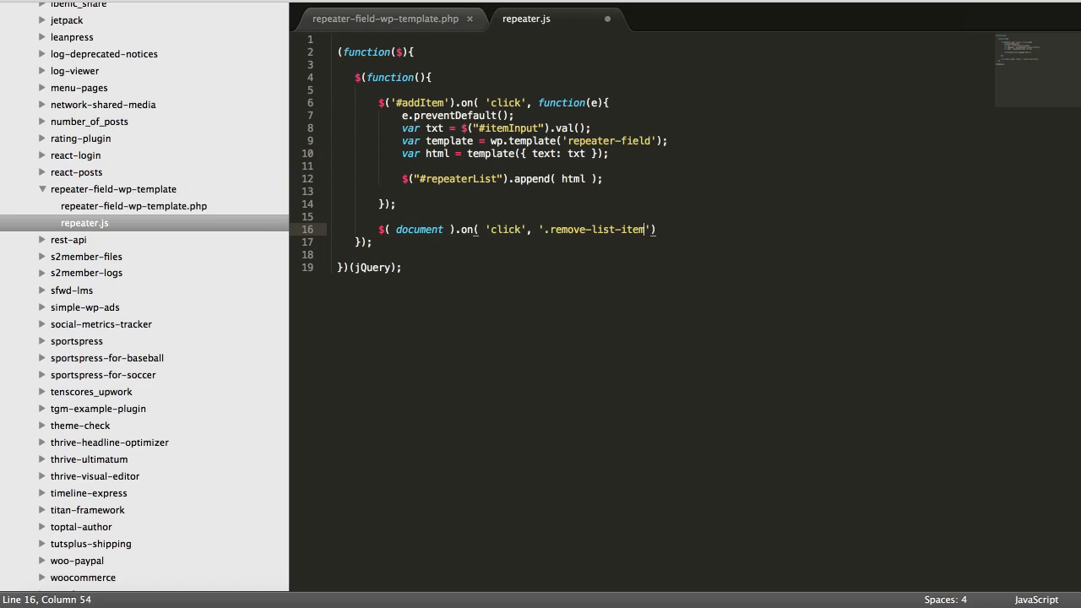
pyautogui.write(', function(e')
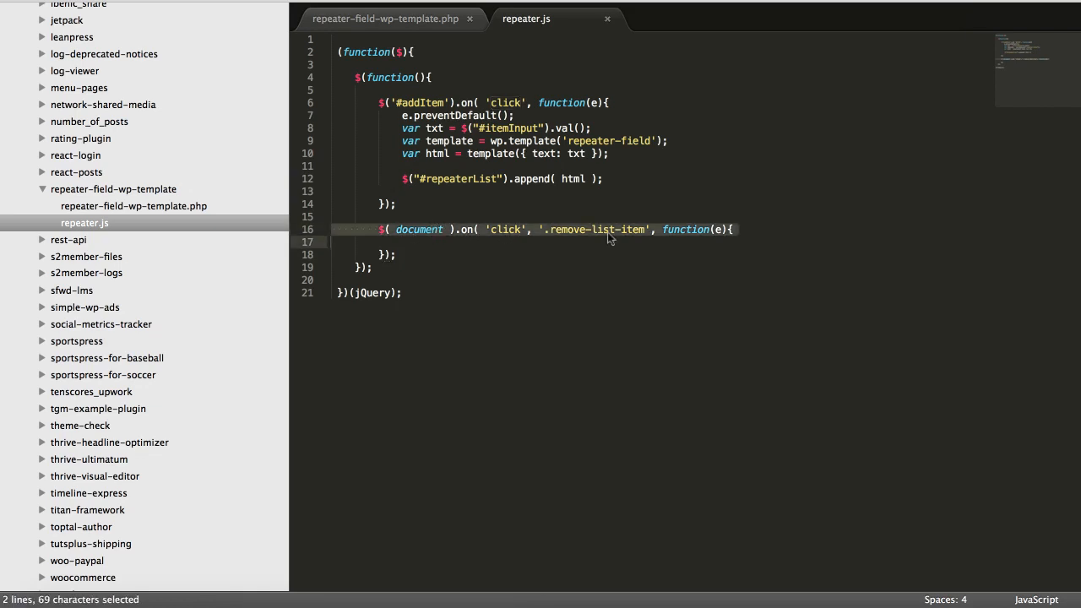
pyautogui.click(402, 115)
pyautogui.write('$(')
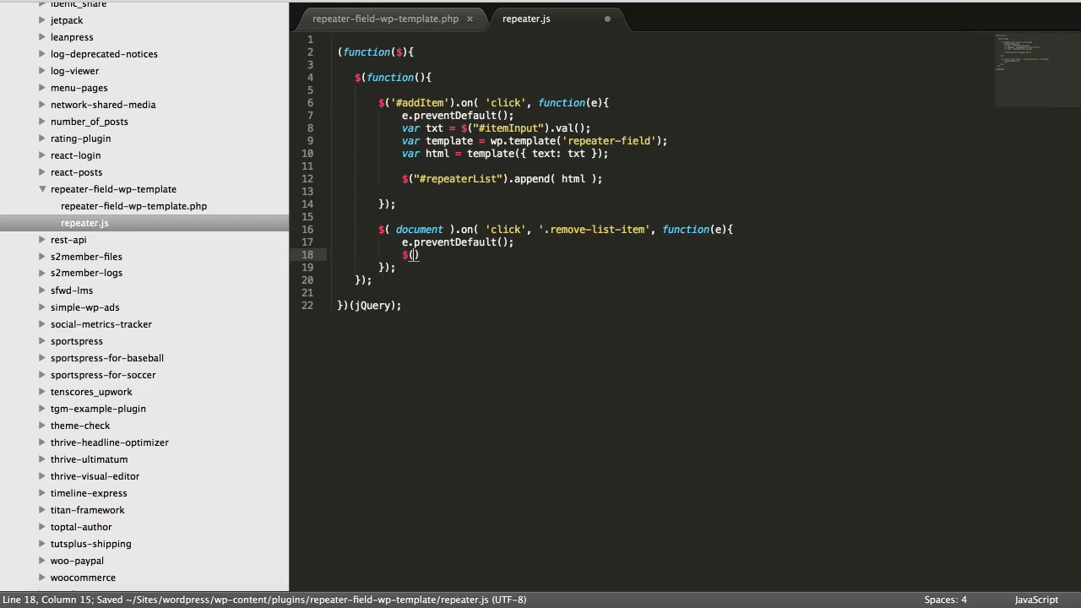
# Have the handler call $(this).parent().remove() to delete the clicked item's li.
pyautogui.write('this')
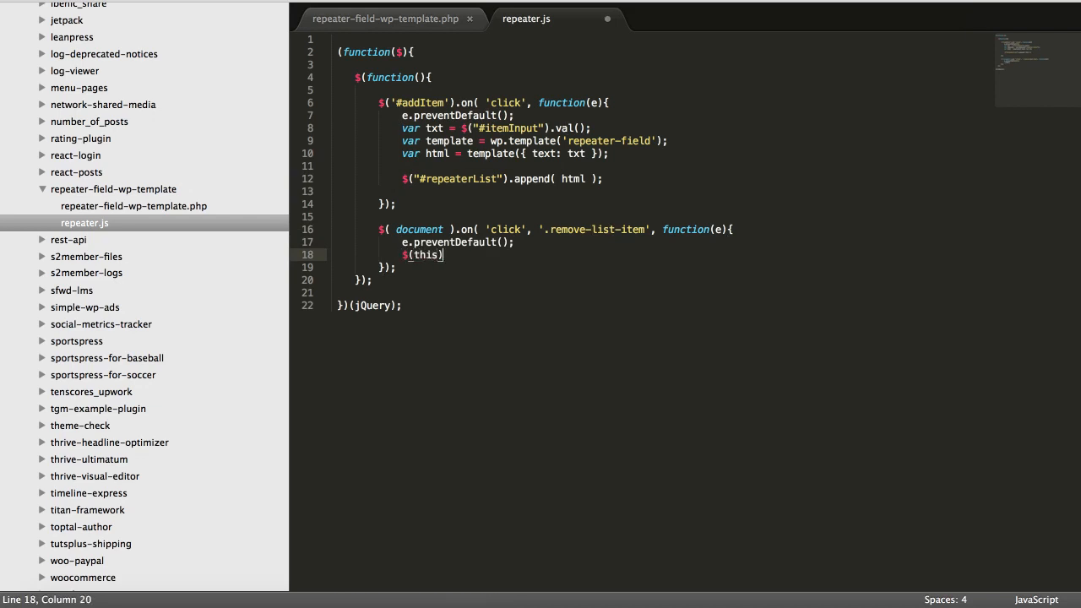
pyautogui.write('.parent()')
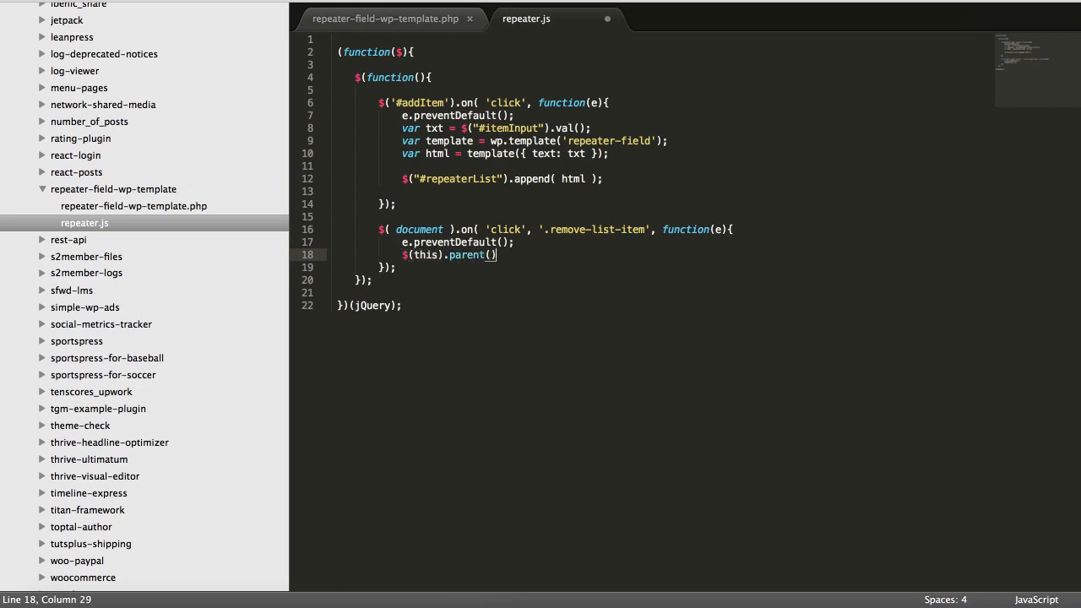
pyautogui.click(386, 19)
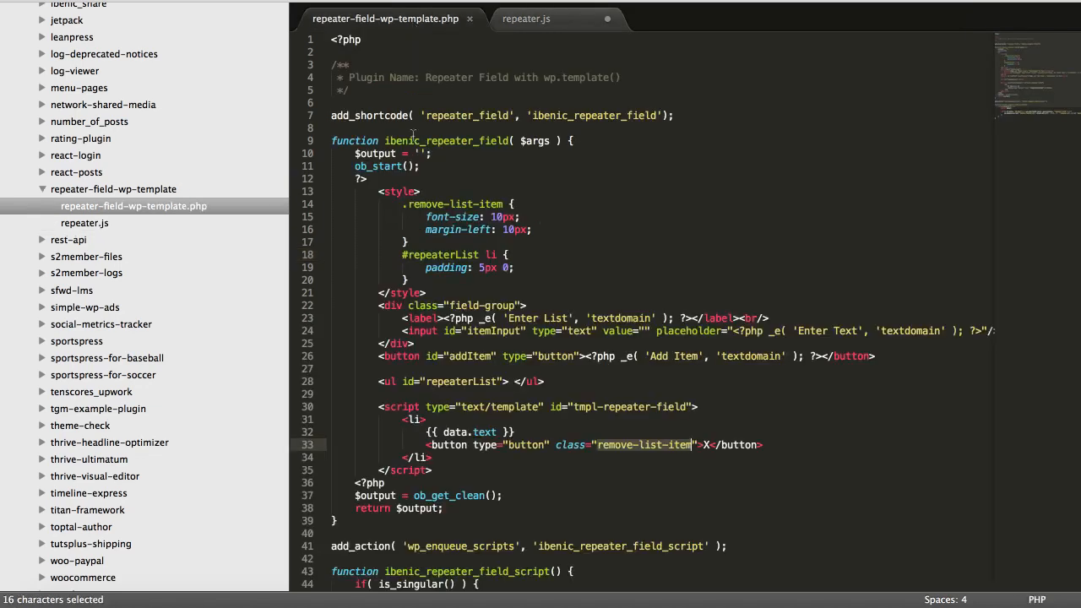
pyautogui.click(527, 18)
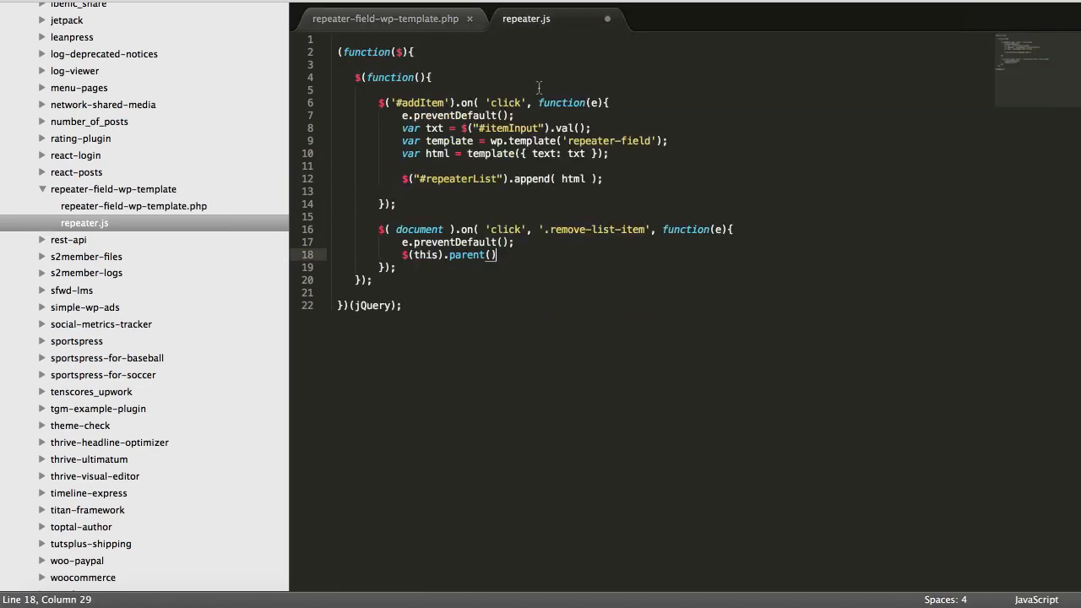
pyautogui.write('.remove();')
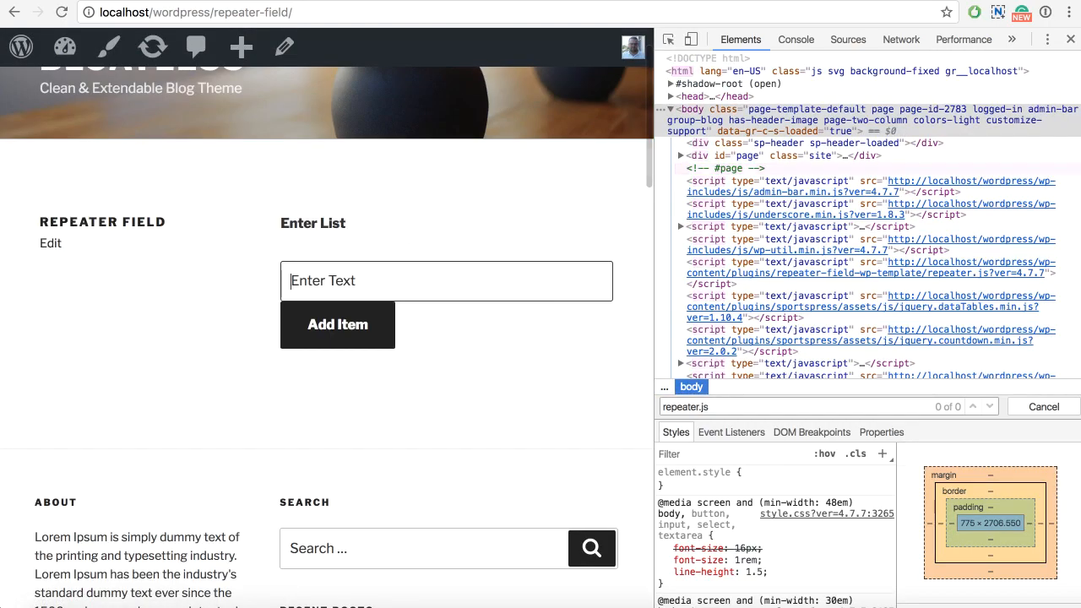
# Add Item 1 and Item 2, delete an entry with its X, and add Item 2 again.
pyautogui.click(338, 324)
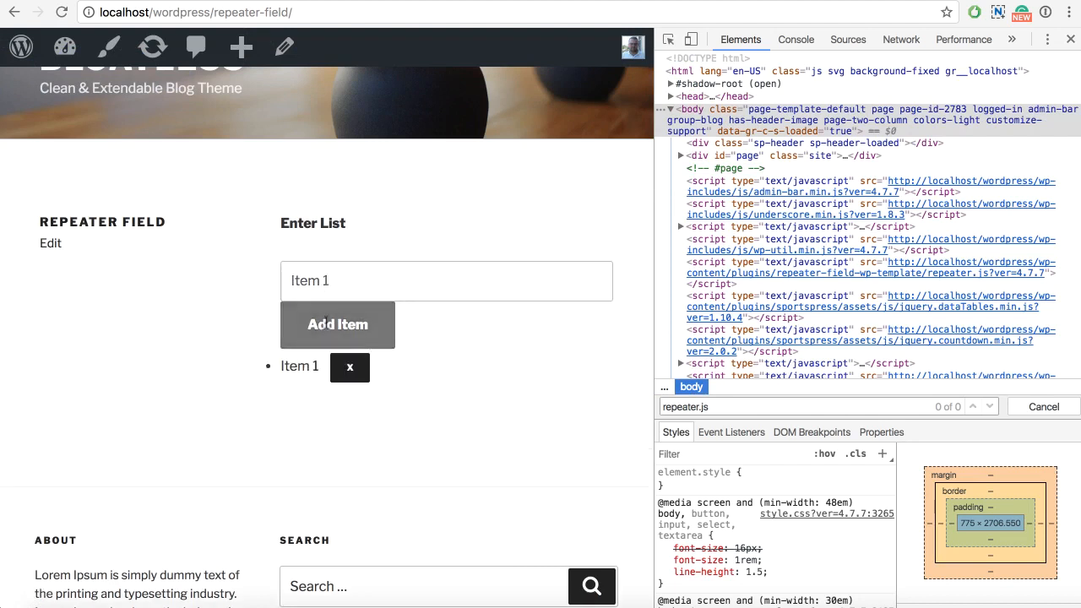
pyautogui.click(338, 324)
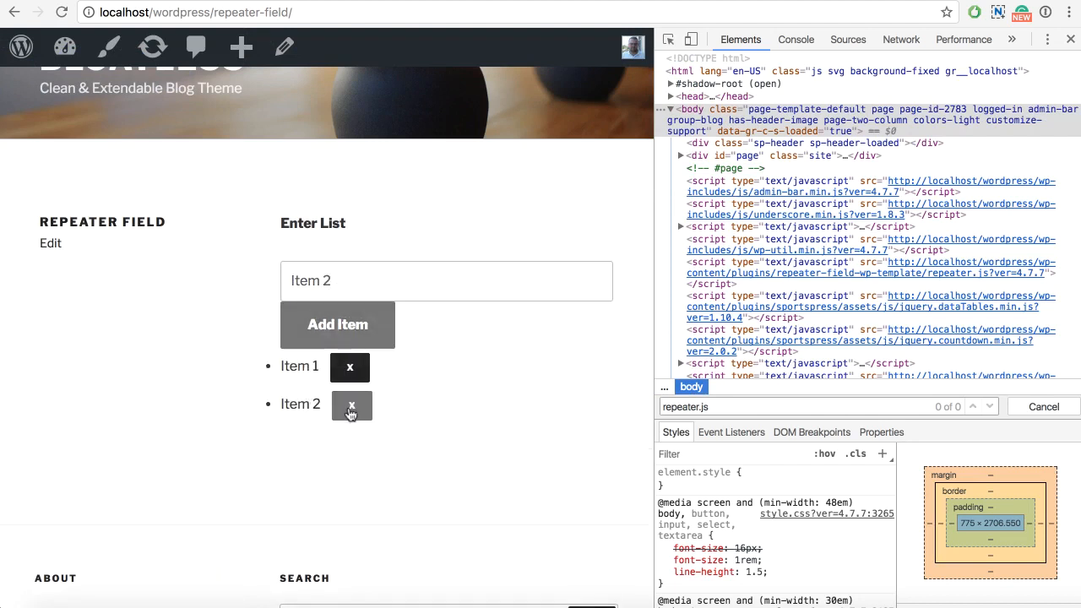
pyautogui.click(350, 404)
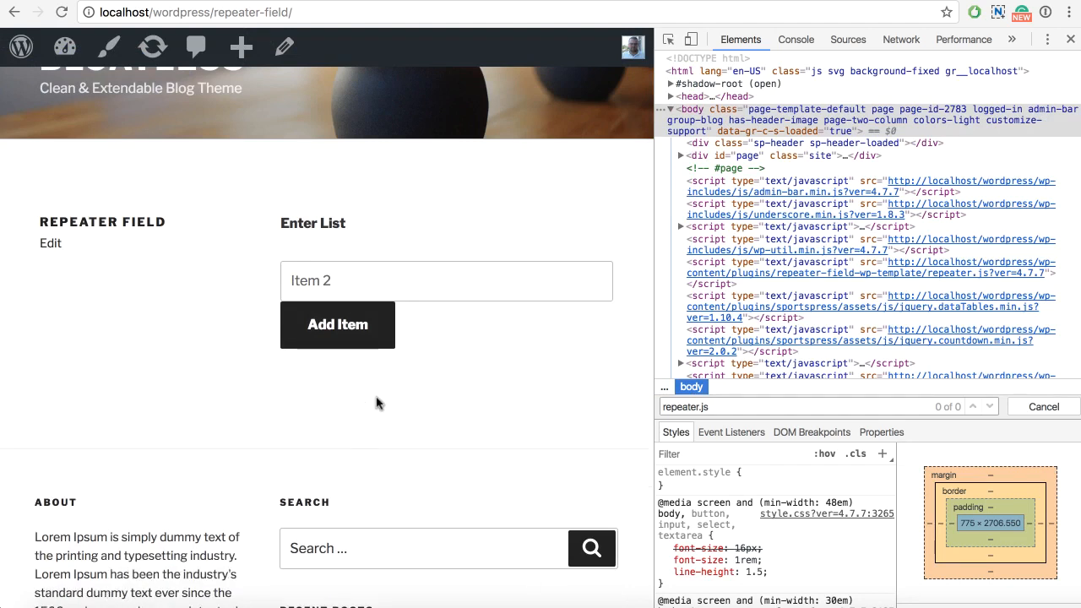
pyautogui.click(338, 324)
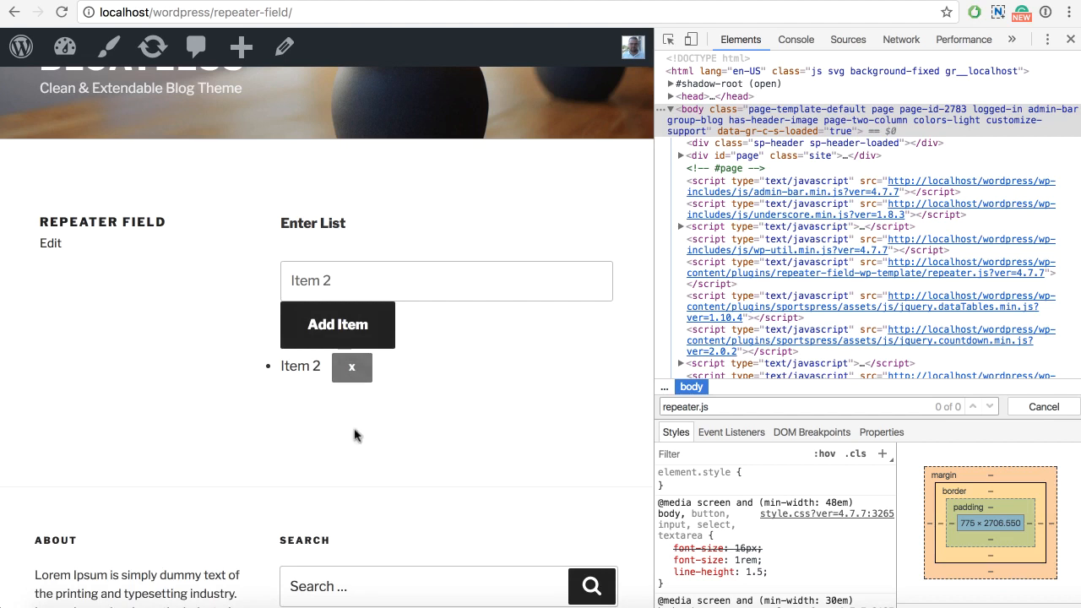
pyautogui.moveTo(299, 603)
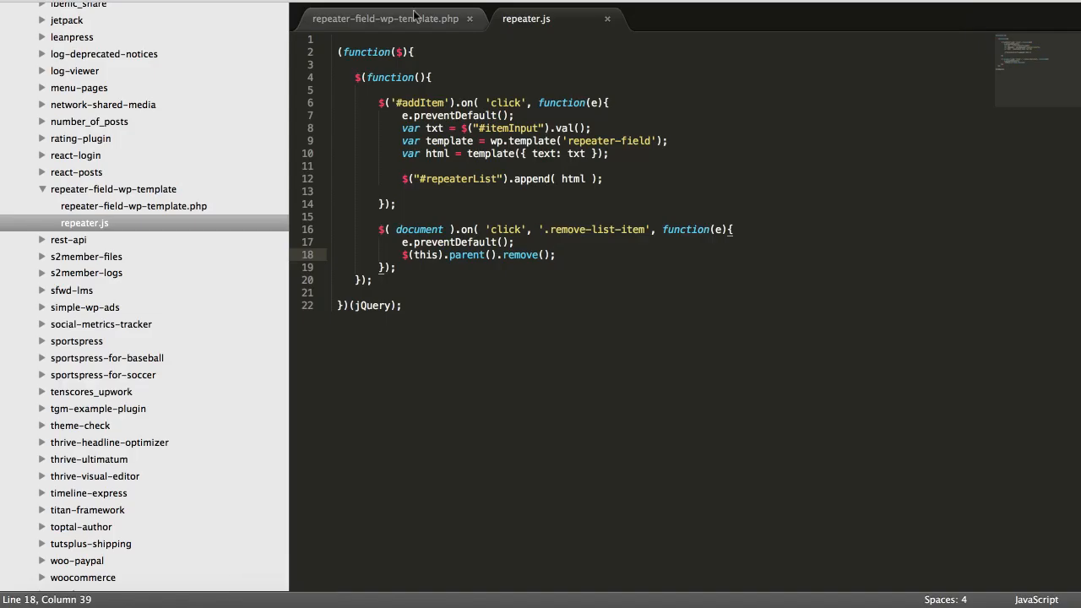
pyautogui.click(386, 18)
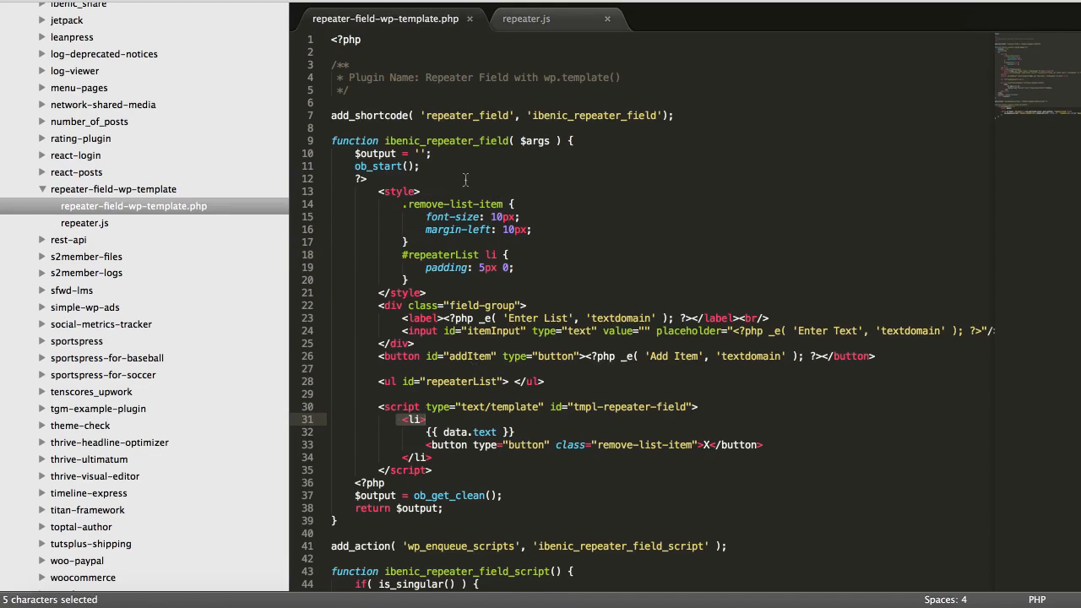
pyautogui.scroll(-3)
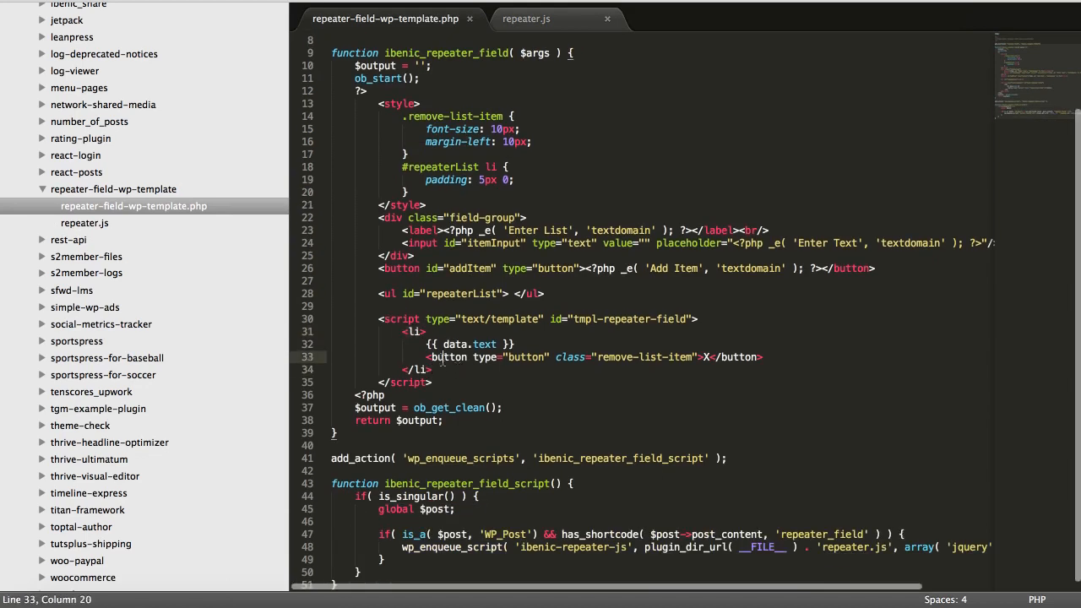
pyautogui.click(525, 18)
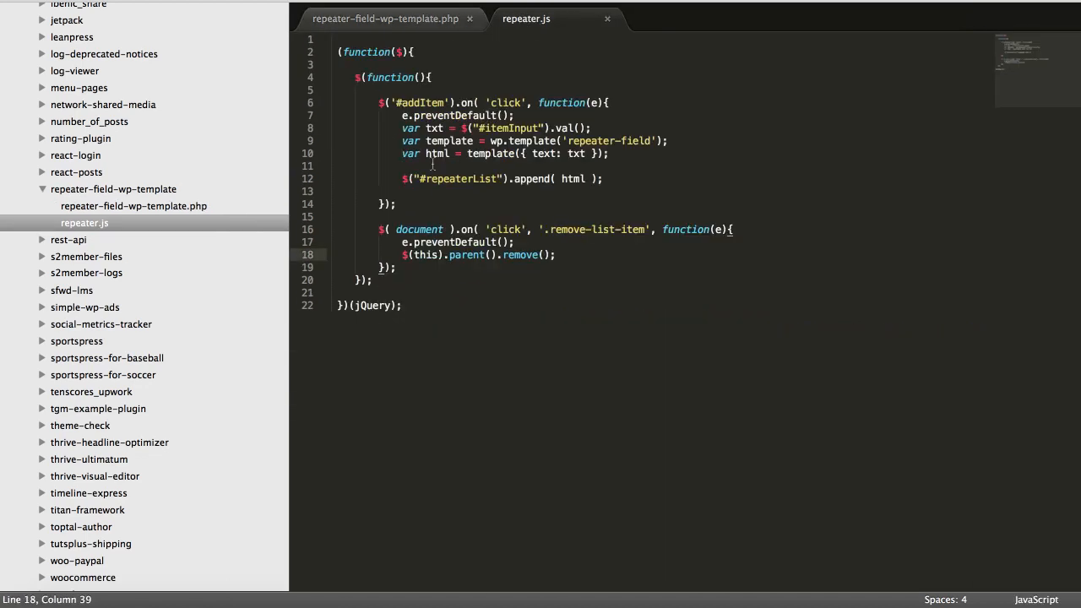